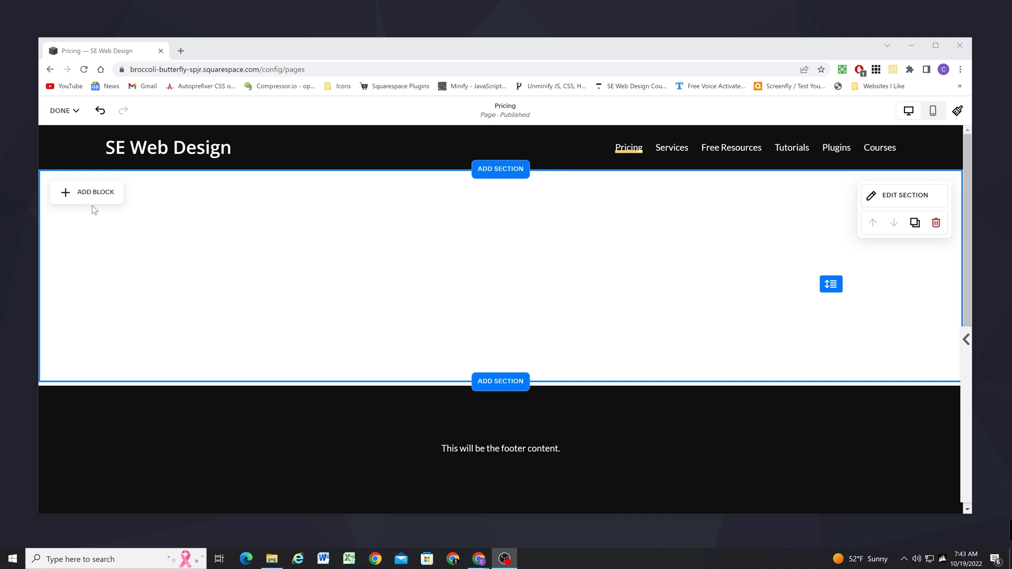
Add a grey rectangle shape, widen it across more grid columns, and give it corner radius 30
left_click(86, 192)
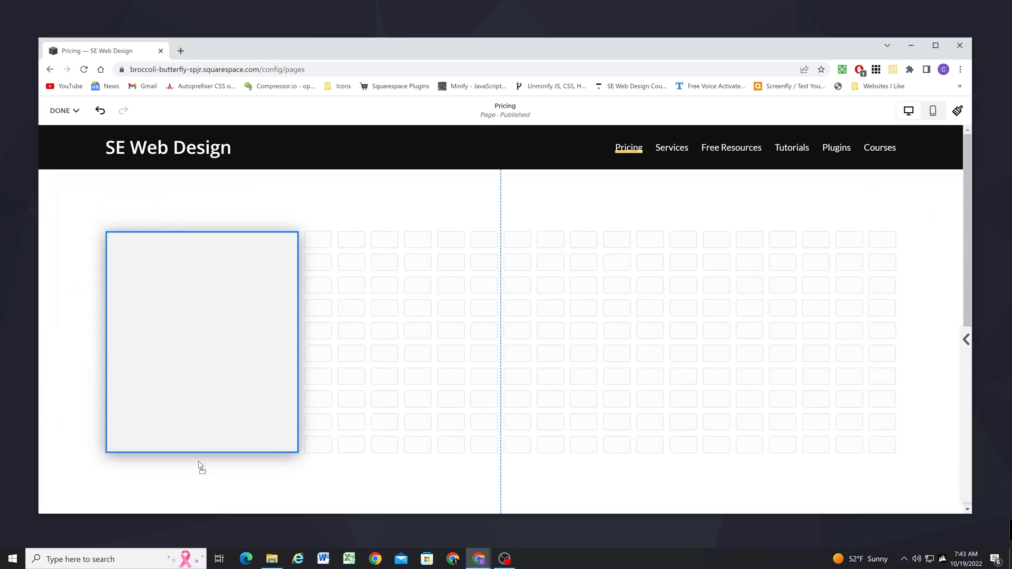
left_click(201, 341)
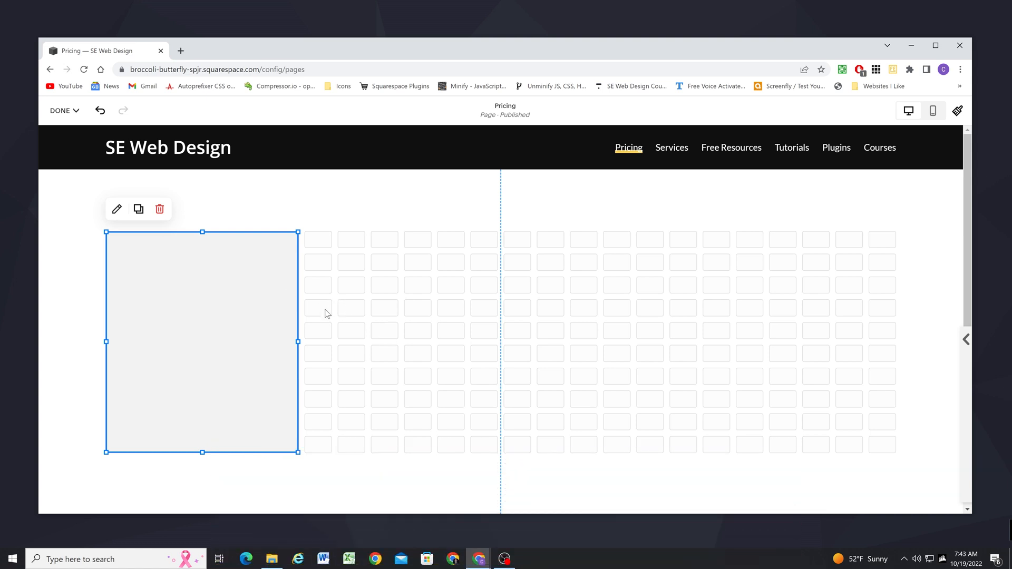
mouse_move(338, 284)
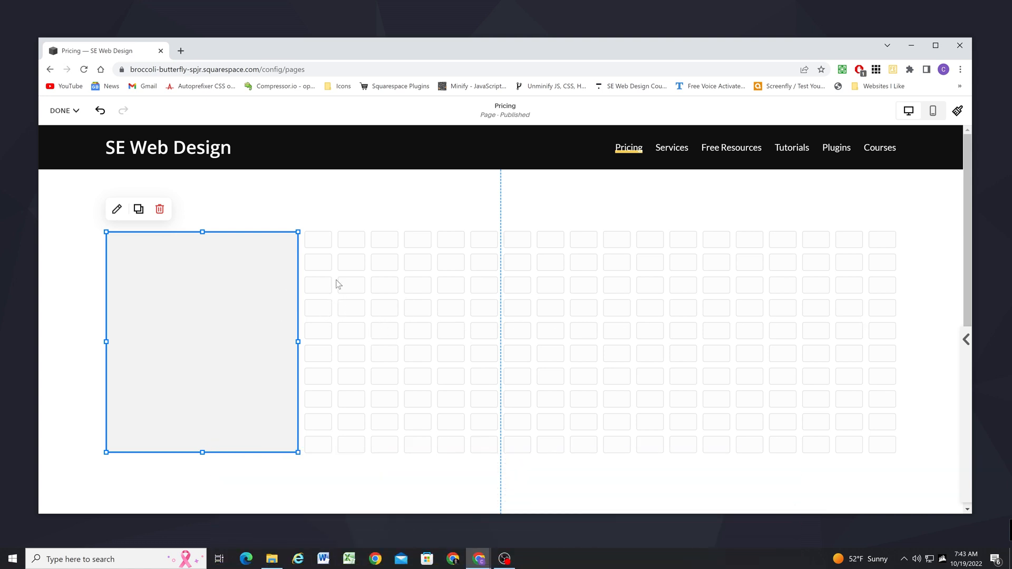
mouse_move(229, 271)
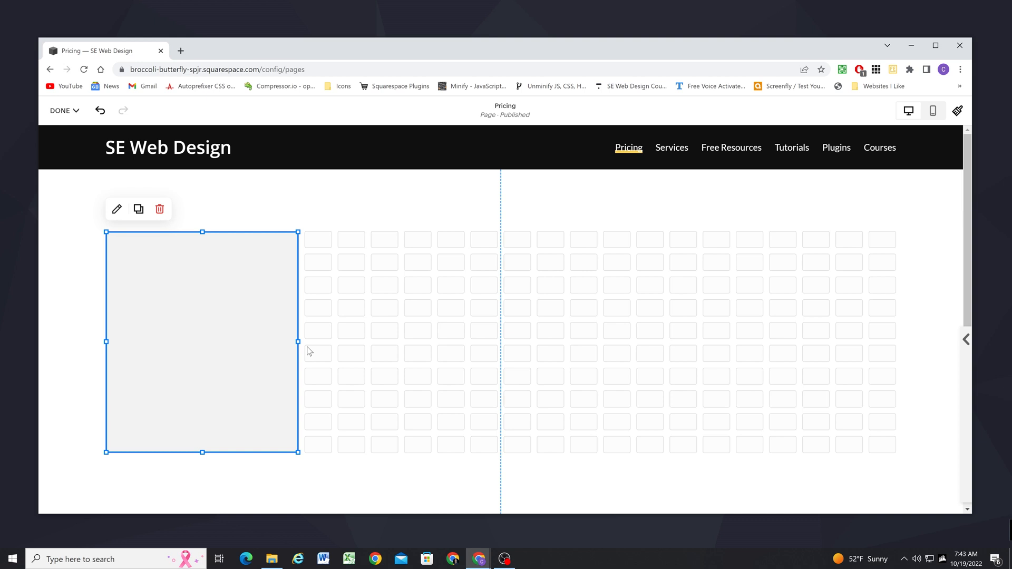
left_click_drag(297, 342, 364, 342)
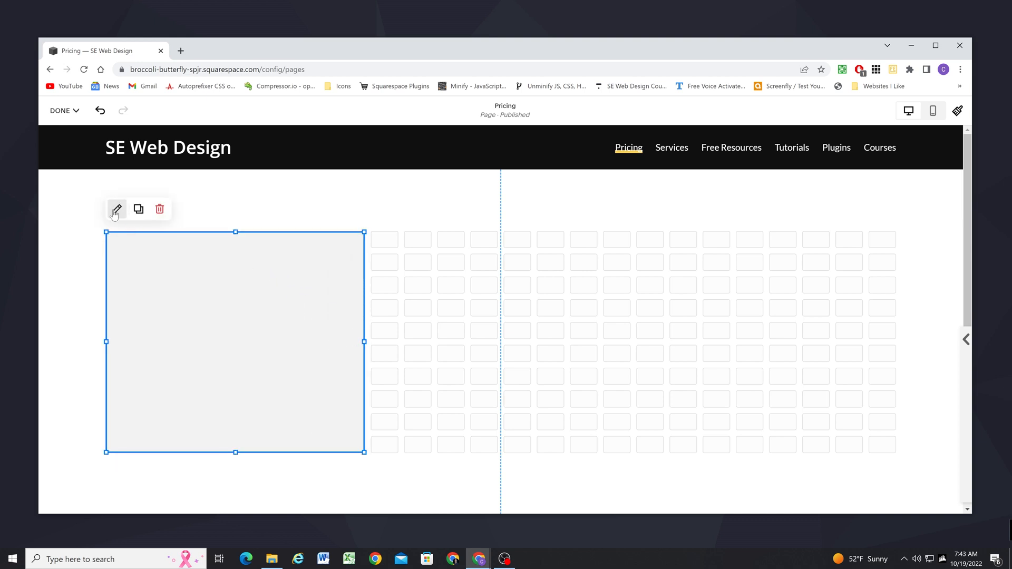
left_click(116, 208)
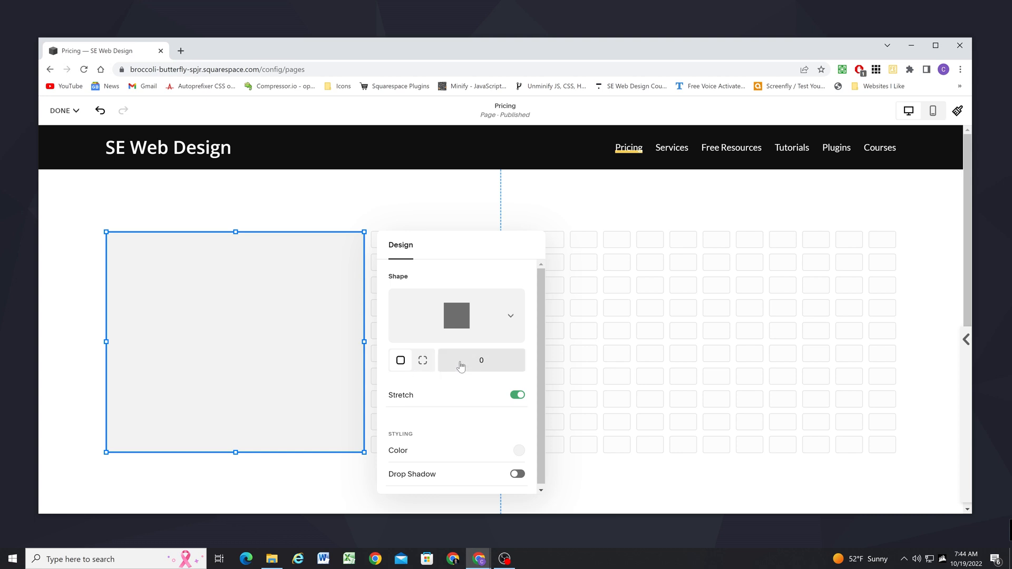
type("30")
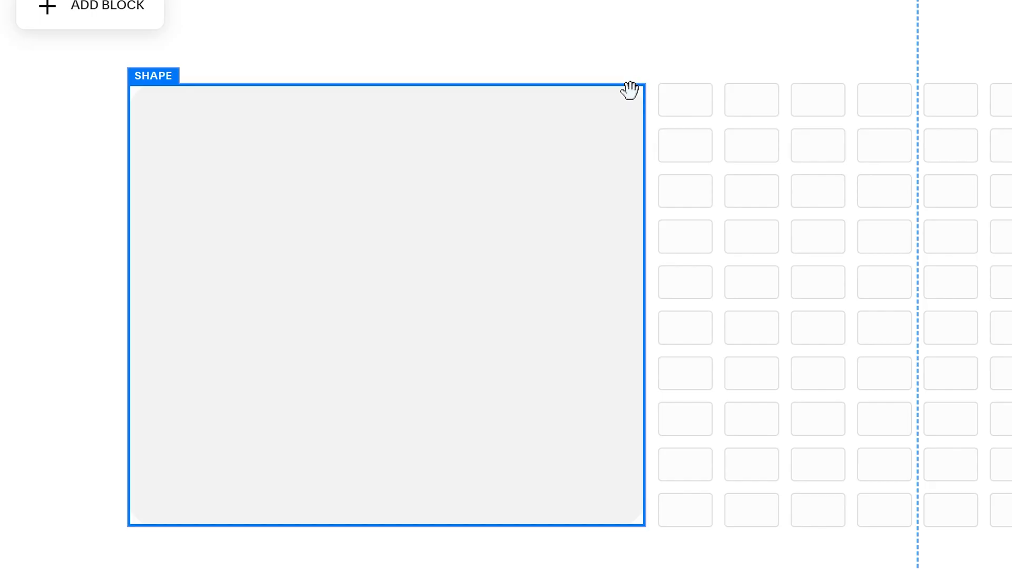
mouse_move(223, 89)
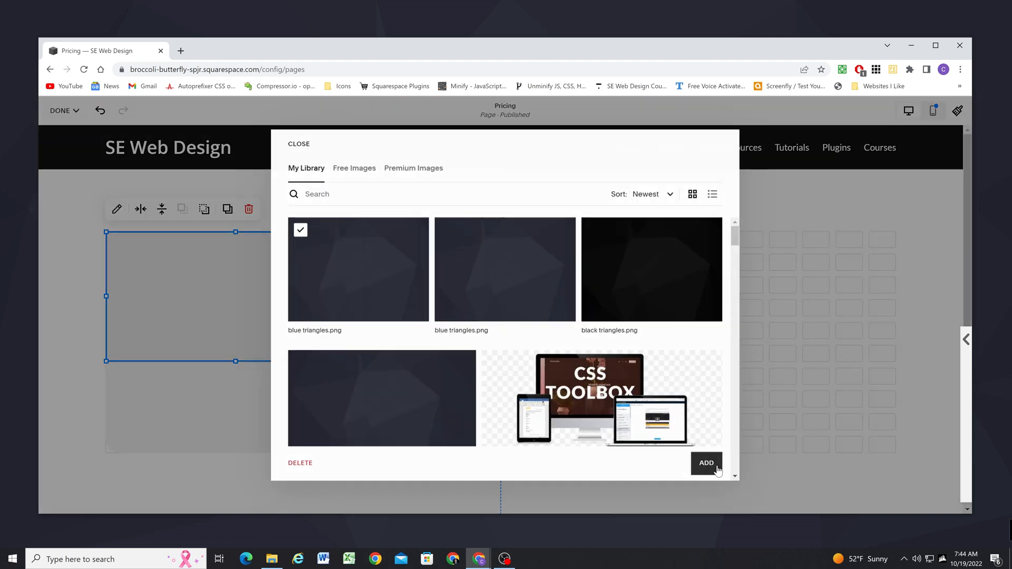
Insert blue triangles.png from My Library over the card top and show its design settings
left_click(706, 463)
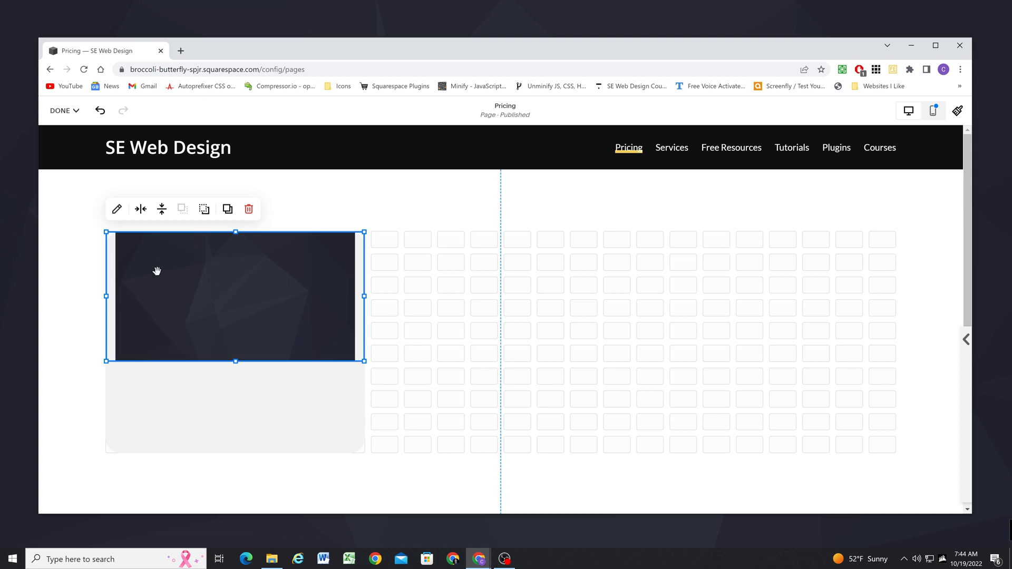
left_click(117, 209)
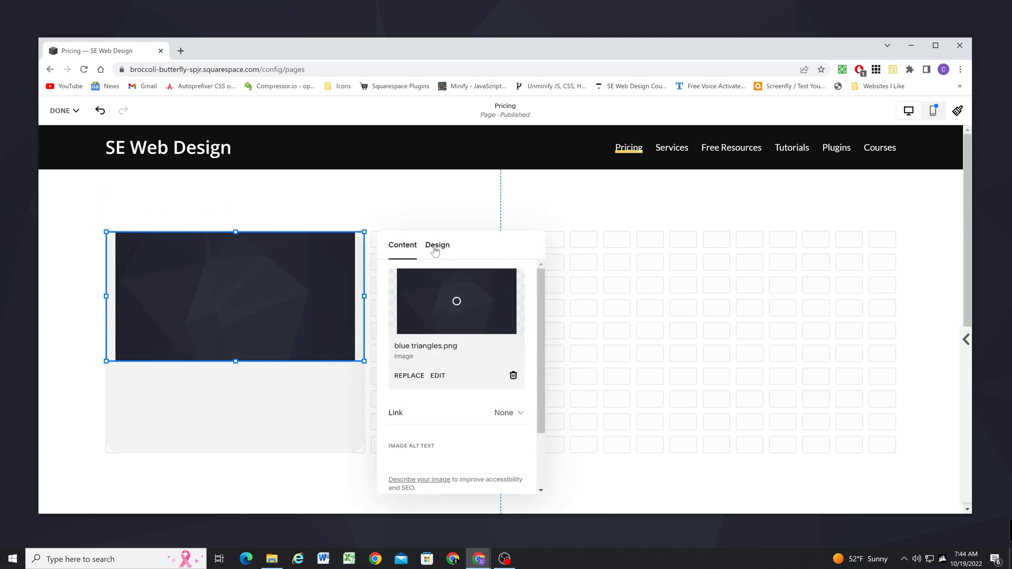
left_click(436, 244)
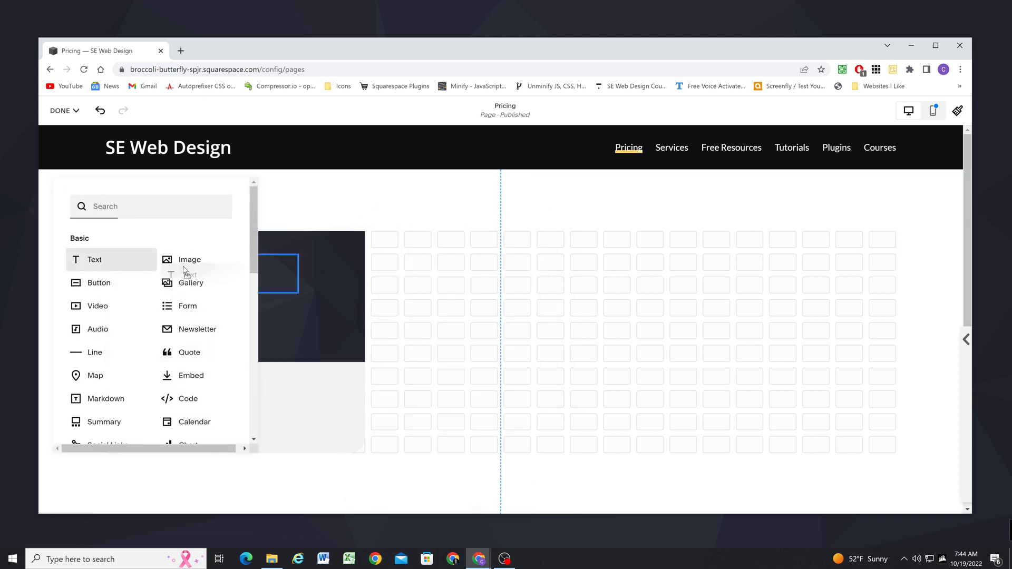
Add a STARTER text block on the dark image, coloured white and right-aligned
left_click(94, 259)
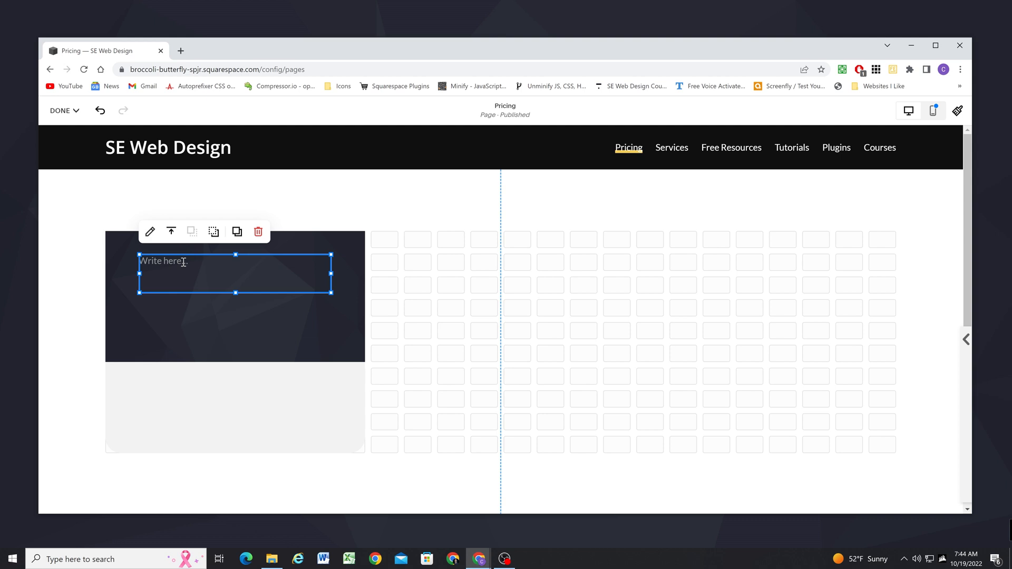
type("STARTER")
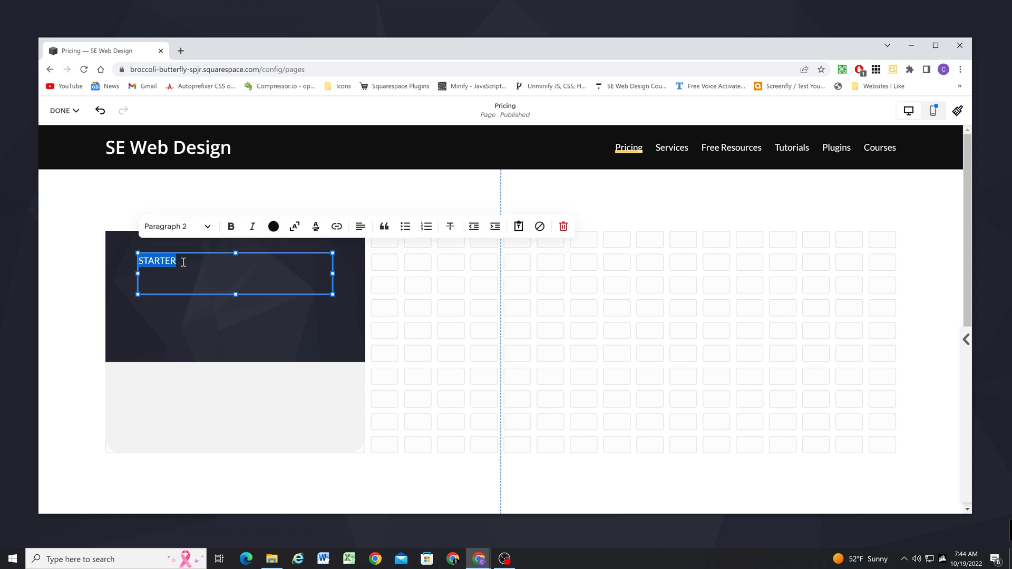
left_click(273, 225)
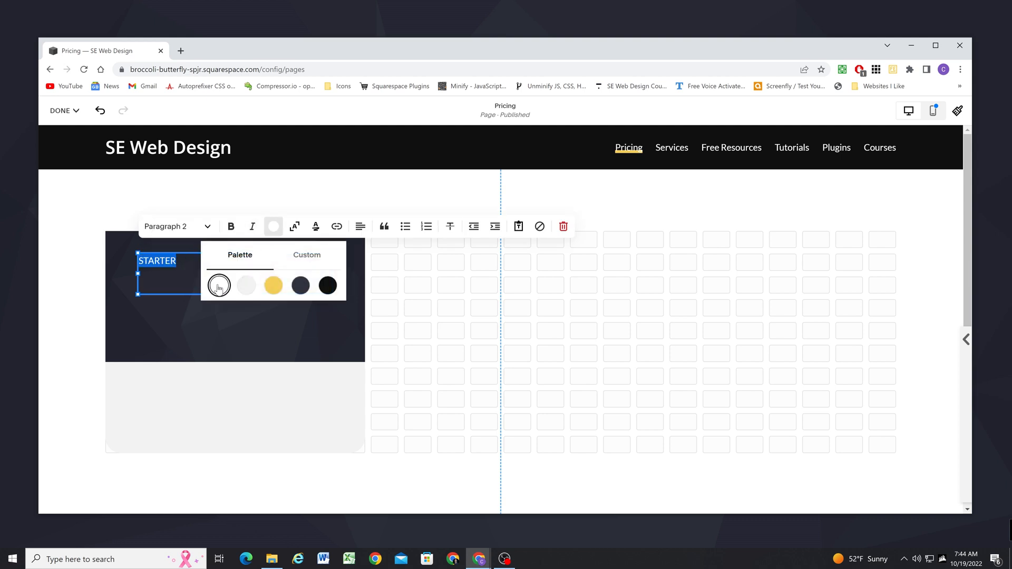
left_click(360, 227)
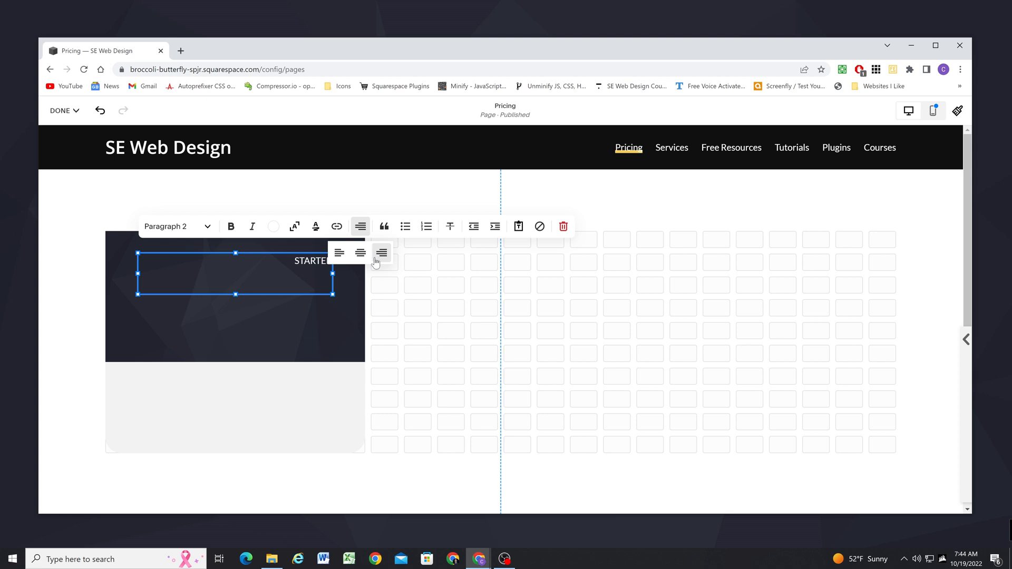
left_click(382, 252)
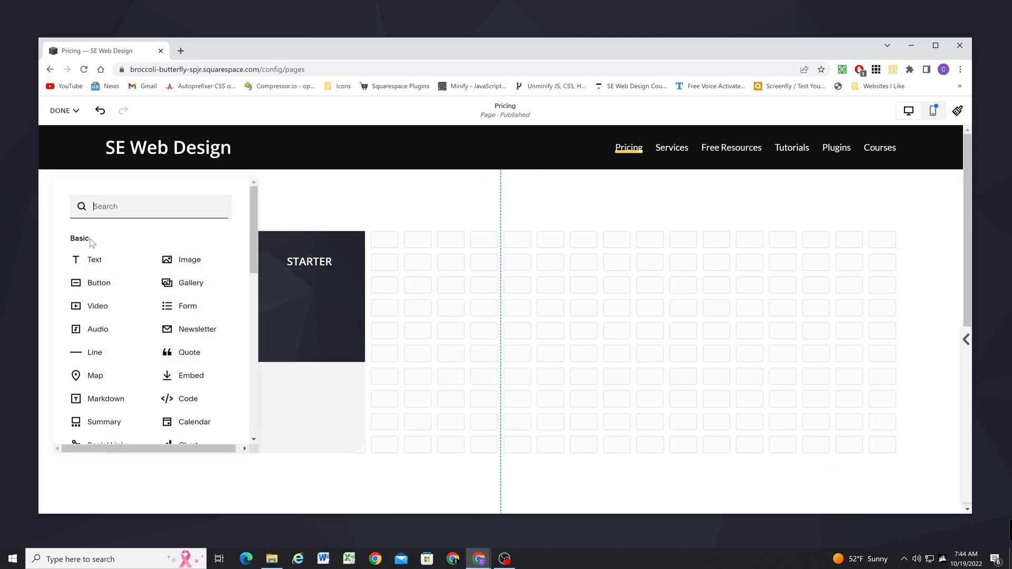
Add a white $10 price text block beneath the STARTER label
left_click(93, 259)
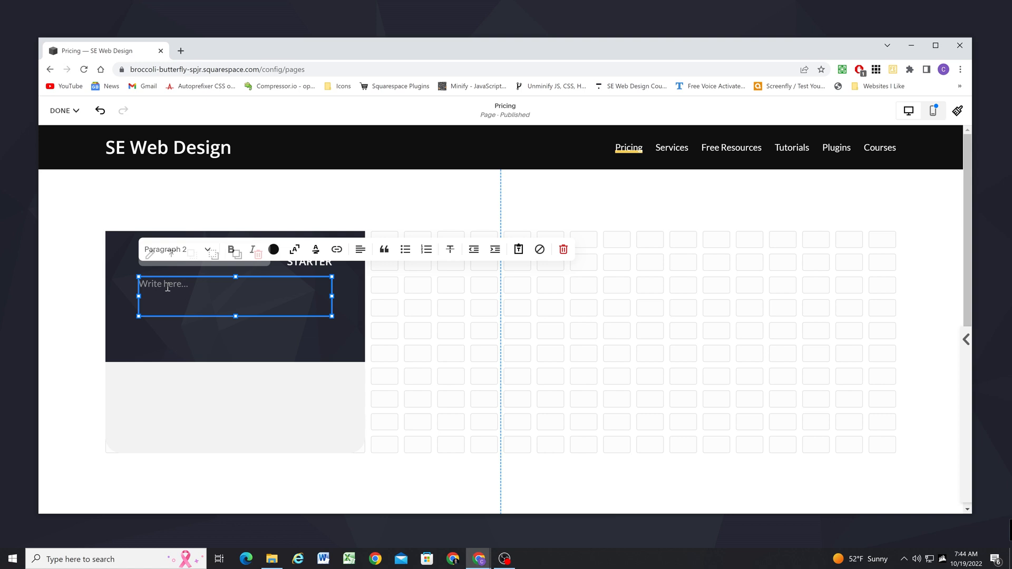
type("10")
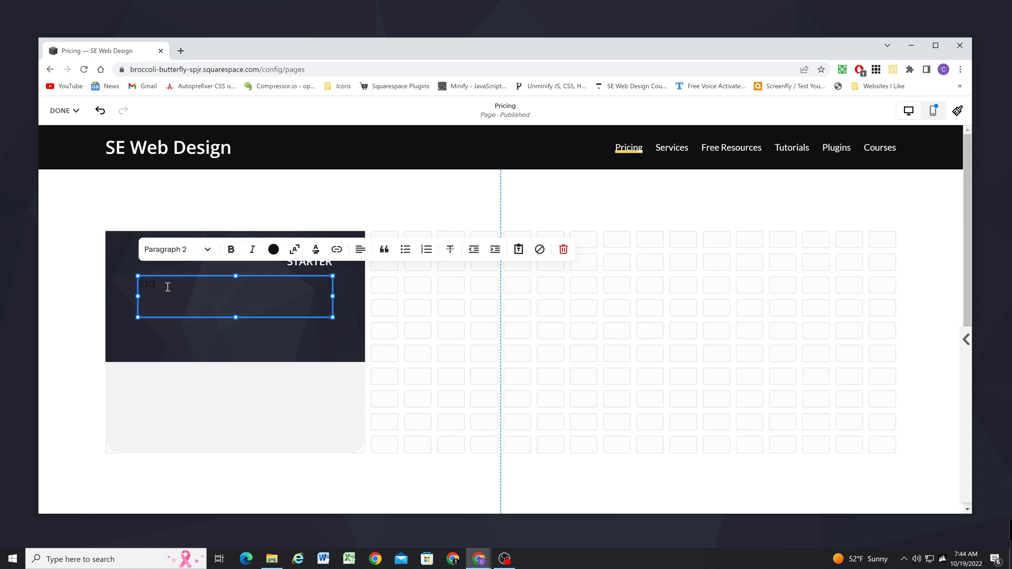
left_click(274, 250)
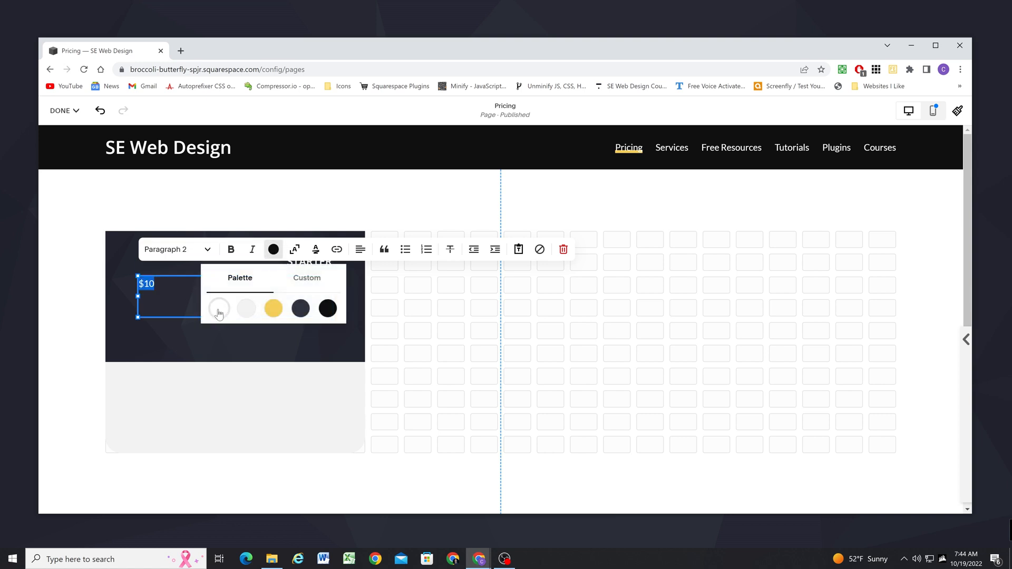
left_click(220, 308)
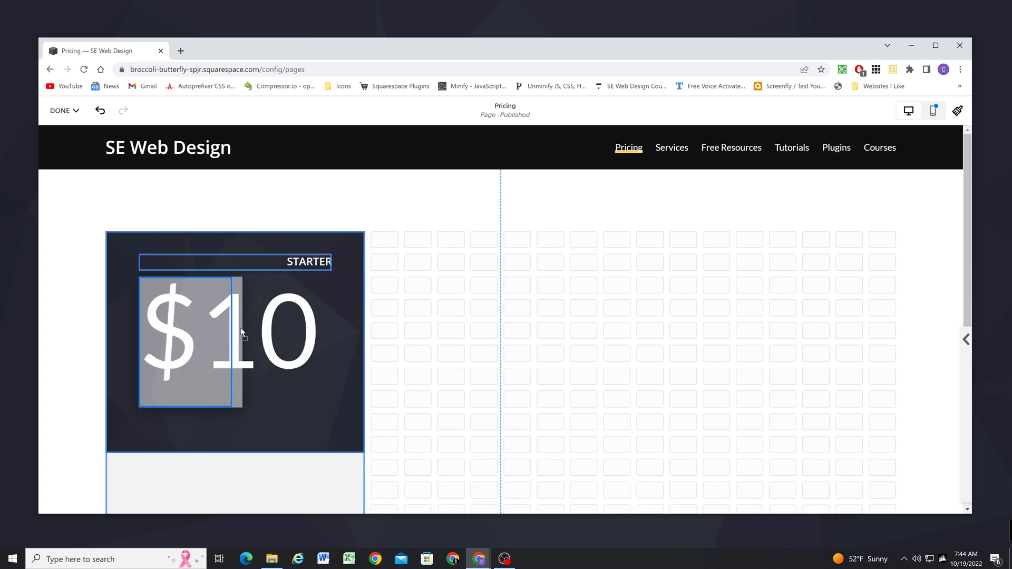
left_click(186, 332)
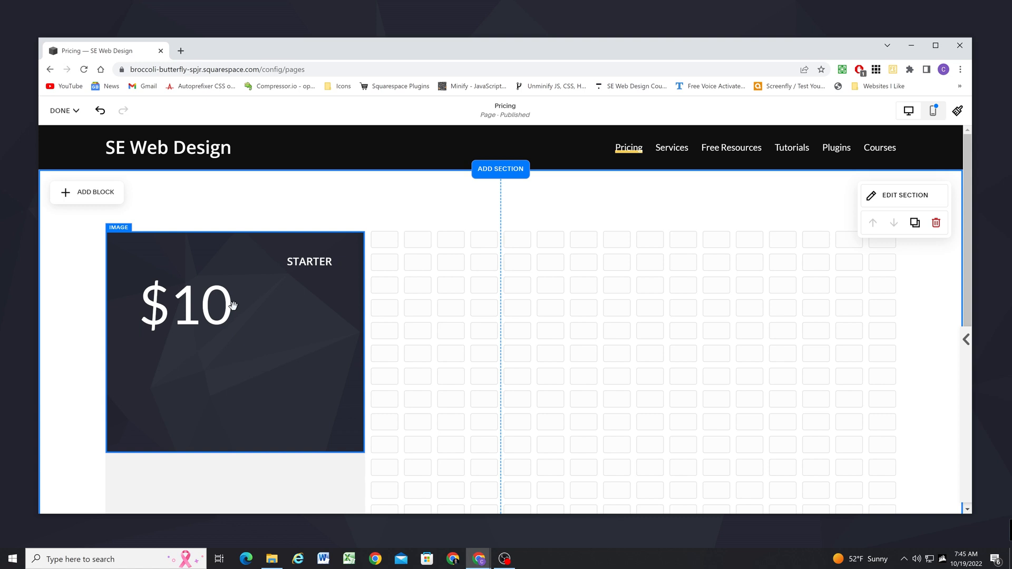
left_click(187, 307)
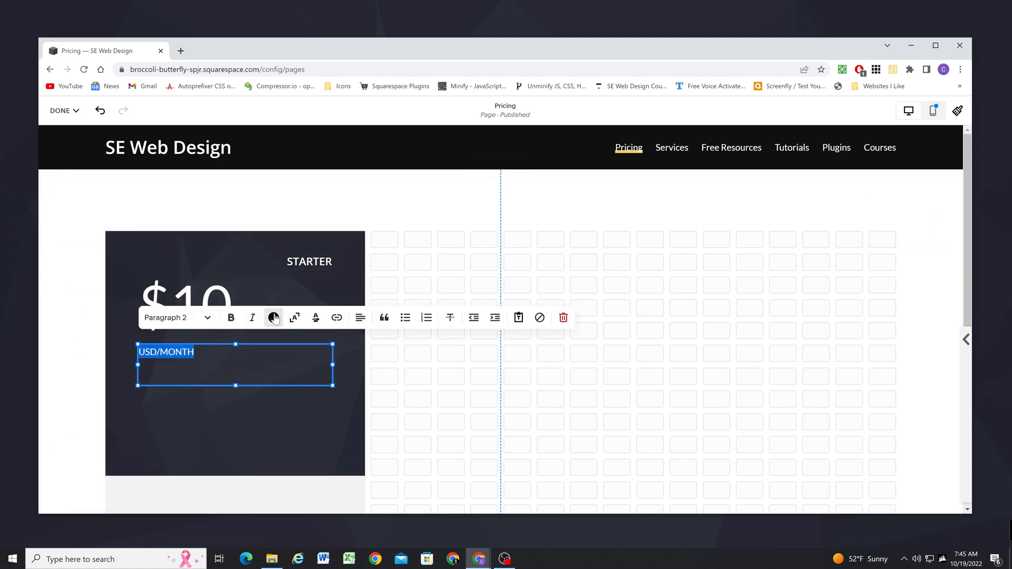
Change the USD/MONTH label's style from Paragraph 2 to the smaller Paragraph 3
left_click(174, 317)
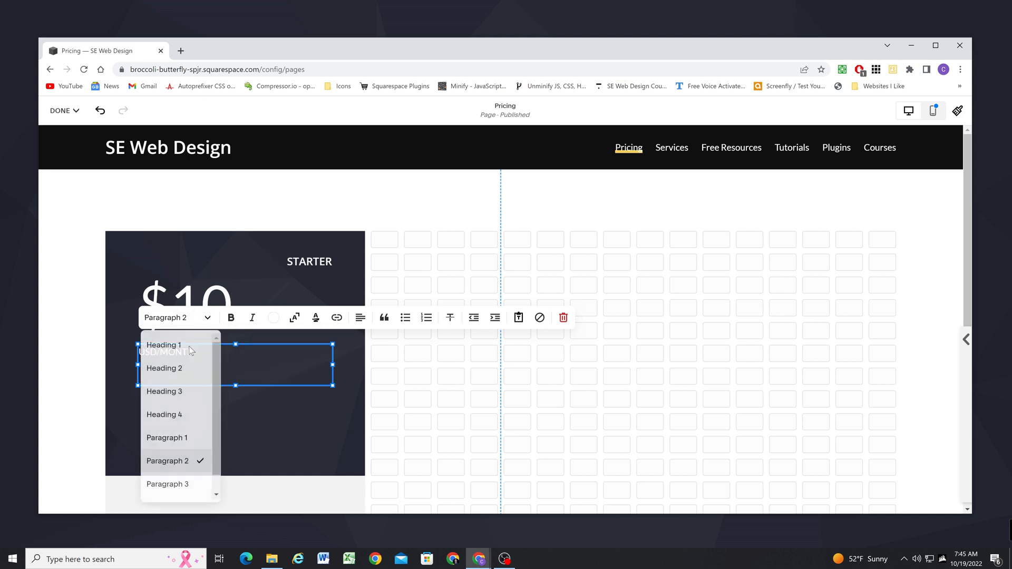
left_click(168, 484)
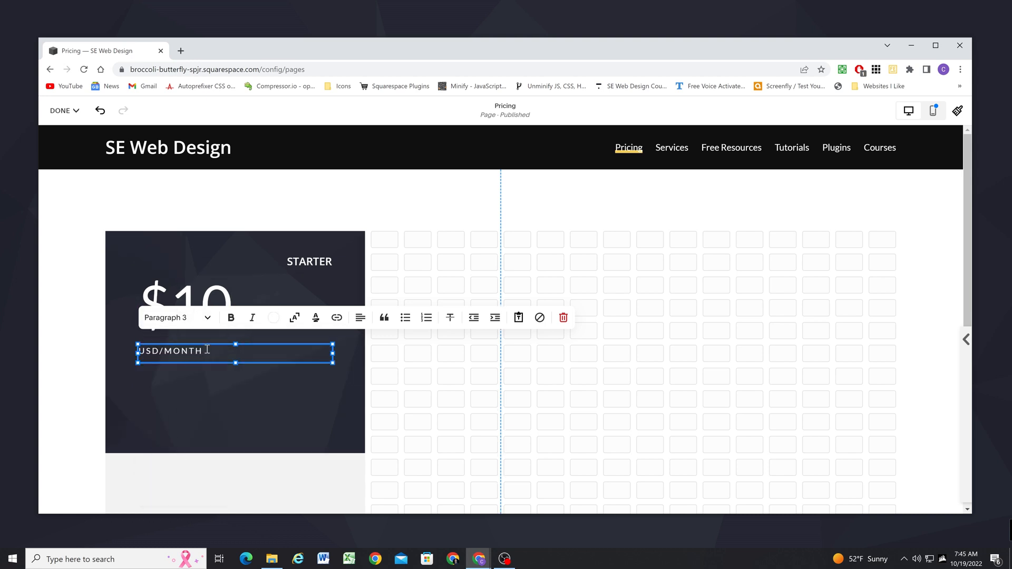
left_click(243, 397)
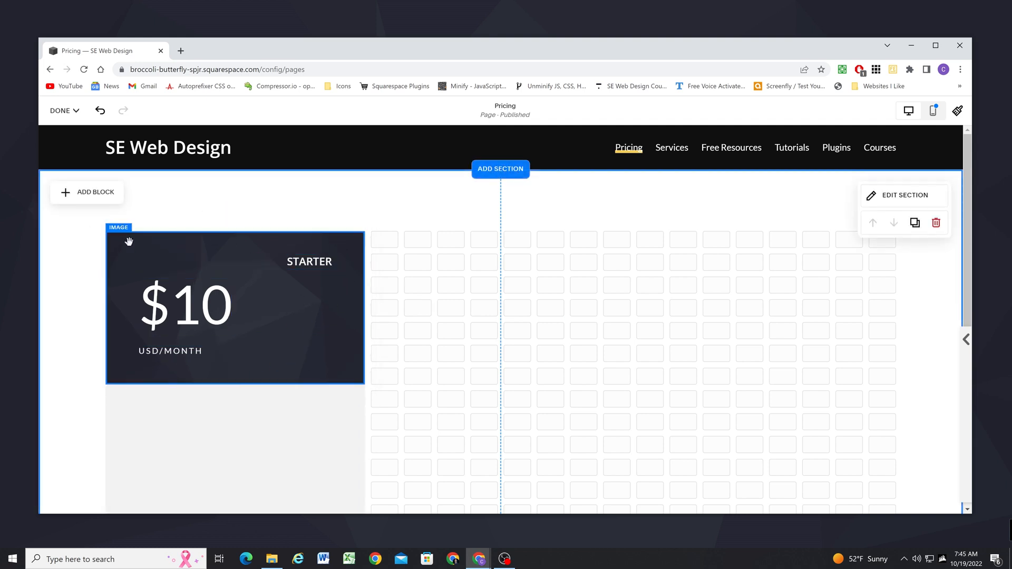
mouse_move(233, 260)
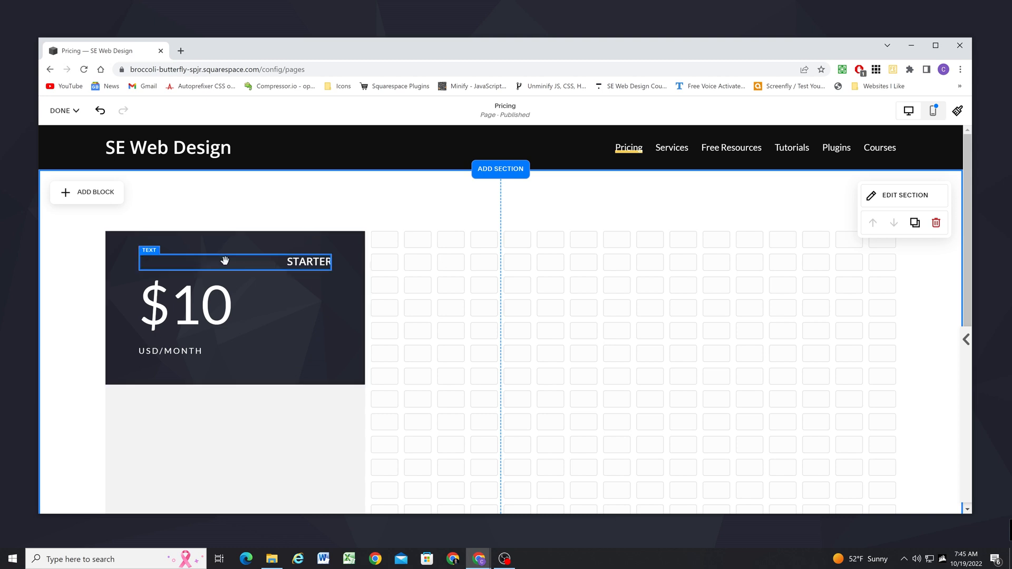
mouse_move(206, 268)
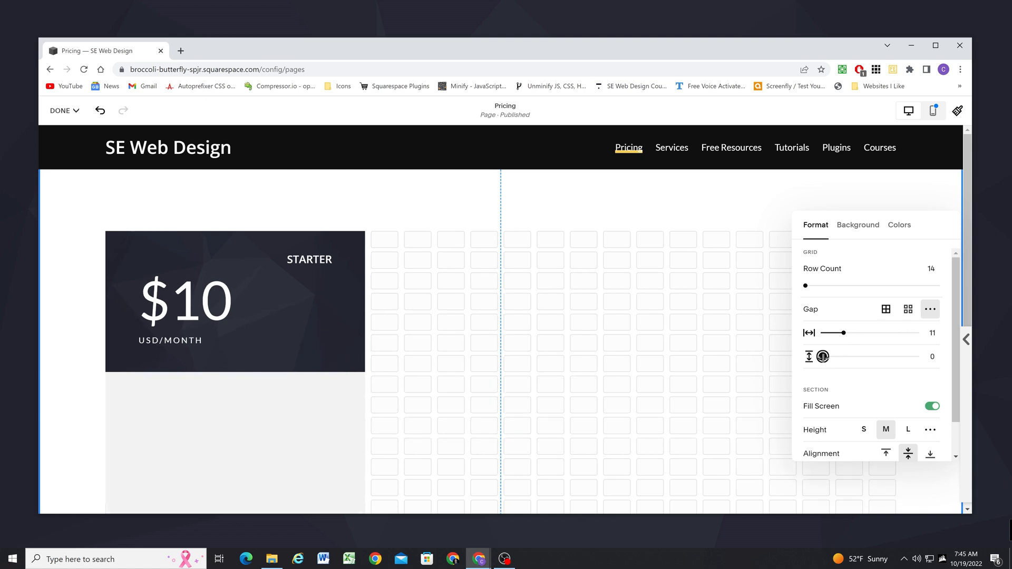
Tighten the section grid and nudge the $10 and USD/MONTH blocks higher in the header
left_click(233, 291)
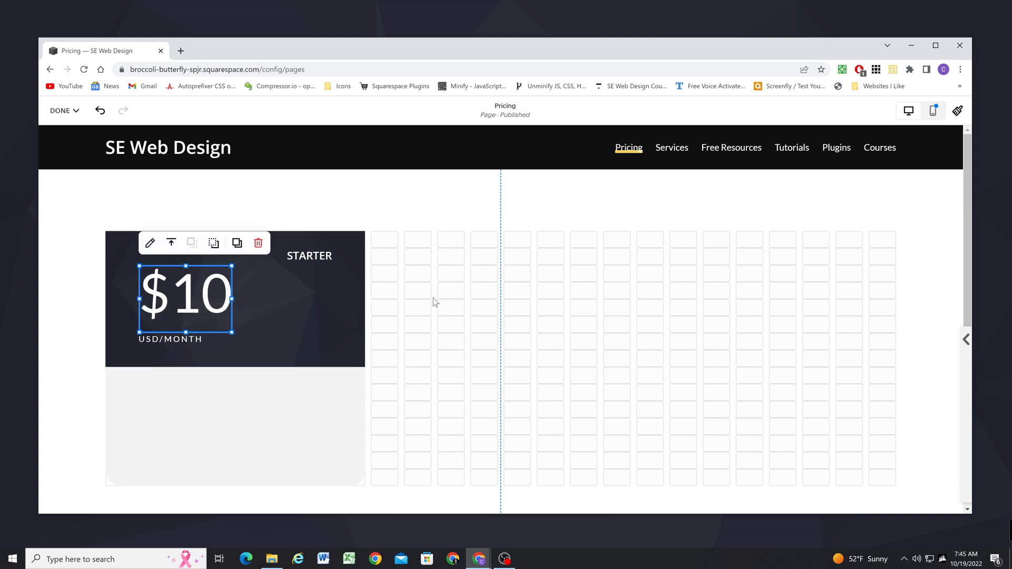
left_click(171, 338)
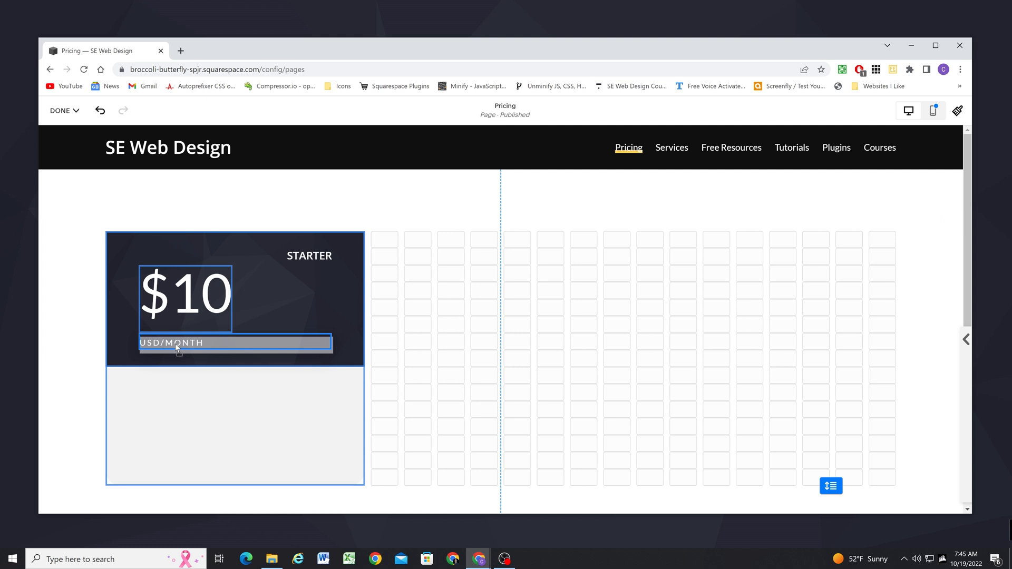
left_click(180, 342)
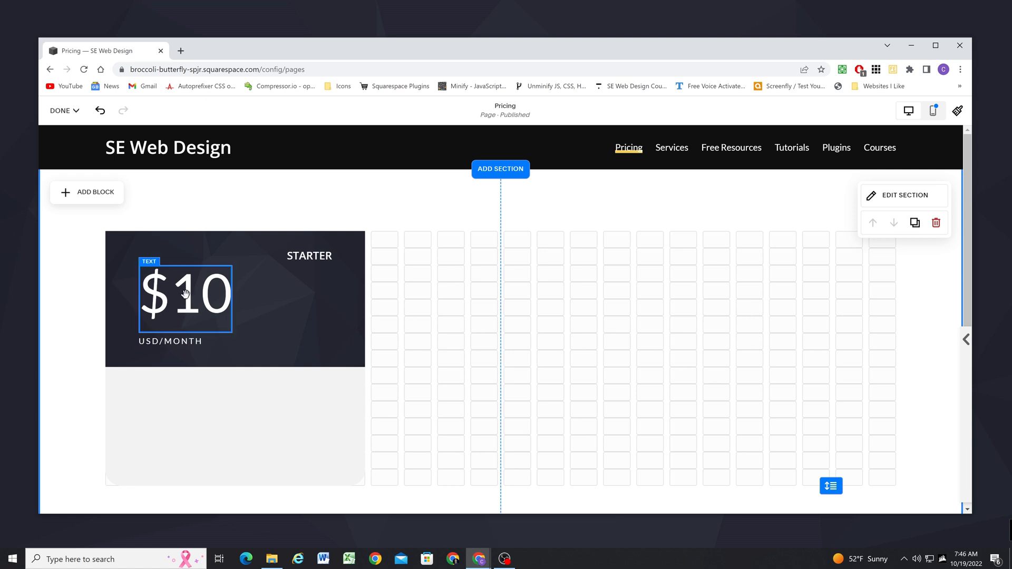
left_click(308, 255)
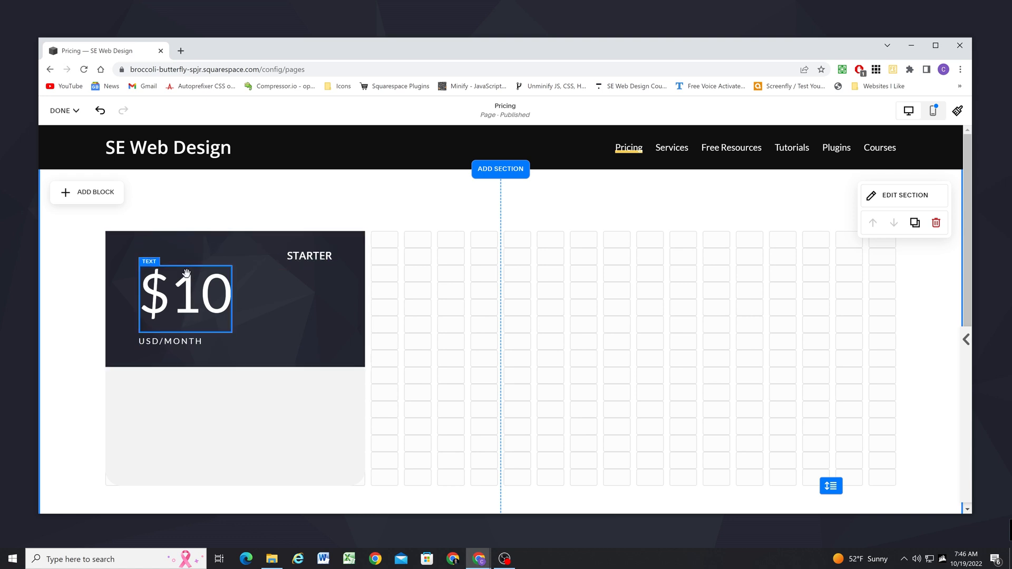
mouse_move(470, 283)
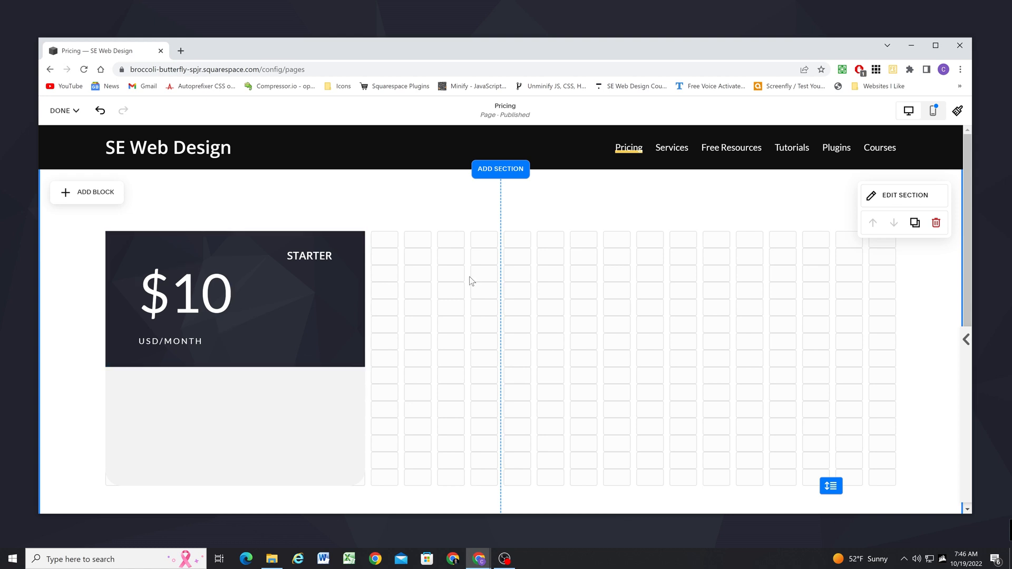
mouse_move(437, 316)
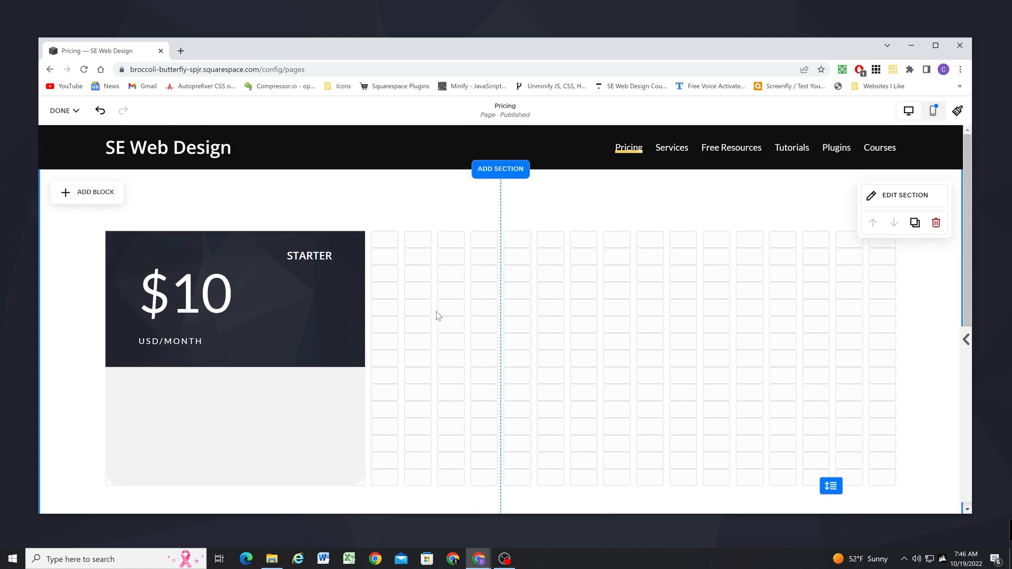
Give the header image individual corner radii with the top corners set to 30
left_click(235, 298)
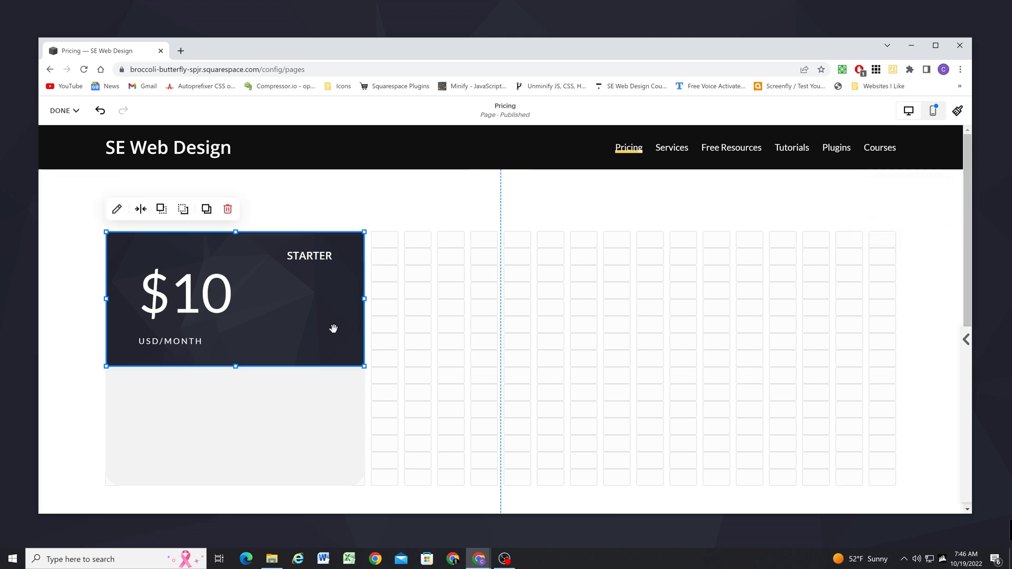
left_click(117, 209)
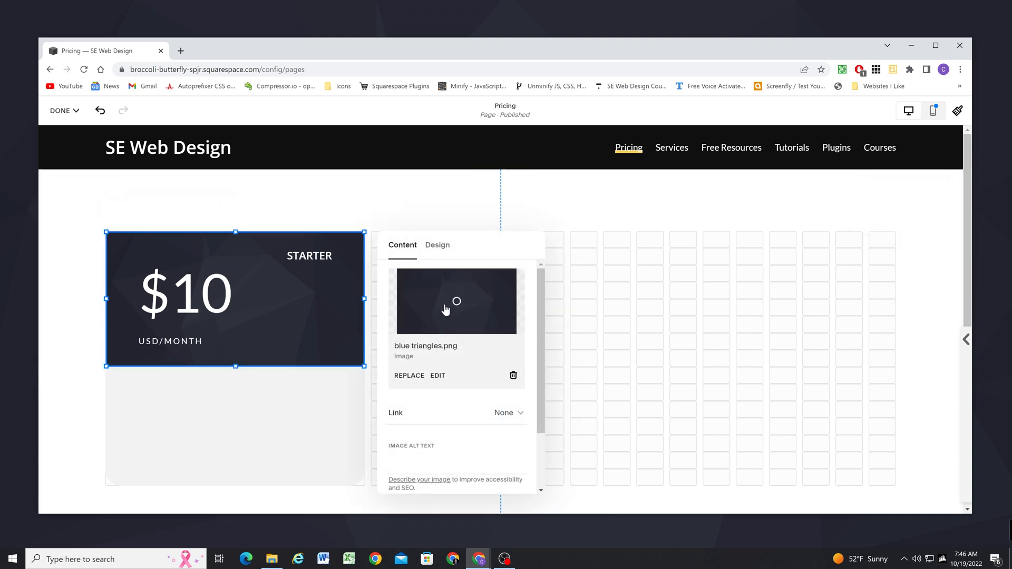
left_click(436, 244)
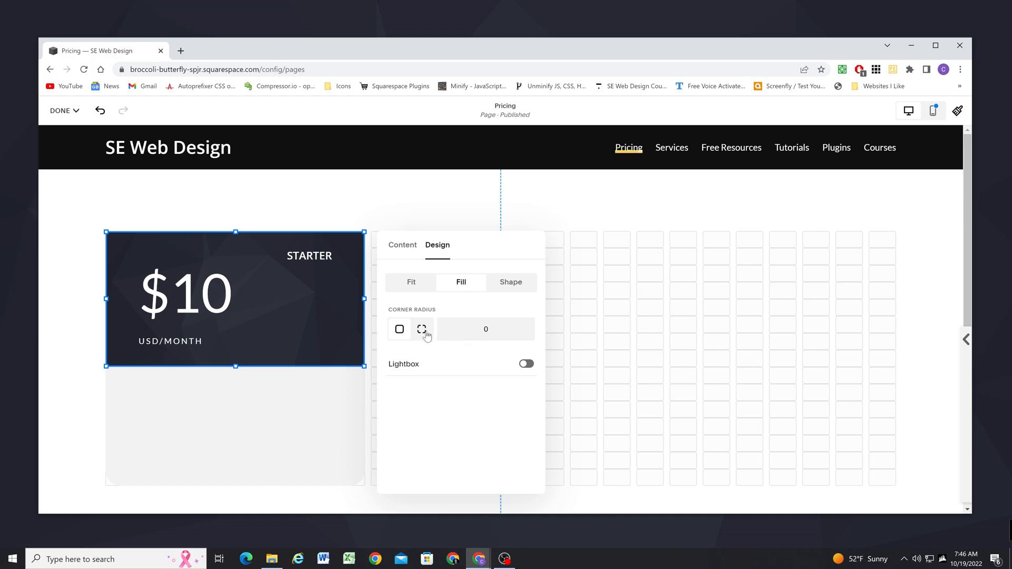
left_click(421, 329)
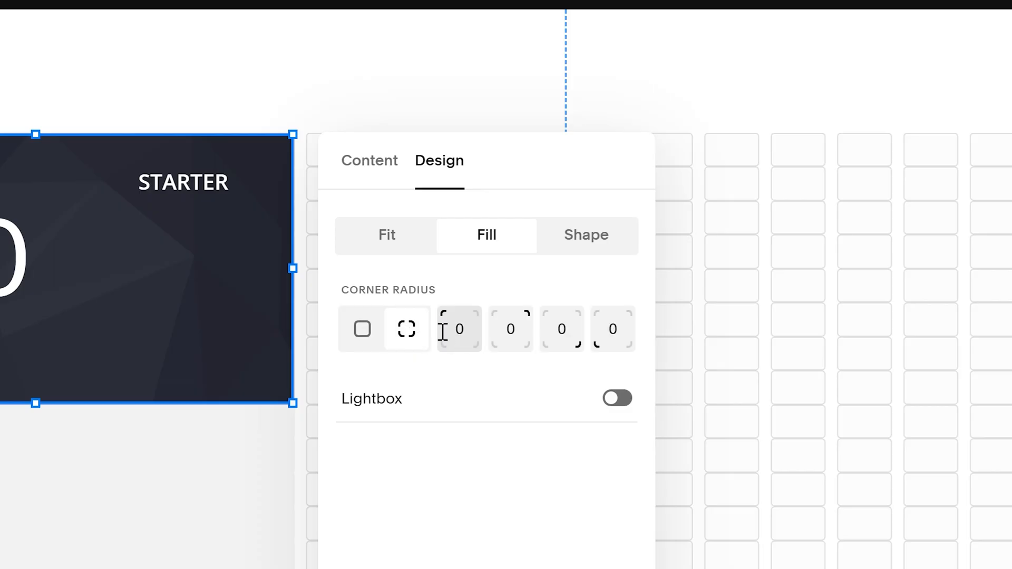
type("3")
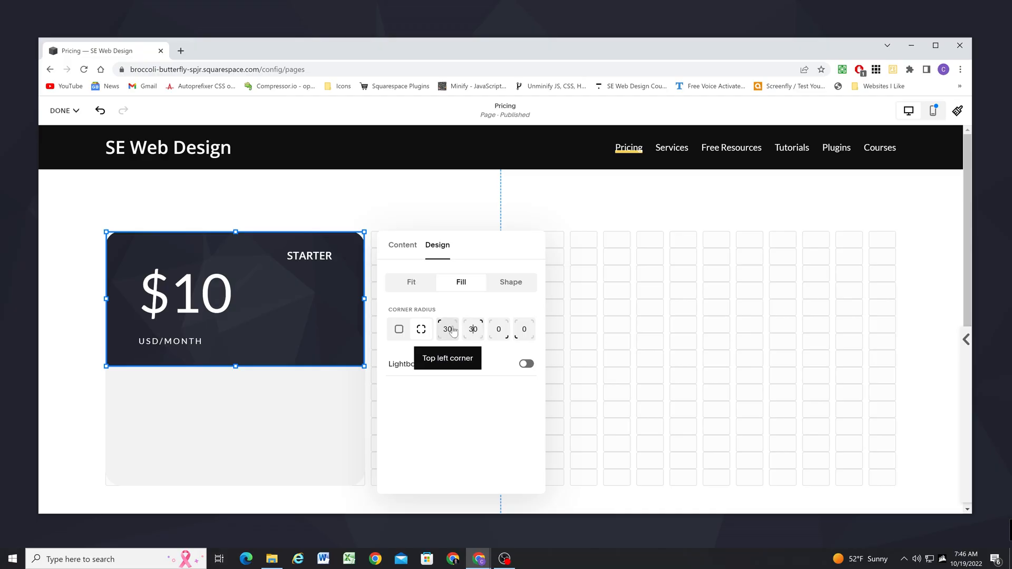
mouse_move(602, 326)
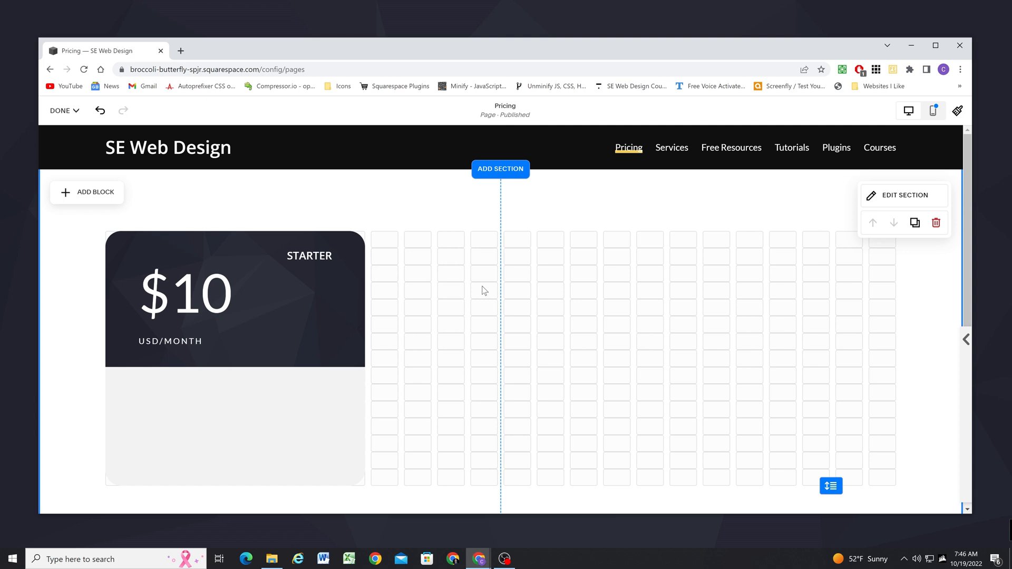
mouse_move(369, 381)
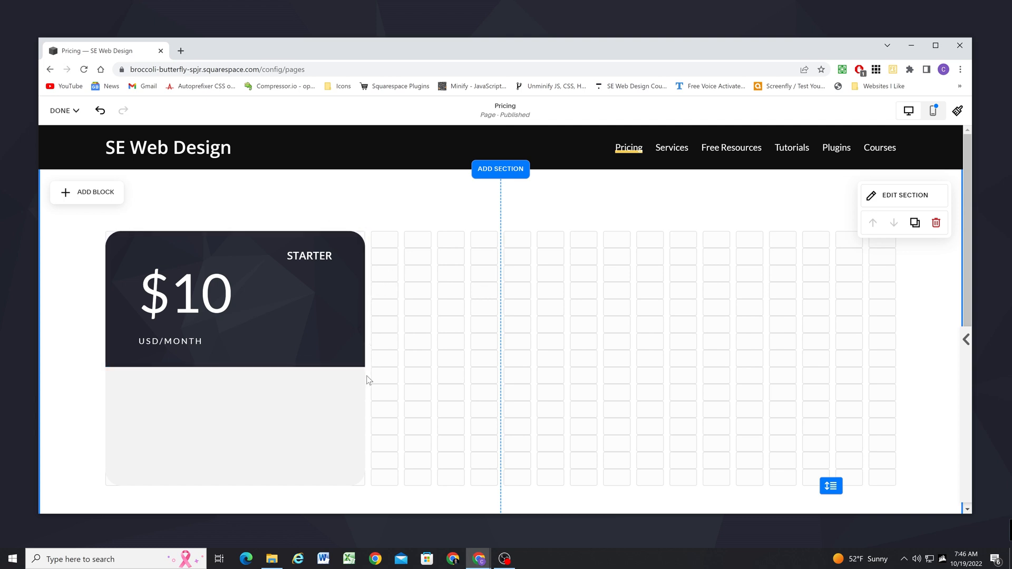
mouse_move(475, 355)
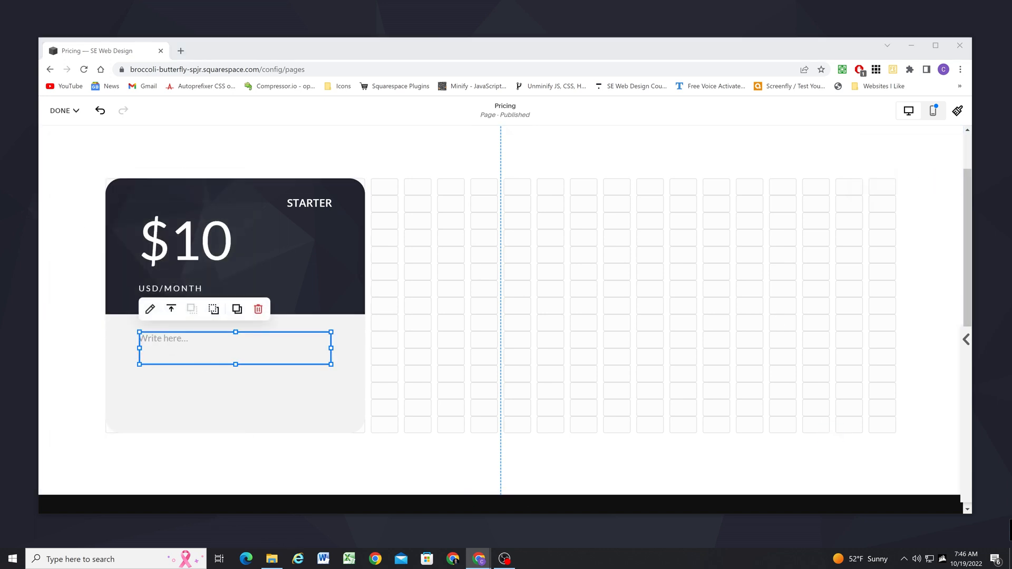
mouse_move(377, 287)
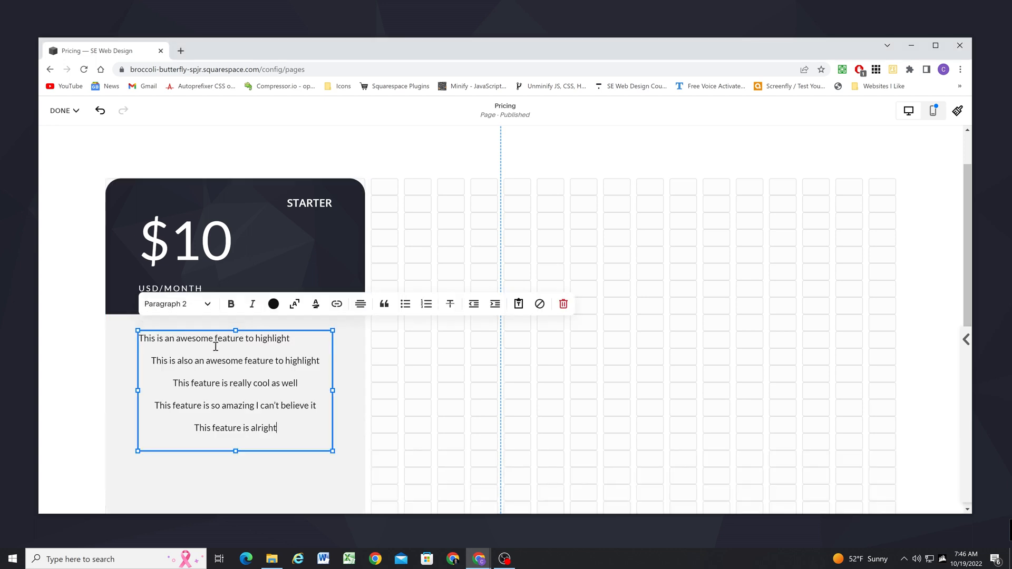
Centre-align the five pasted feature lines in the grey card area
left_click(361, 304)
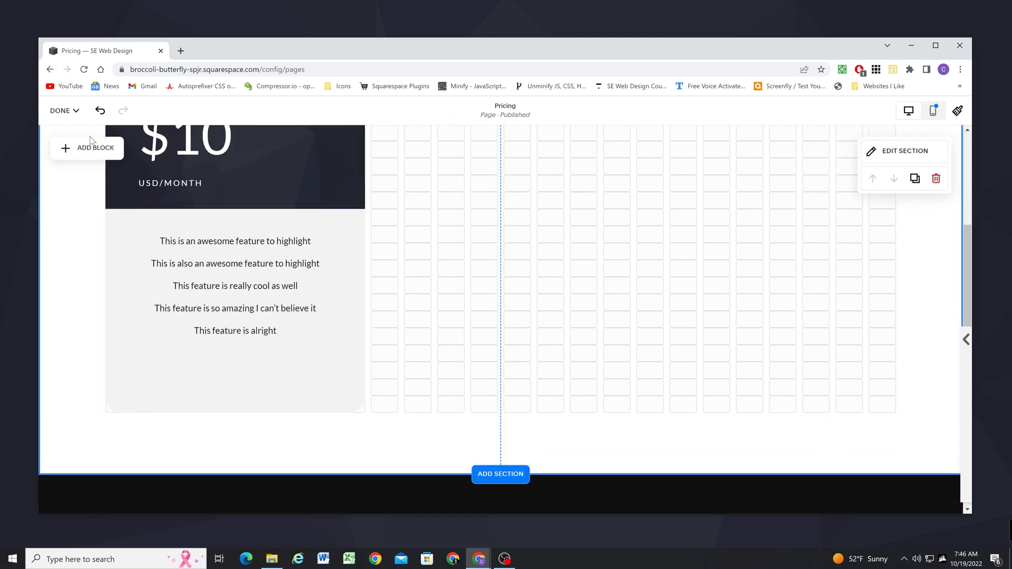
Add a black Learn more button block beneath the feature list
left_click(87, 147)
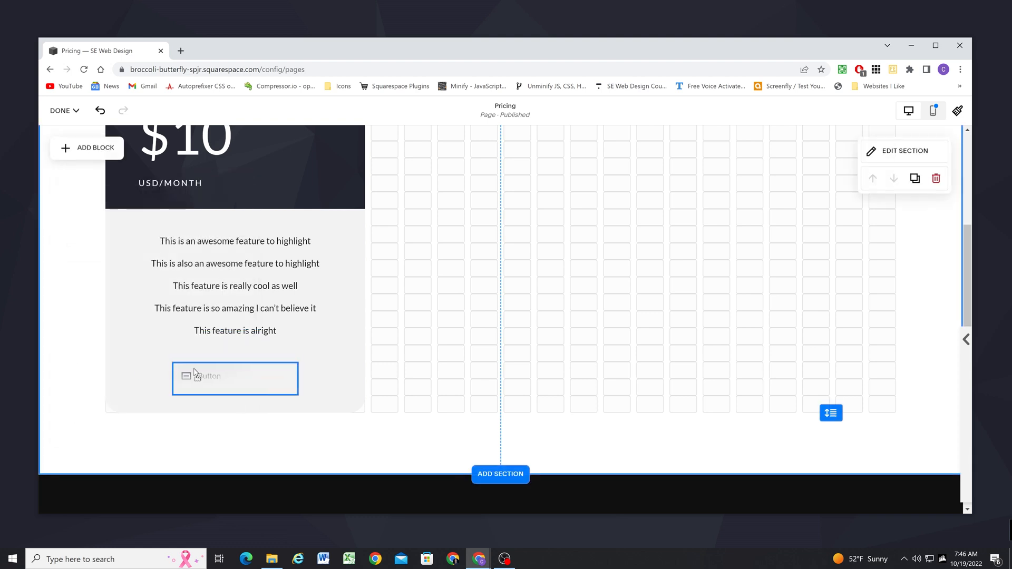
left_click(234, 379)
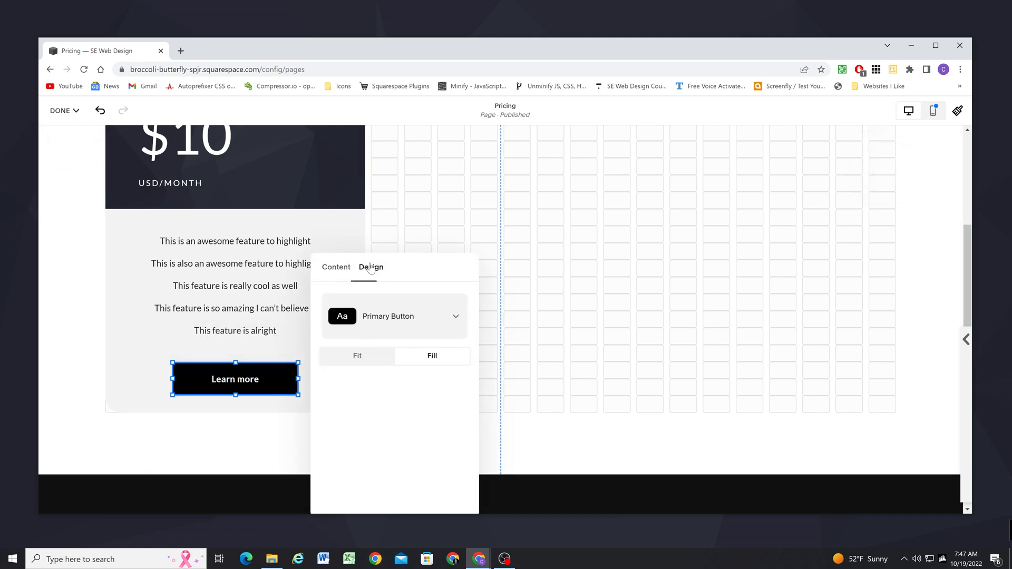
left_click(357, 355)
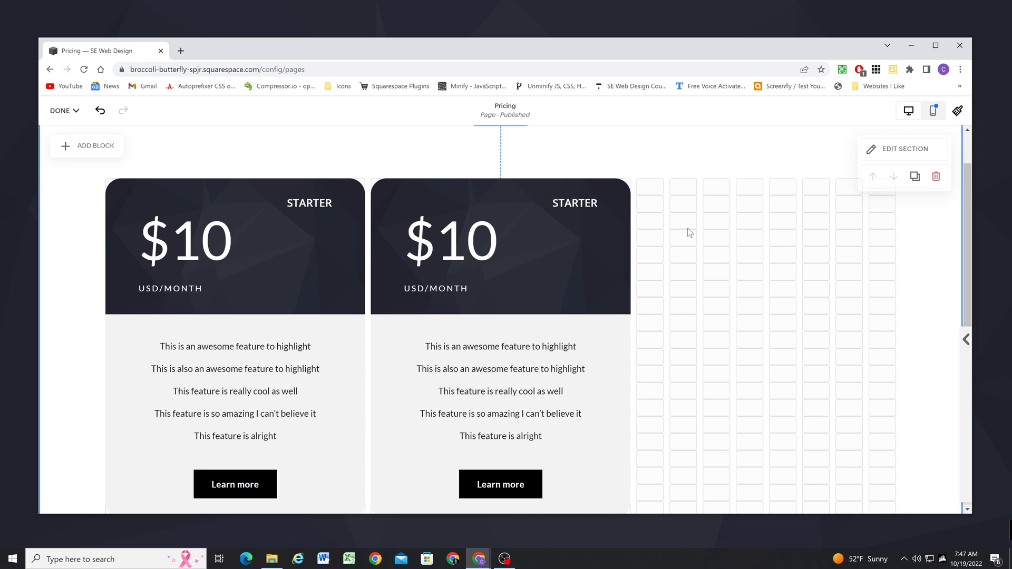
left_click(933, 111)
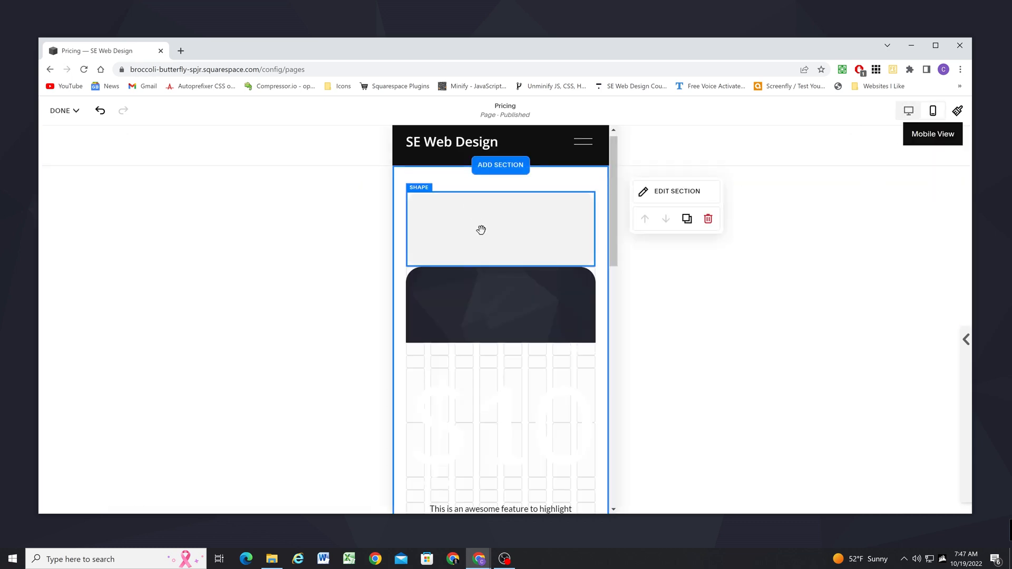
scroll("down", 3)
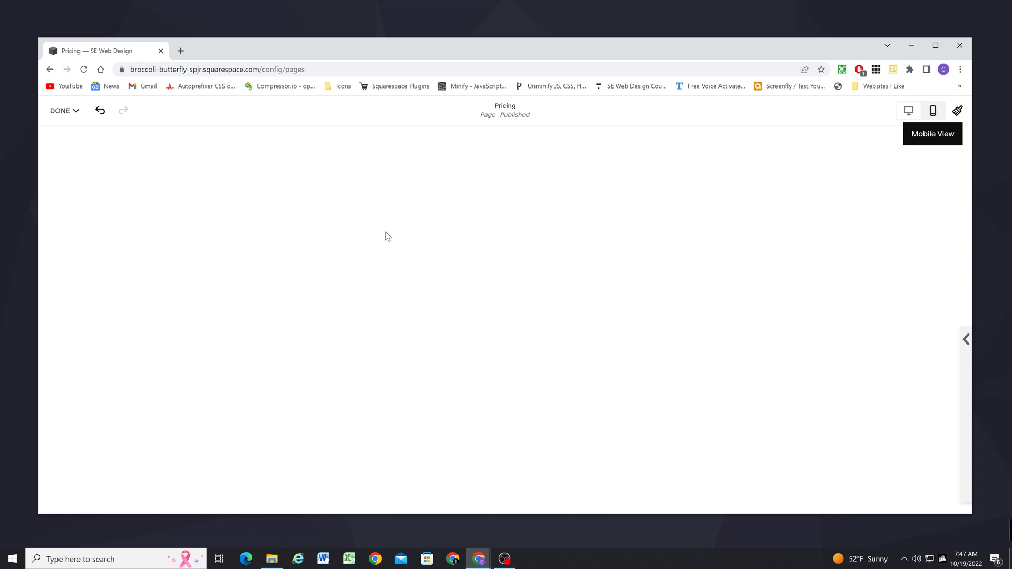
left_click(932, 111)
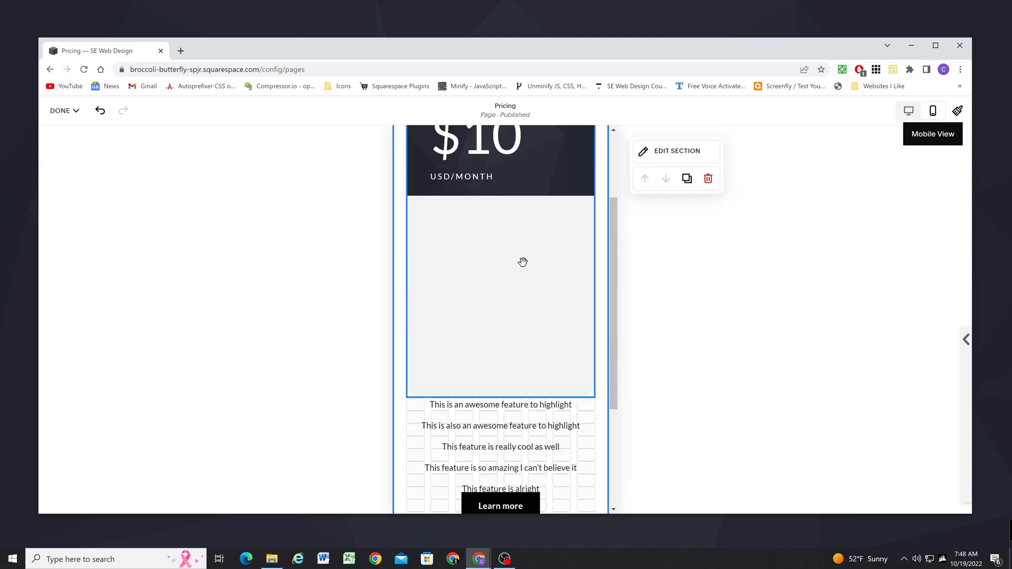
scroll("down", 3)
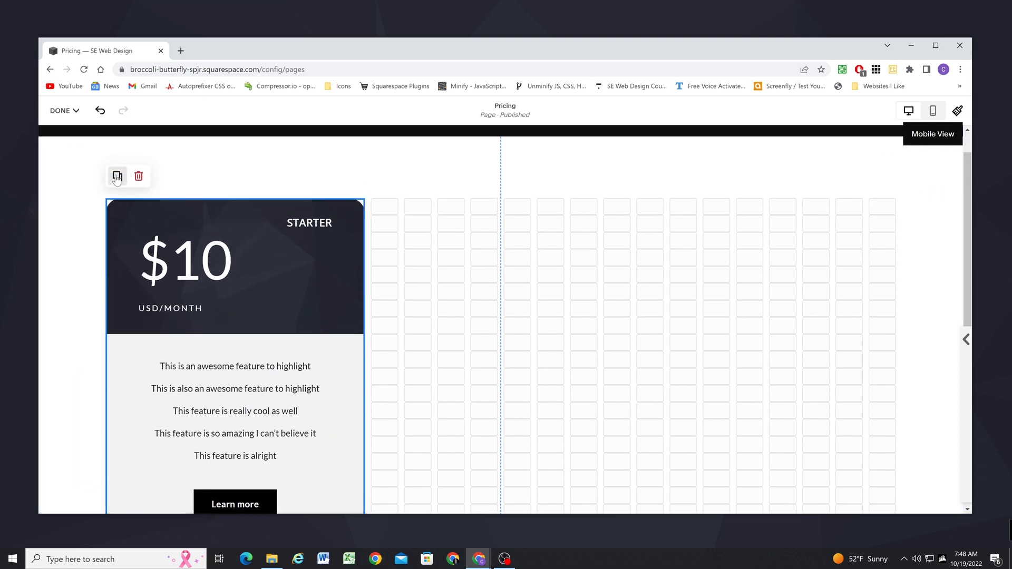
Duplicate the STARTER card into a row of three and check their stacking in Mobile View
left_click(117, 176)
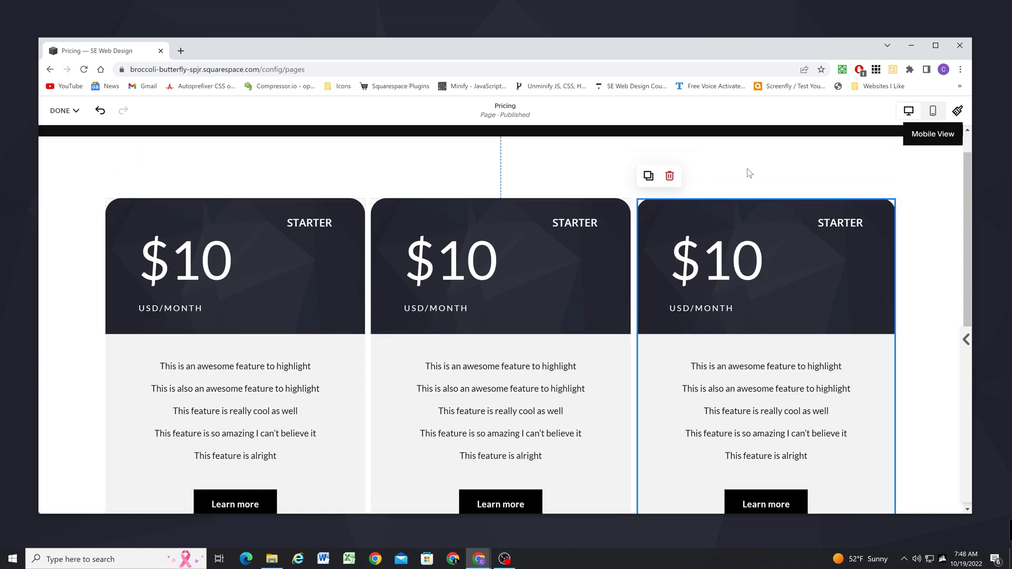
left_click(933, 111)
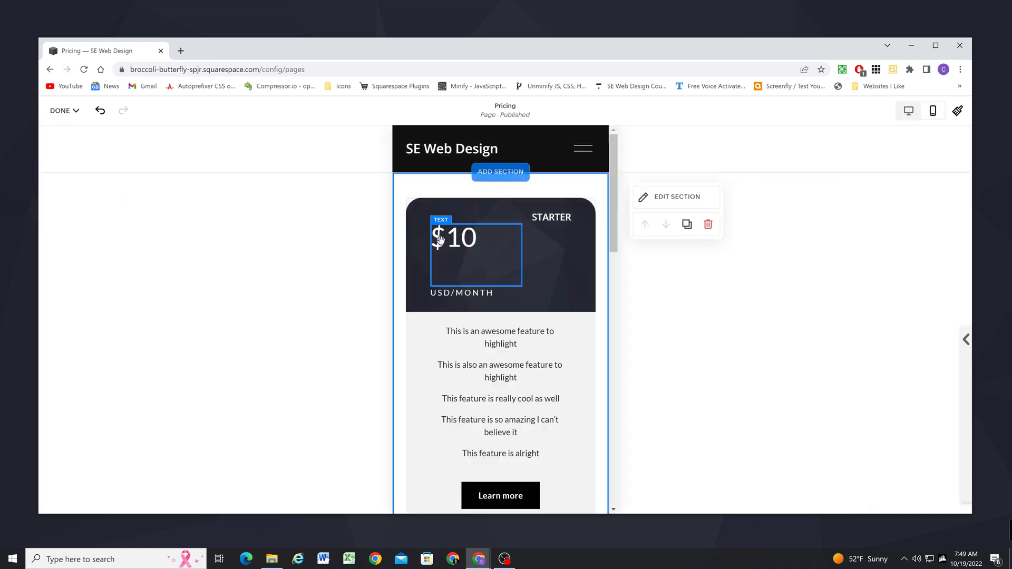
scroll("down", 3)
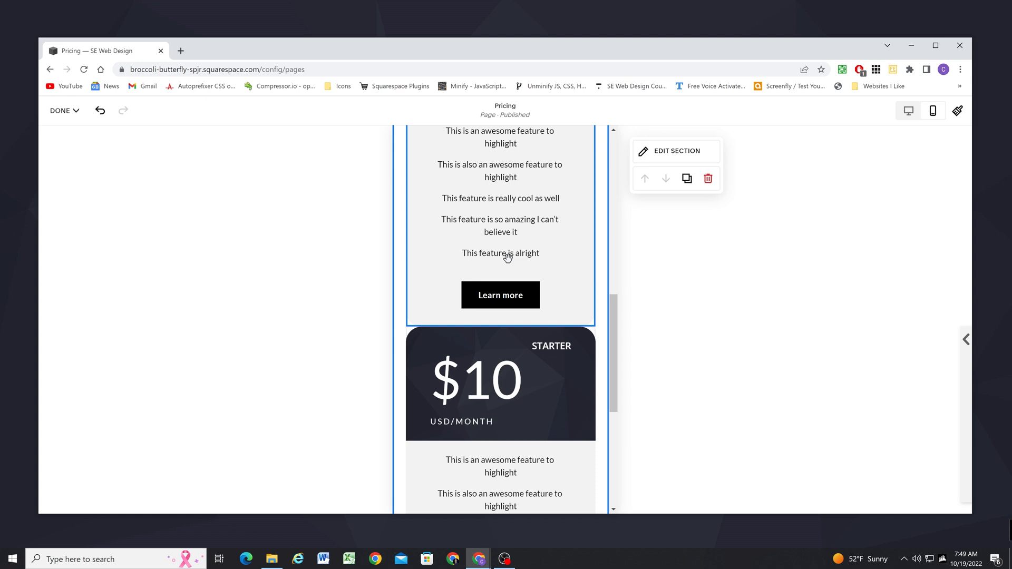
scroll("down", 3)
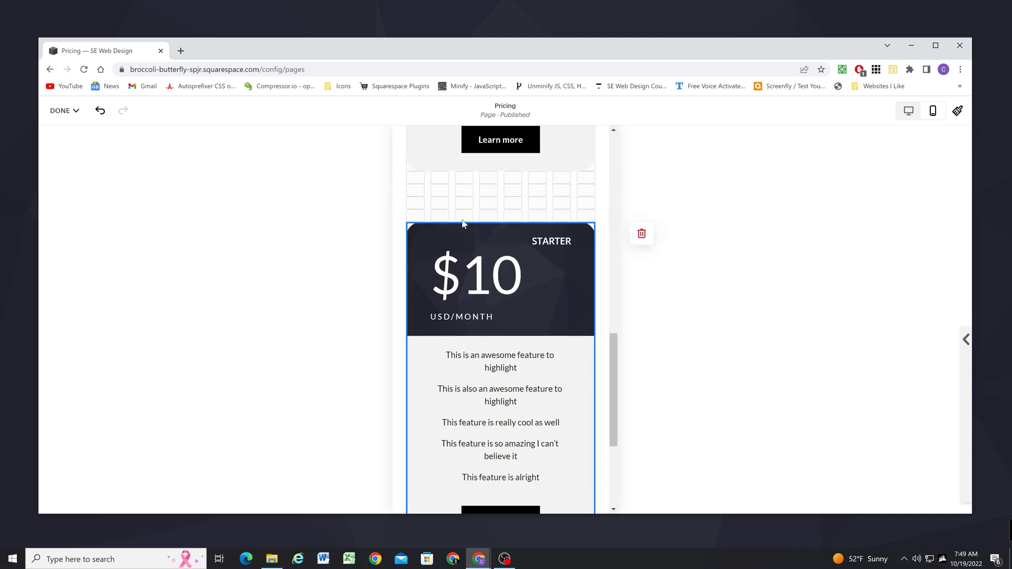
left_click(475, 277)
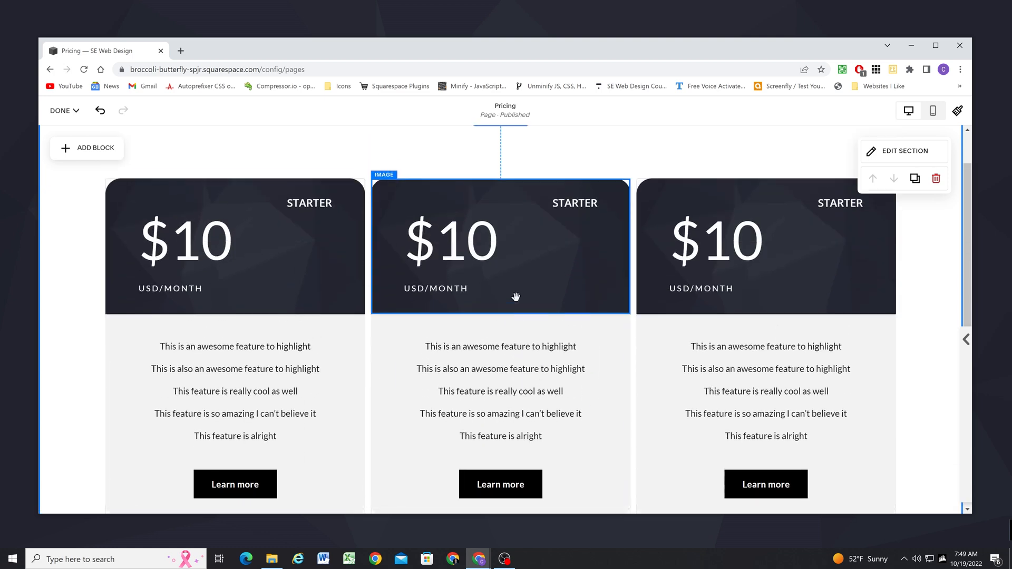
Retitle the middle card BASIC and change its price to $20
scroll("down", 3)
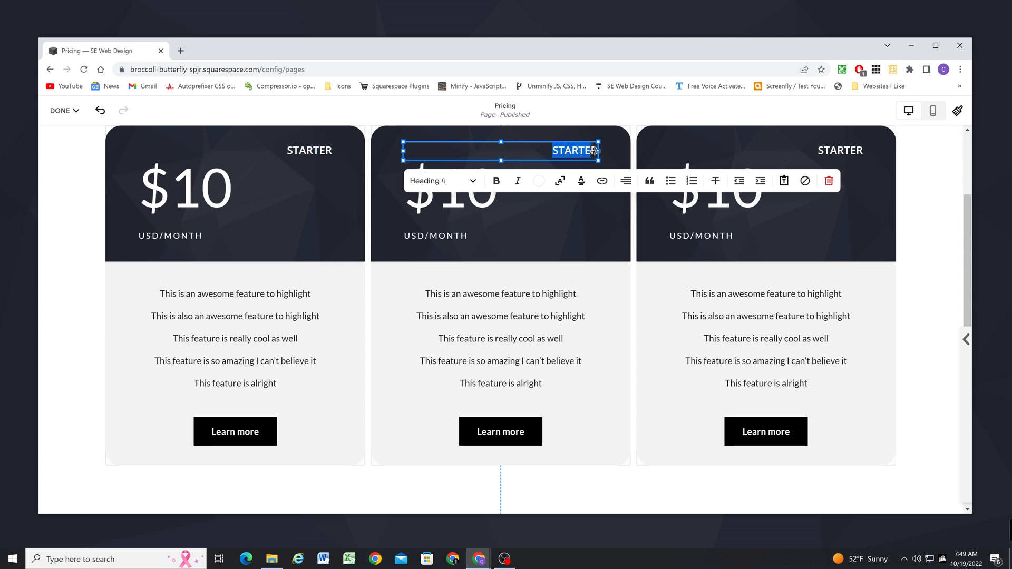
type("BASIC")
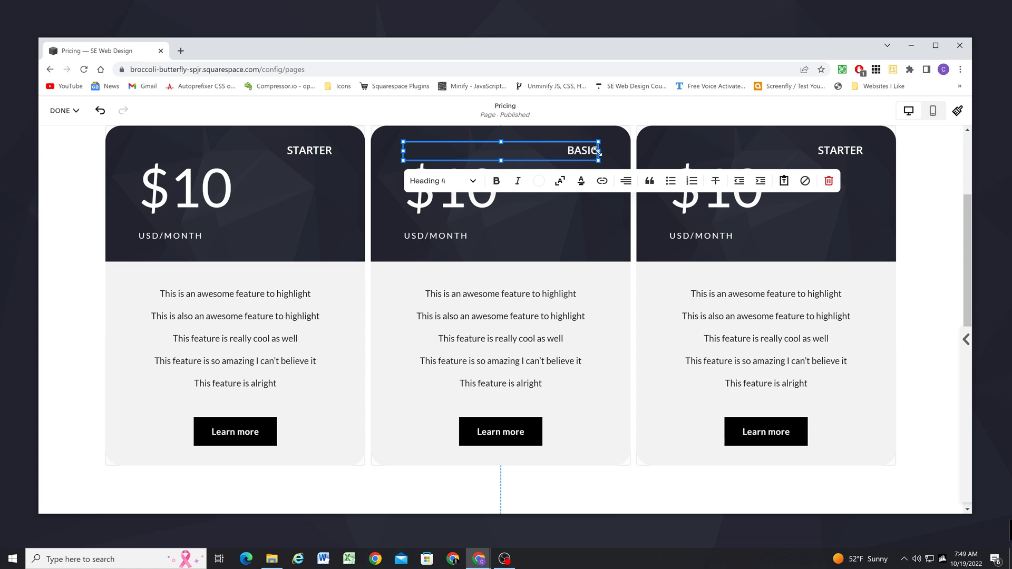
left_click(452, 189)
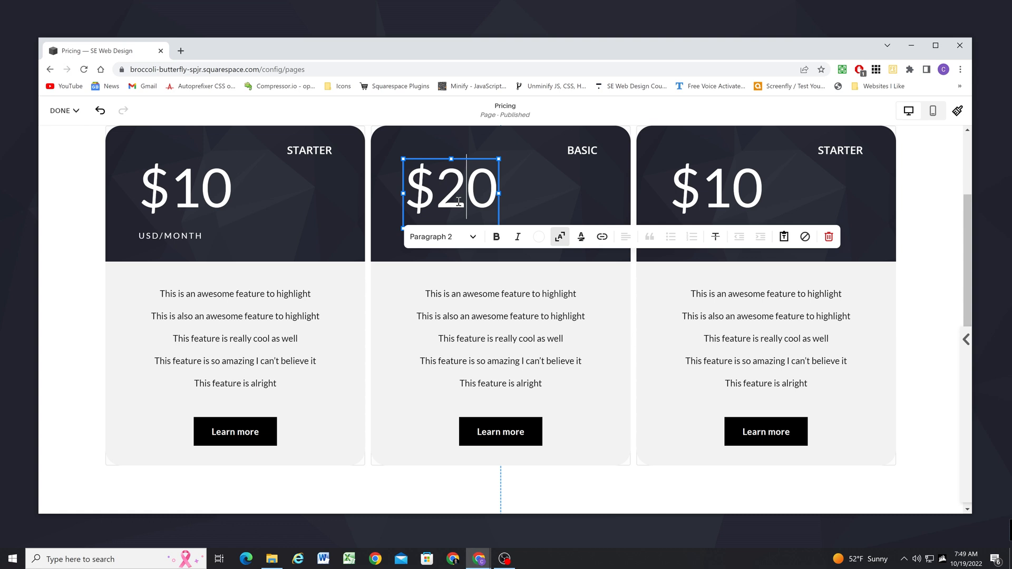
Rename the right card PREMIUM at $30, beside the $10 STARTER card
left_click(838, 149)
type("PREM")
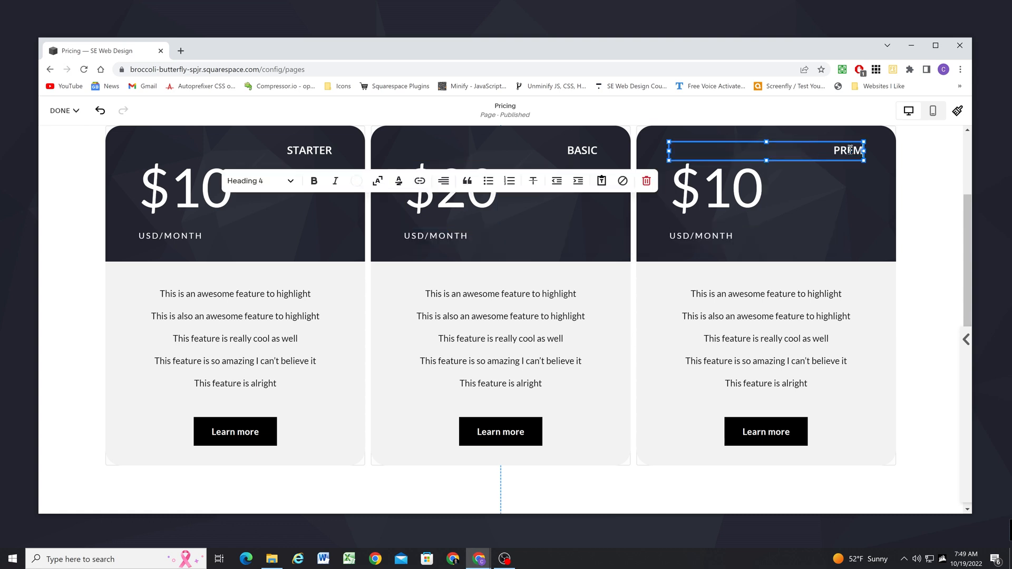
left_click(714, 189)
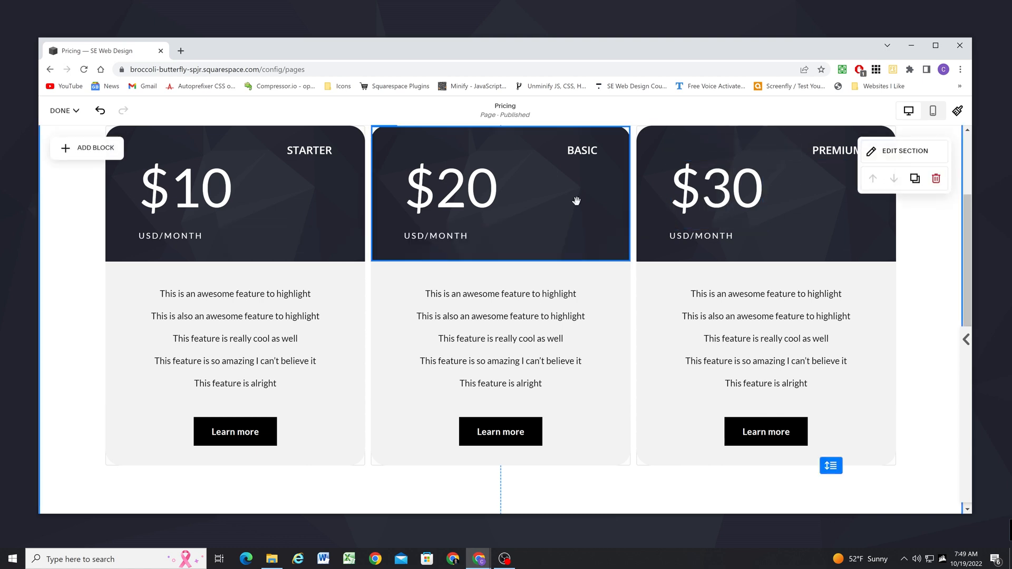
left_click(500, 194)
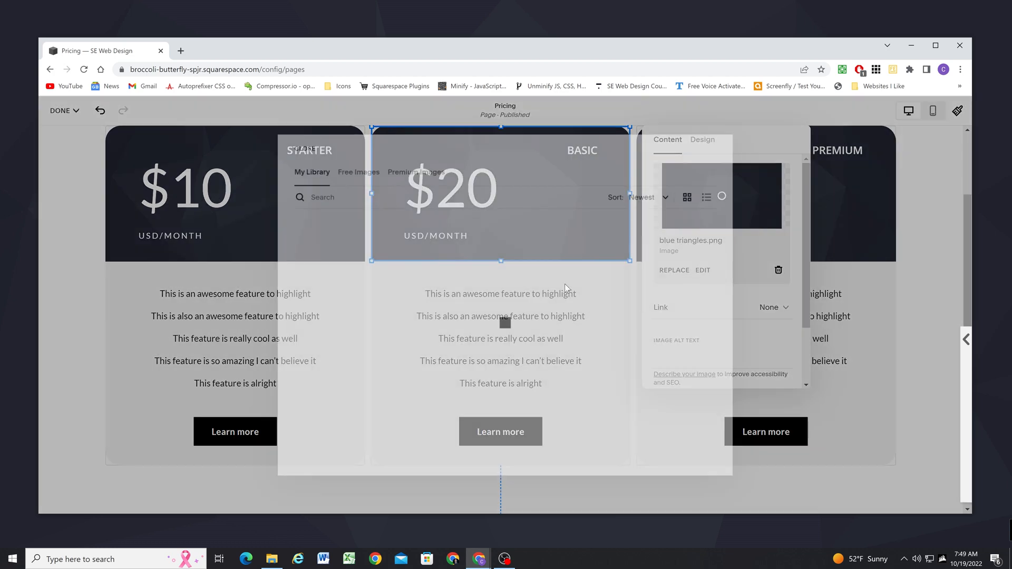
Replace the BASIC header with Yellow BG.jpg and make the $20 price black
type("bg")
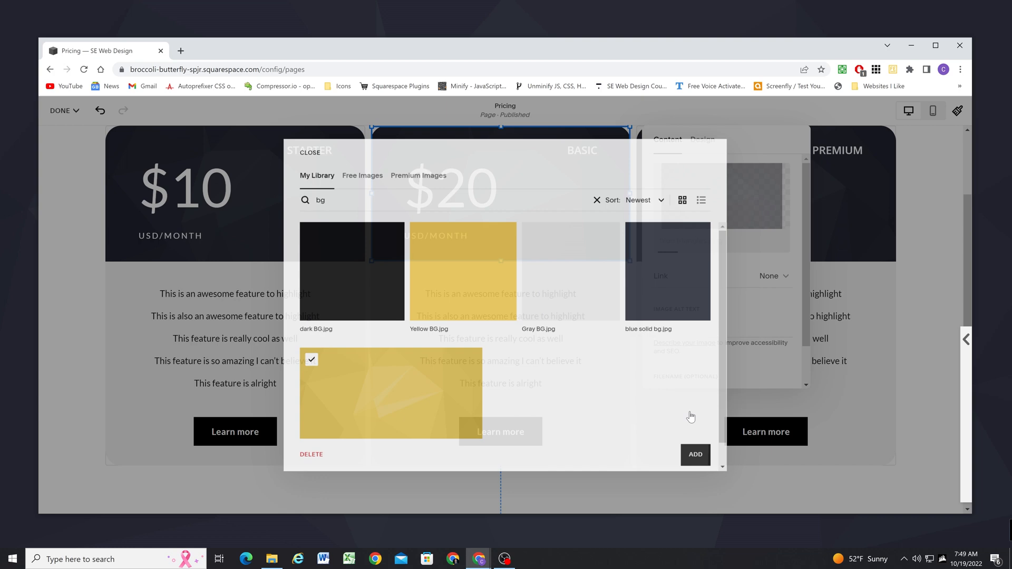
left_click(695, 454)
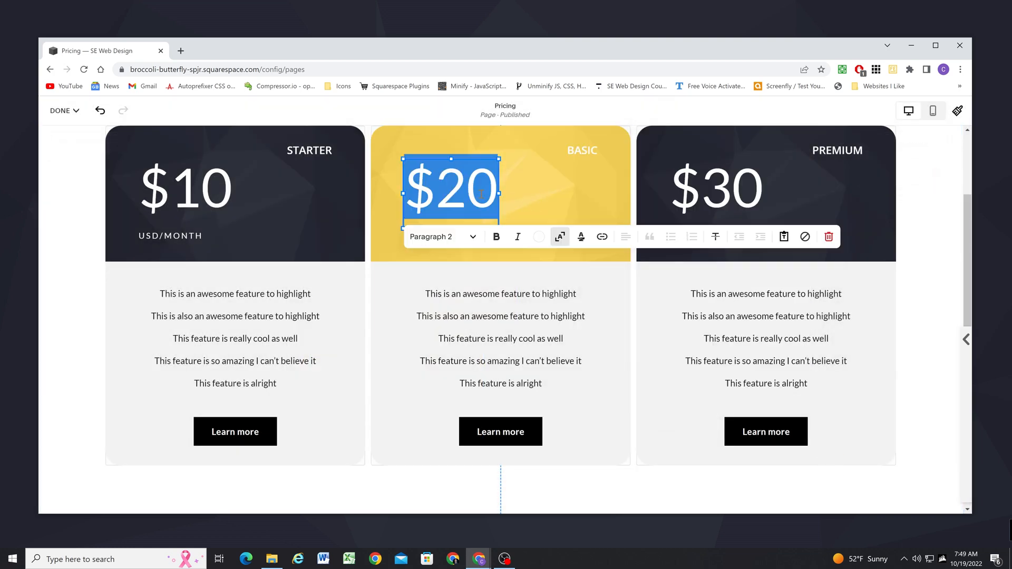
left_click(805, 236)
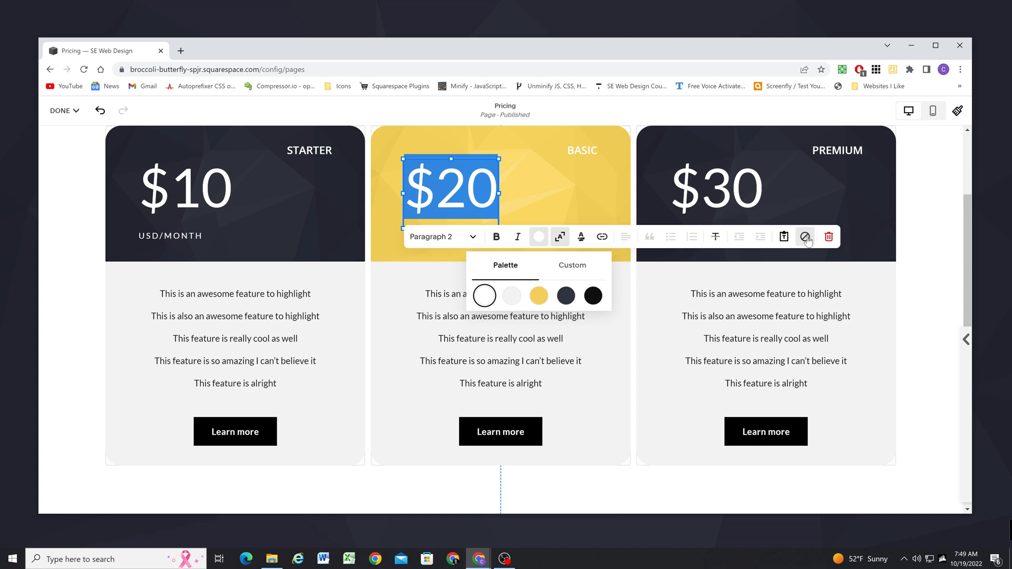
left_click(593, 295)
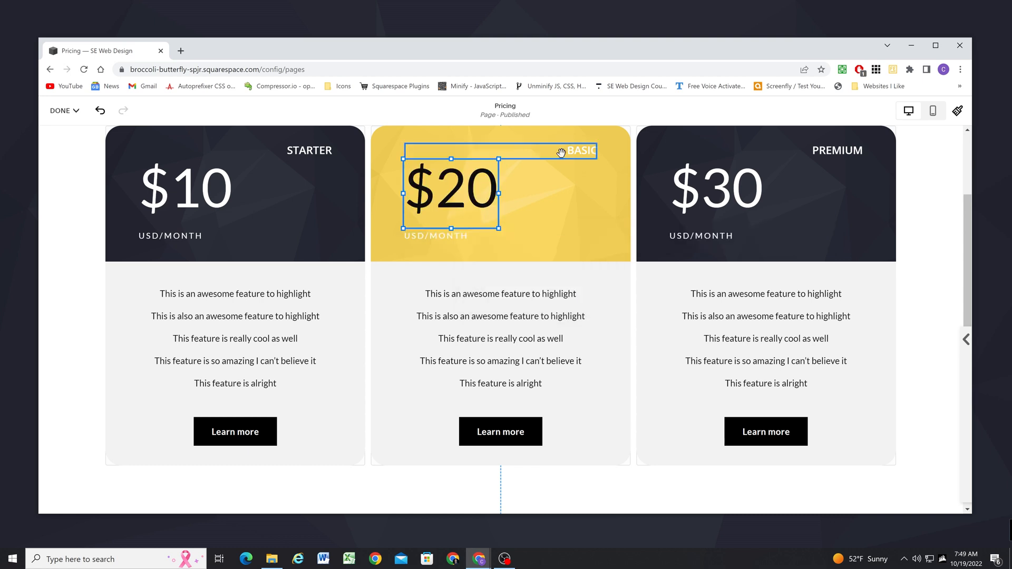
Make the BASIC title and USD/MONTH label text dark as well
double_click(580, 150)
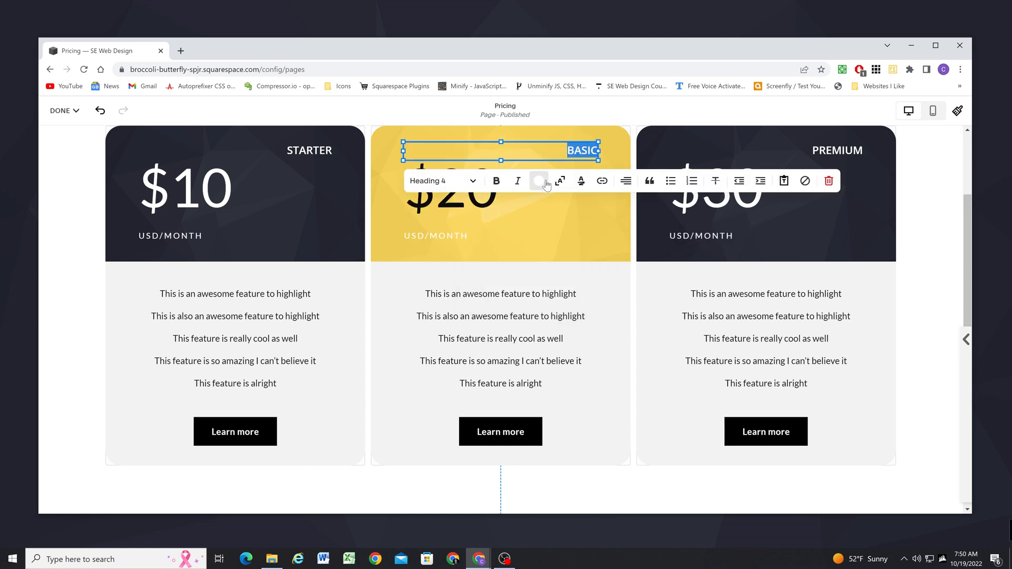
mouse_move(804, 181)
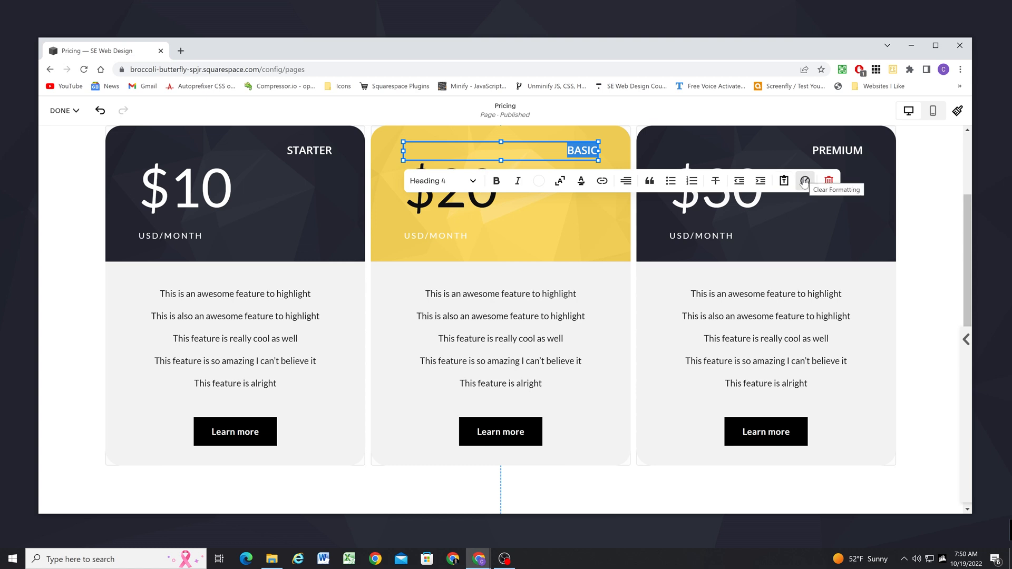
left_click(805, 181)
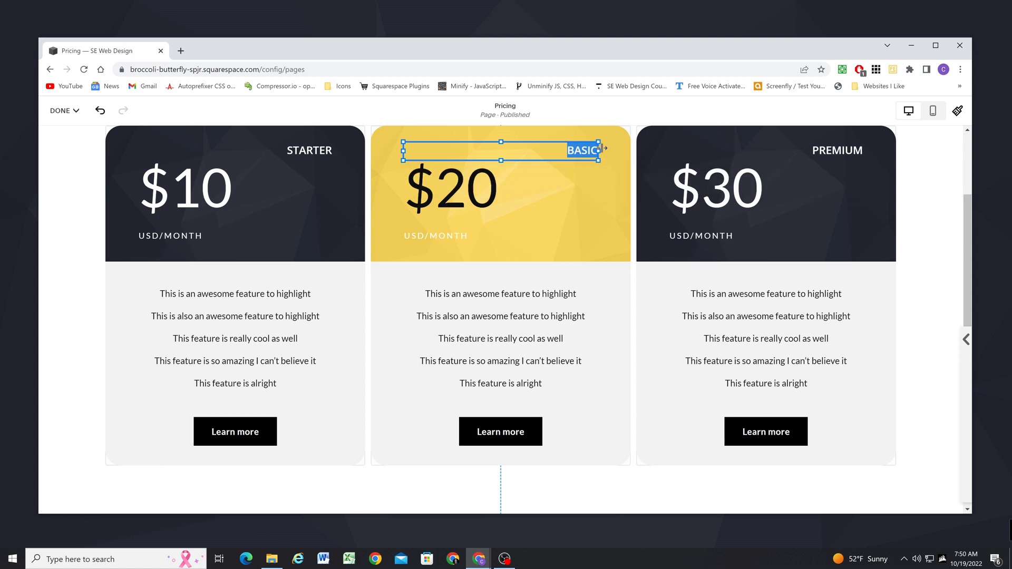
left_click(435, 235)
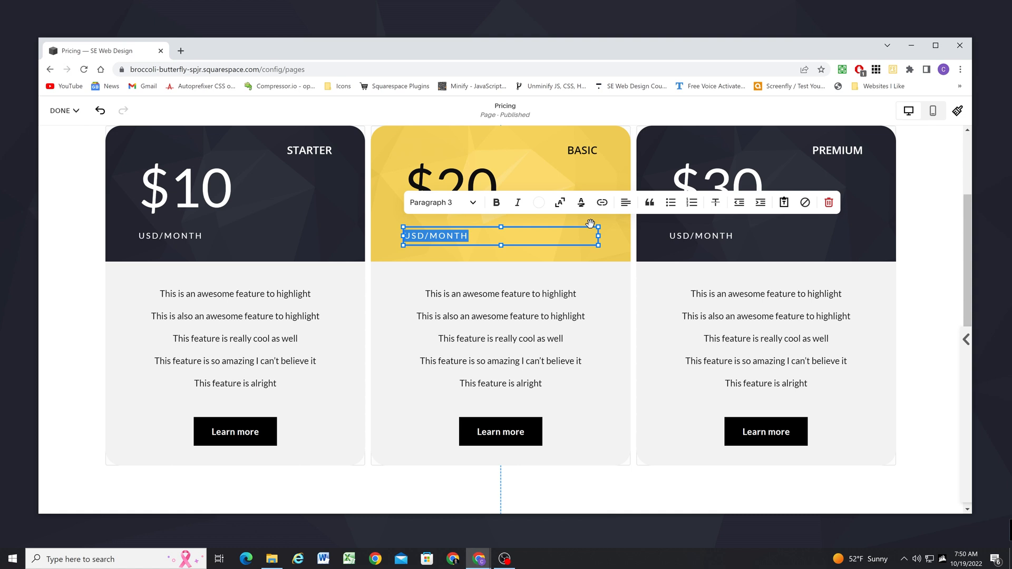
left_click(539, 202)
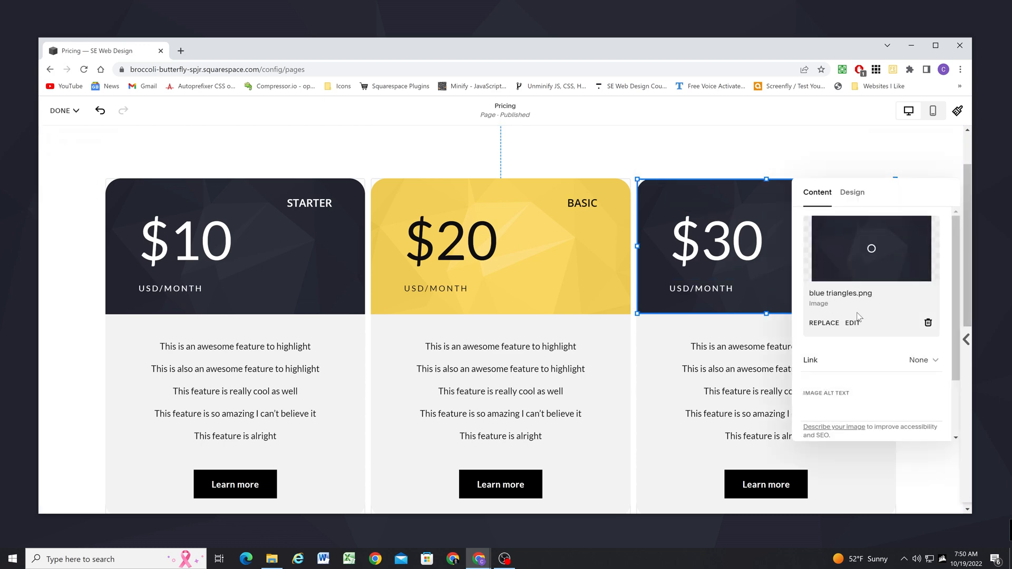
Swap the PREMIUM header image for black triangles.png from My Library
left_click(823, 322)
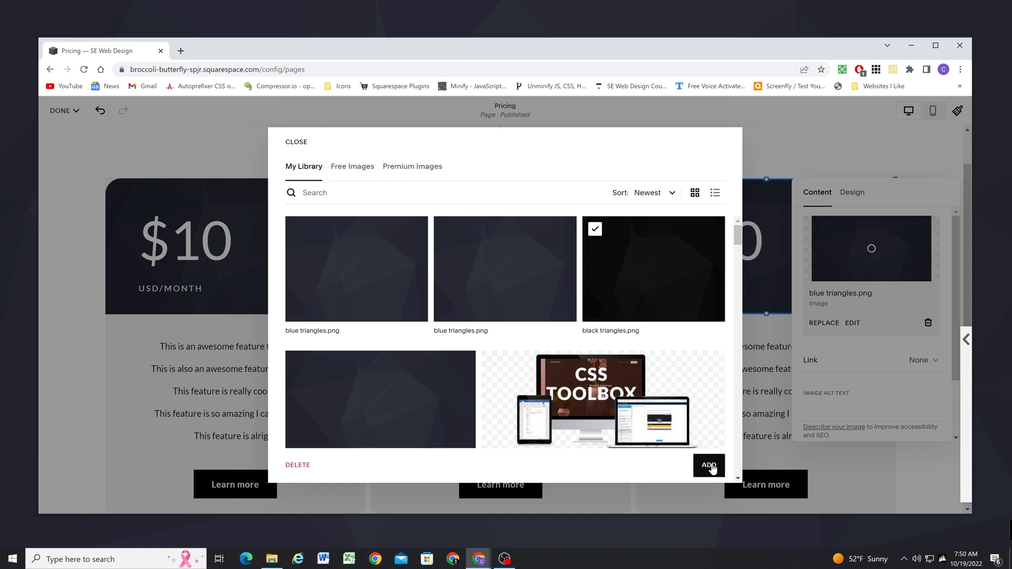
left_click(708, 465)
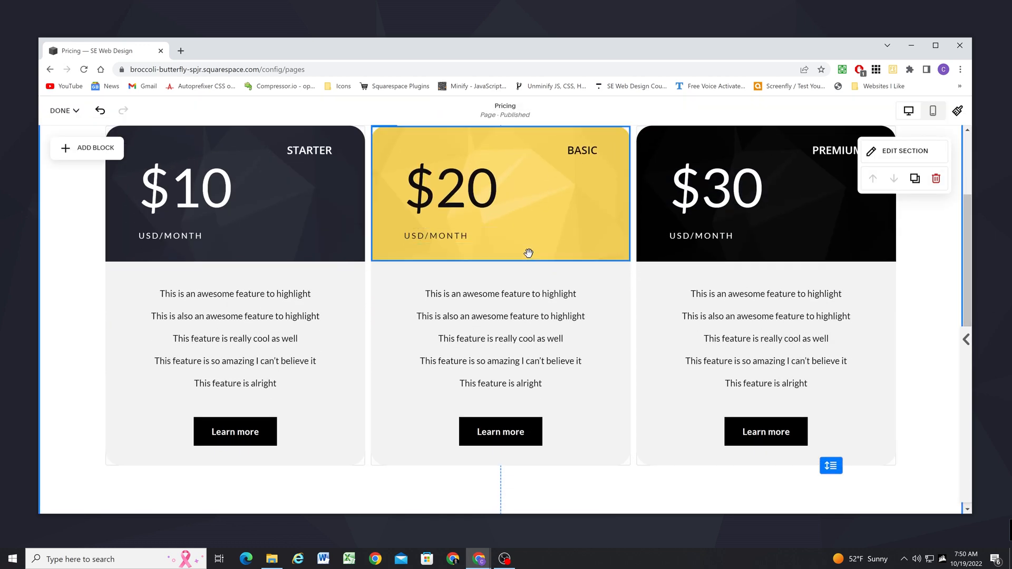
scroll("down", 3)
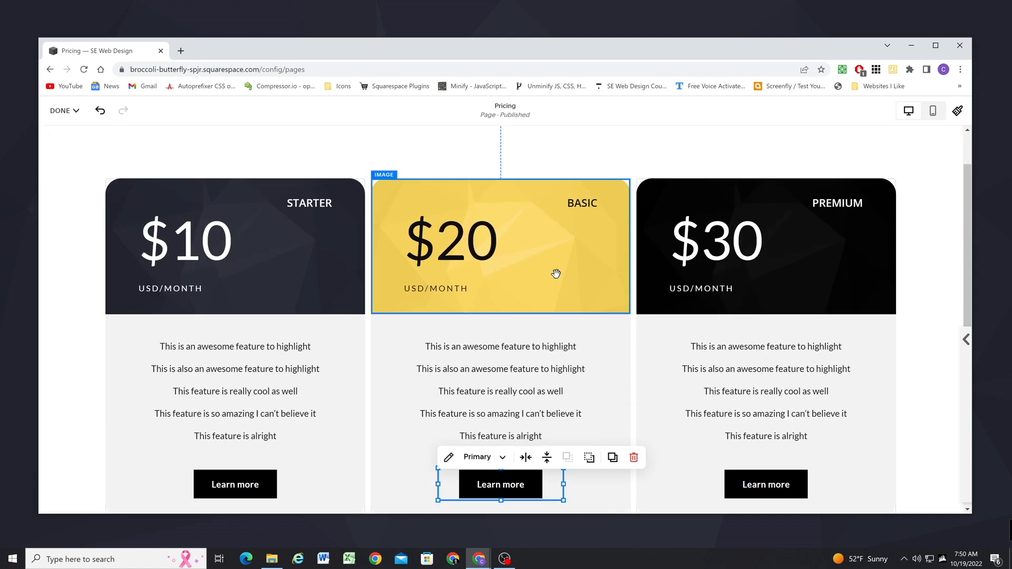
Change the BASIC card's Learn more button from Primary to Secondary style
scroll("down", 3)
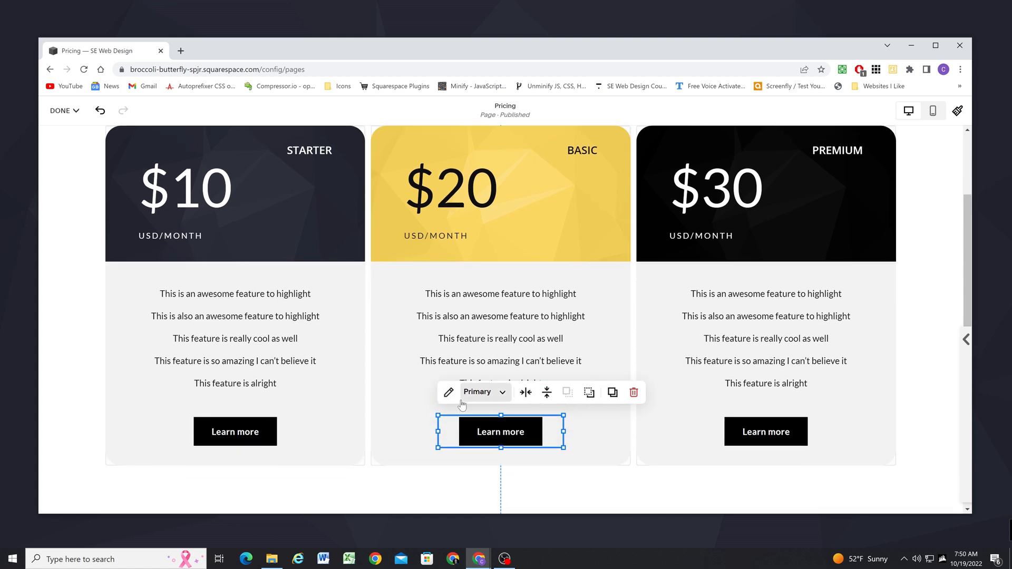
left_click(476, 392)
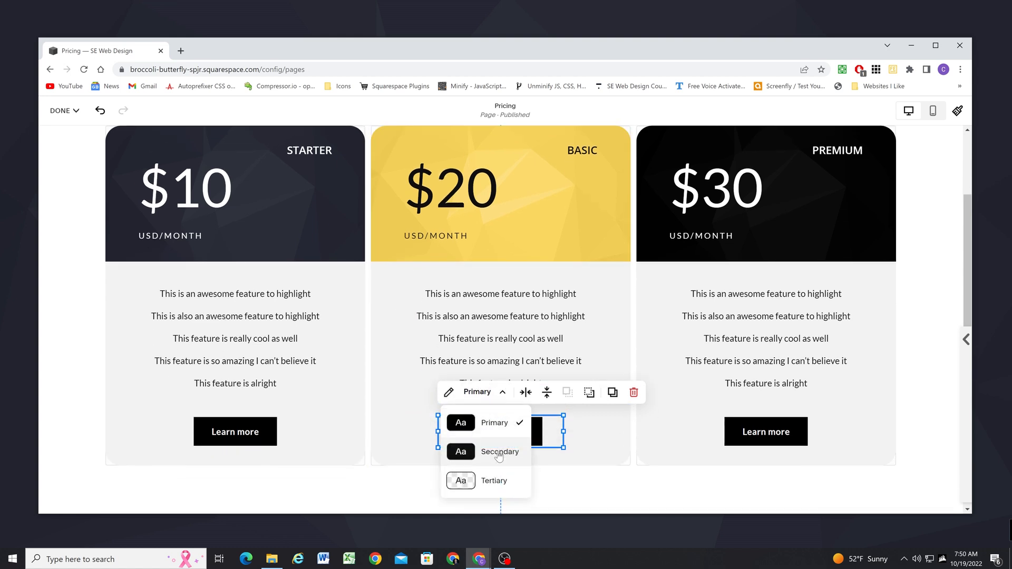
left_click(499, 451)
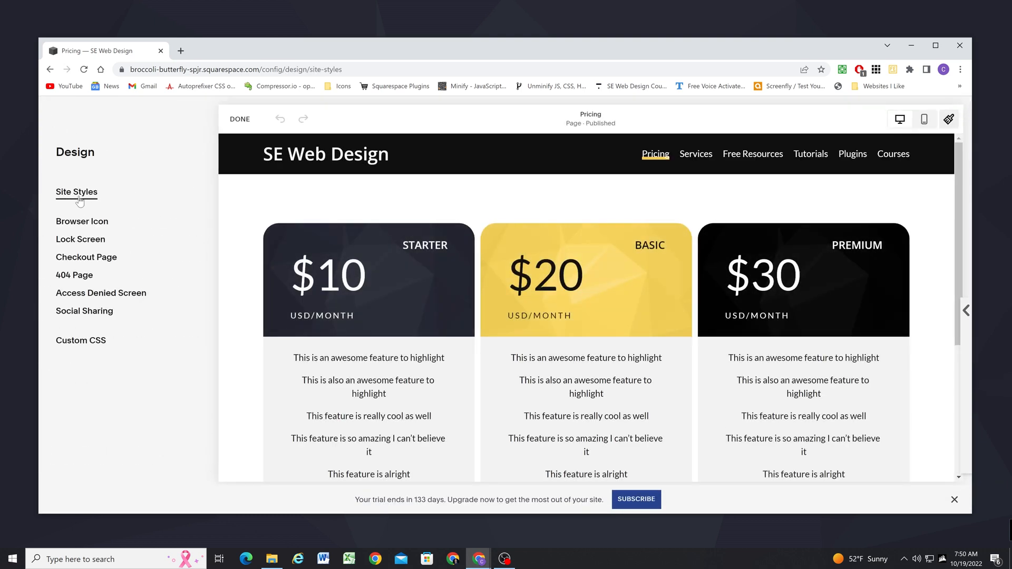
left_click(76, 192)
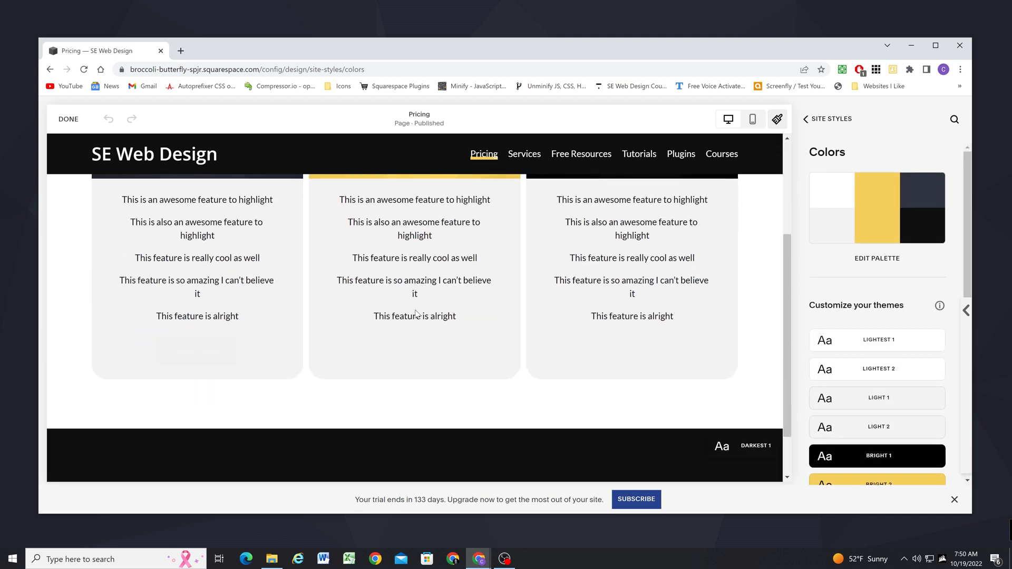
scroll("down", 3)
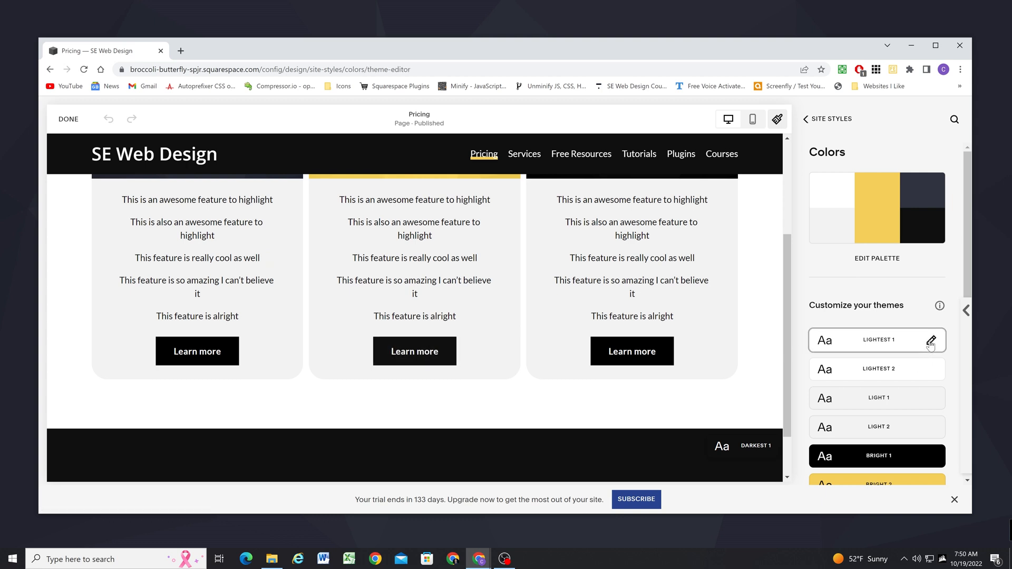
left_click(930, 341)
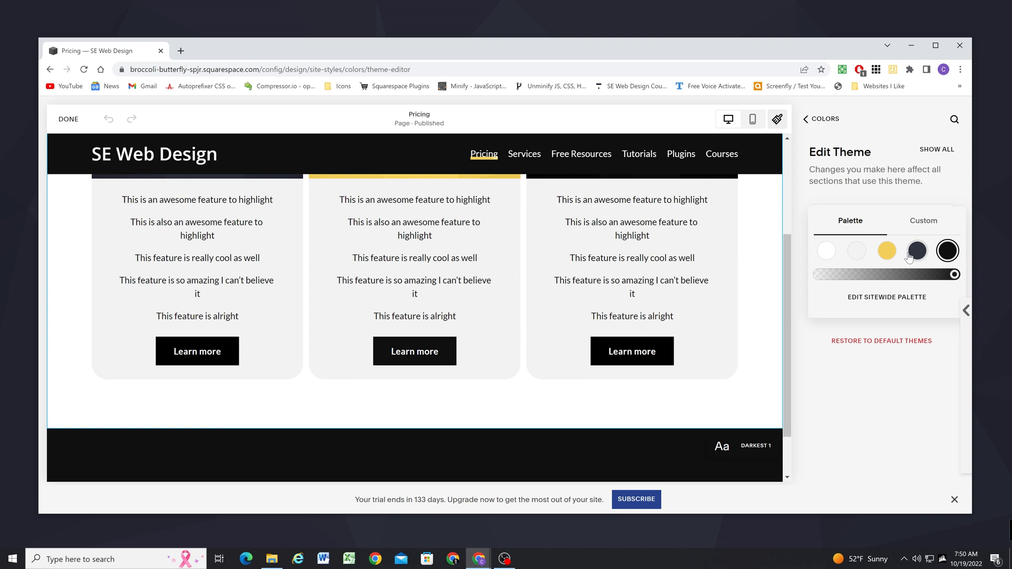
left_click(885, 251)
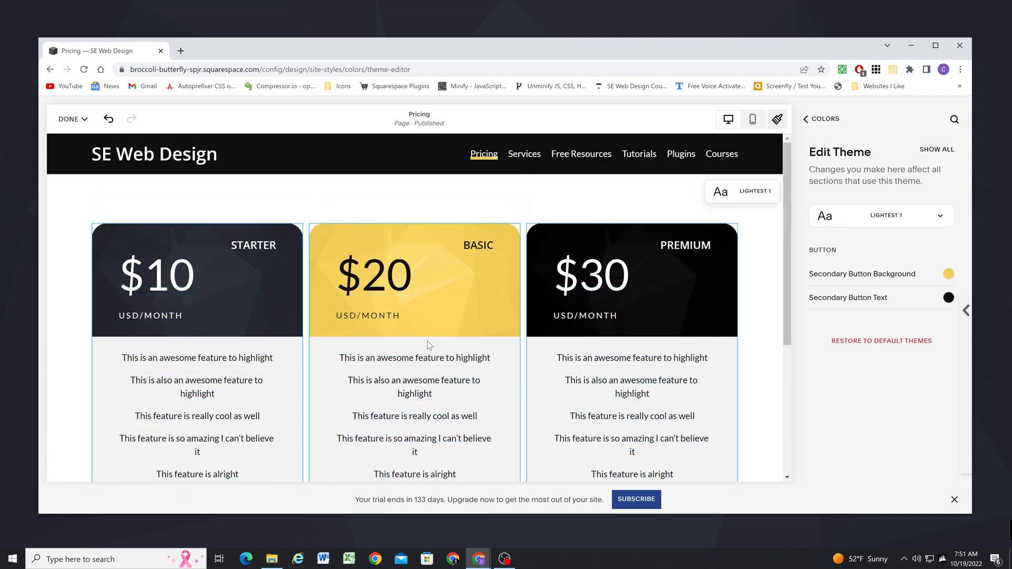
scroll("down", 3)
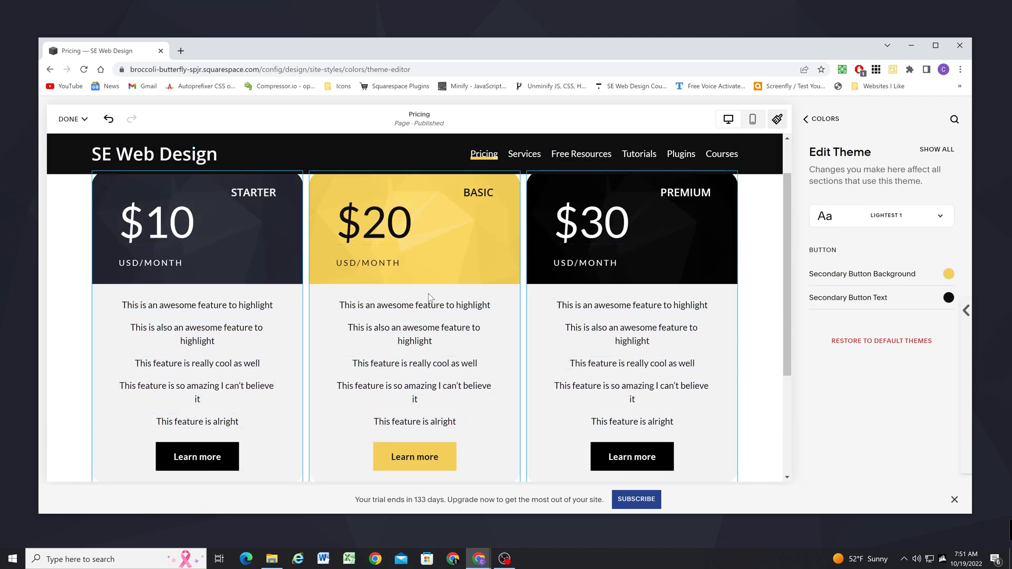
left_click(69, 120)
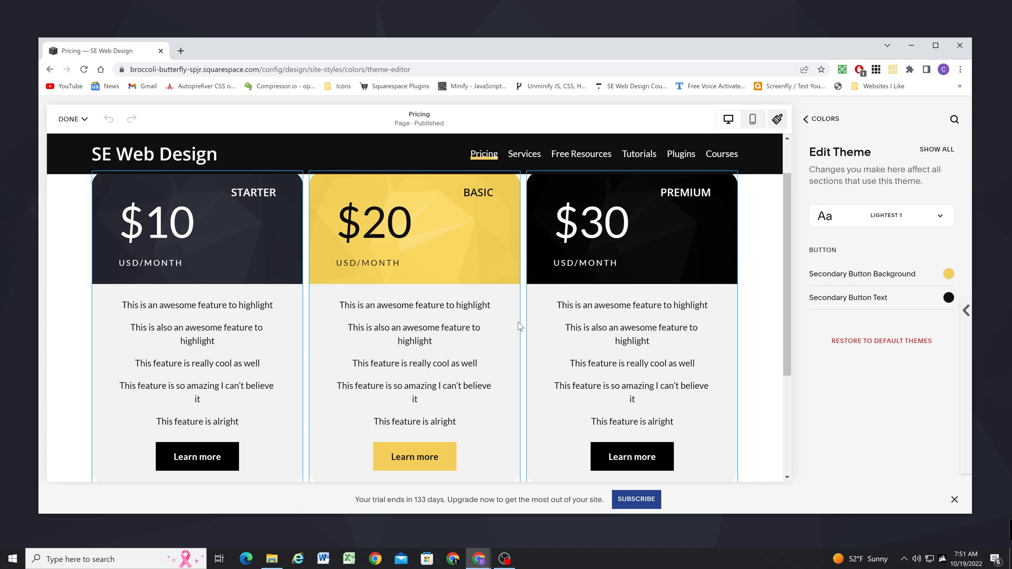
left_click(805, 119)
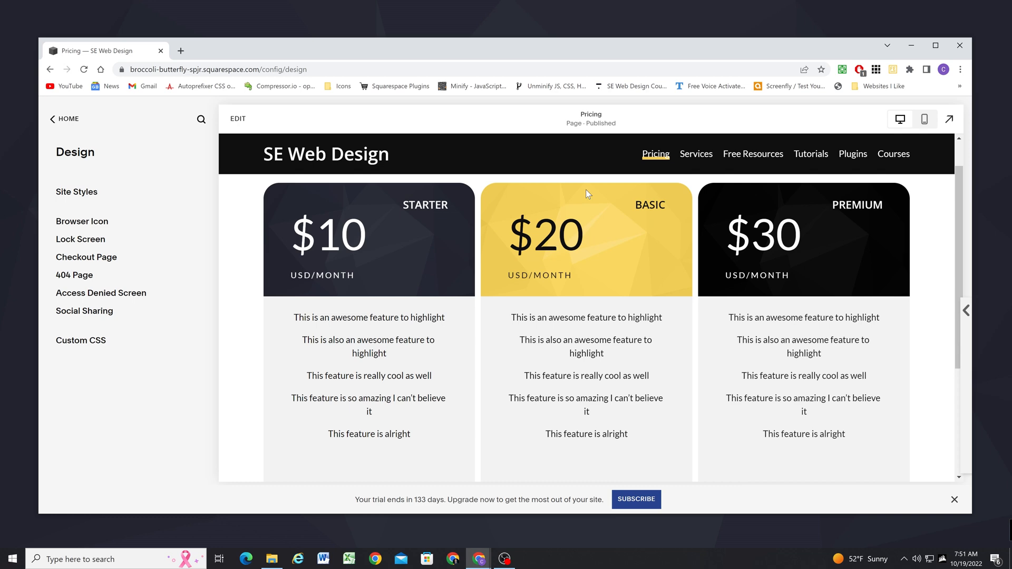
scroll("down", 3)
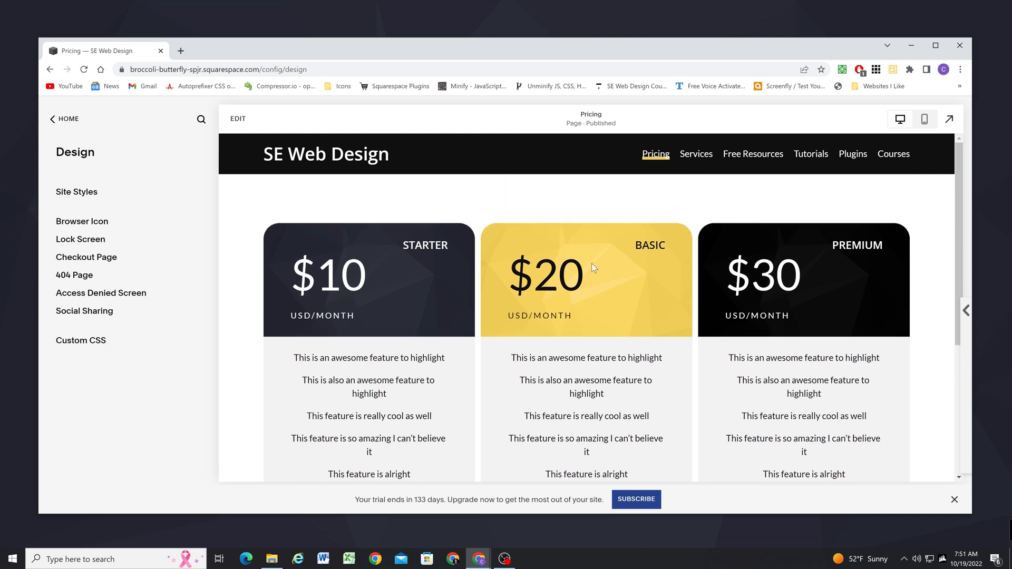
mouse_move(237, 120)
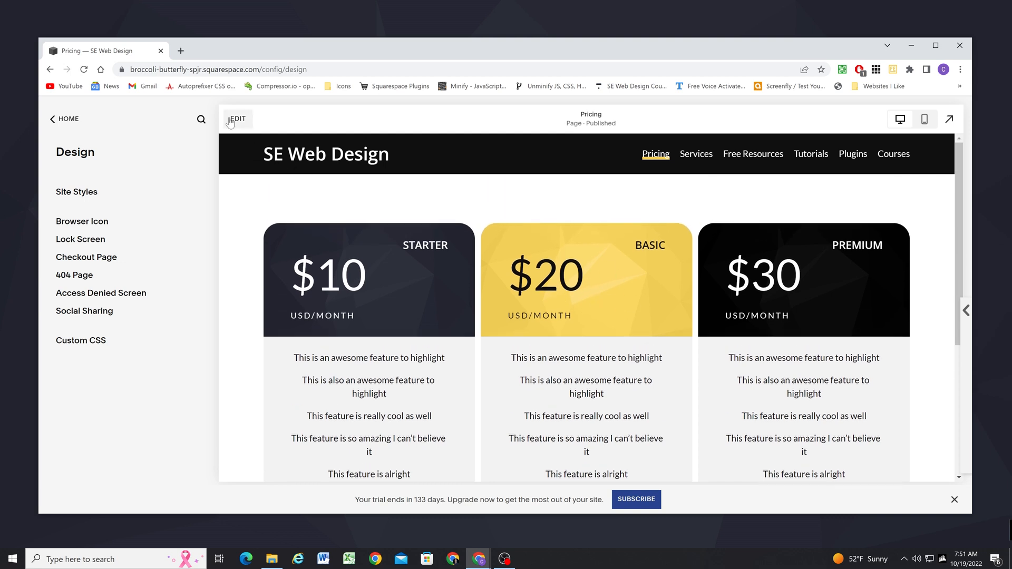
Enter edit mode on the Pricing page and bring up the Add Block list
left_click(237, 119)
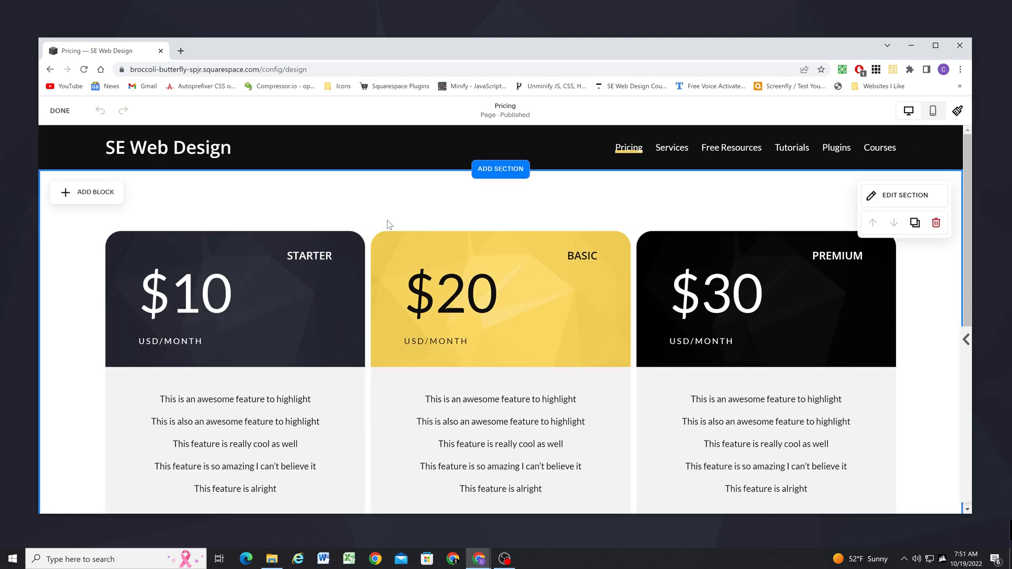
mouse_move(558, 227)
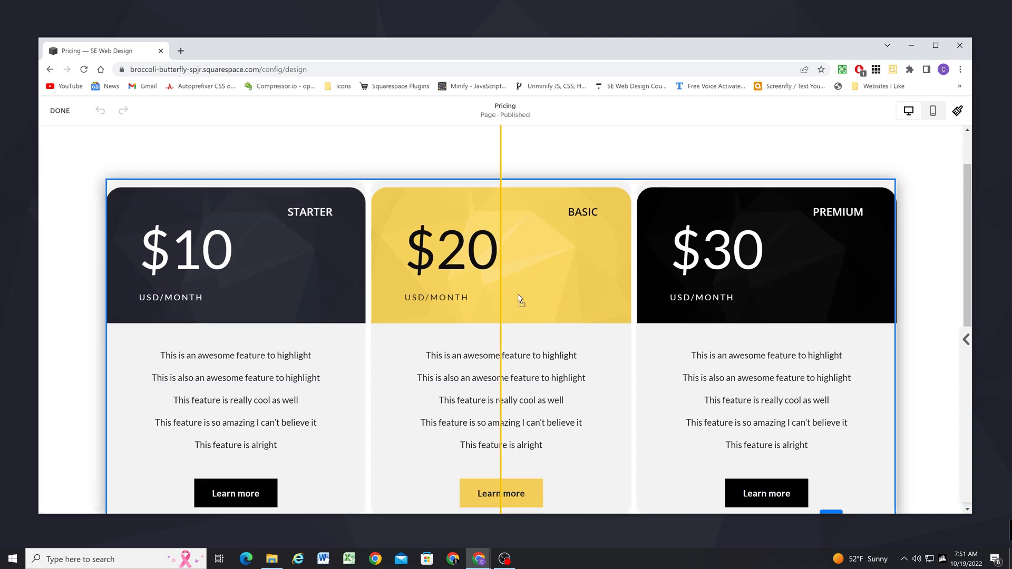
left_click(499, 252)
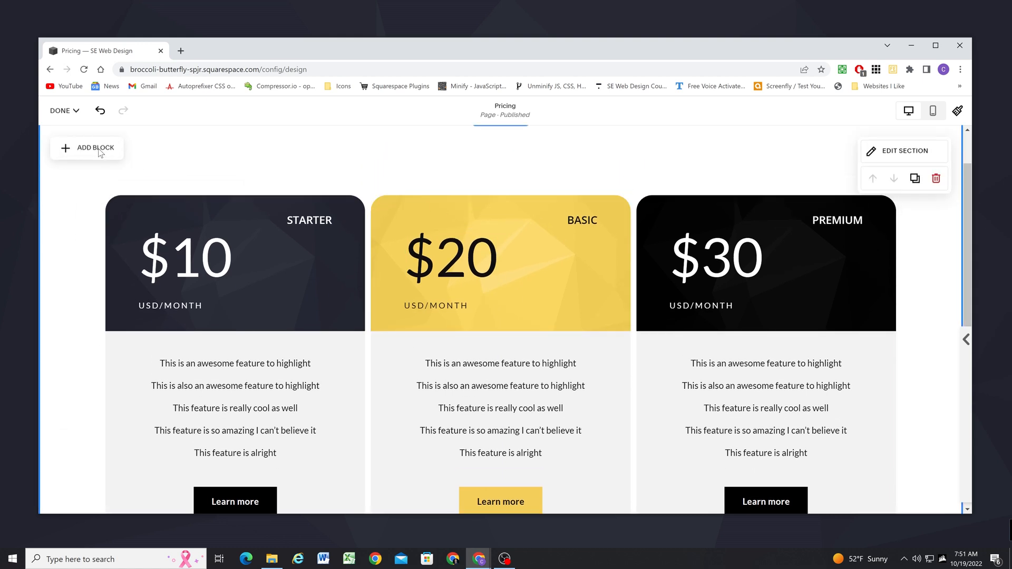
left_click(93, 148)
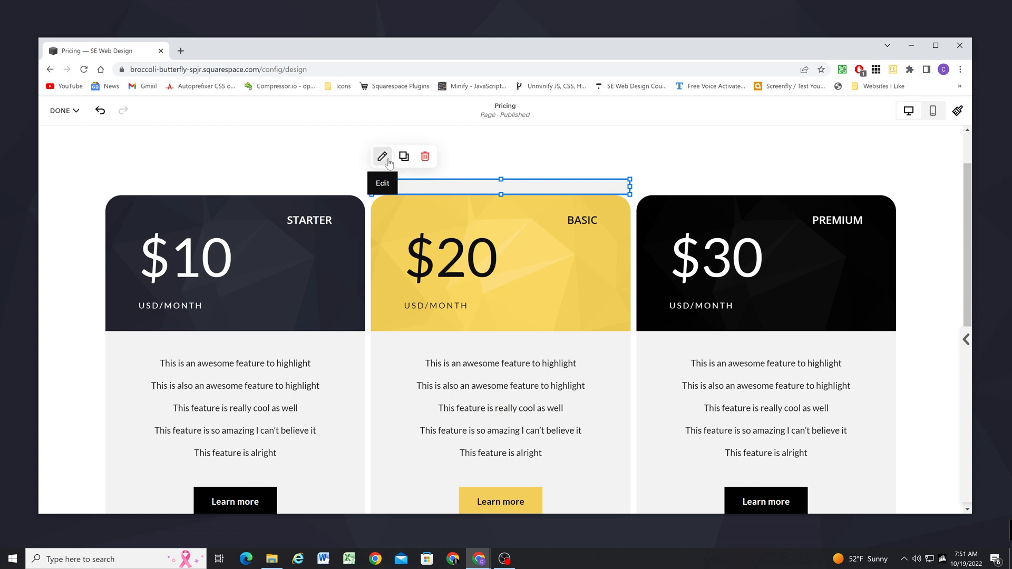
Colour the new shape bar blue #1A51D9 with 30px radius on its top corners
left_click(381, 156)
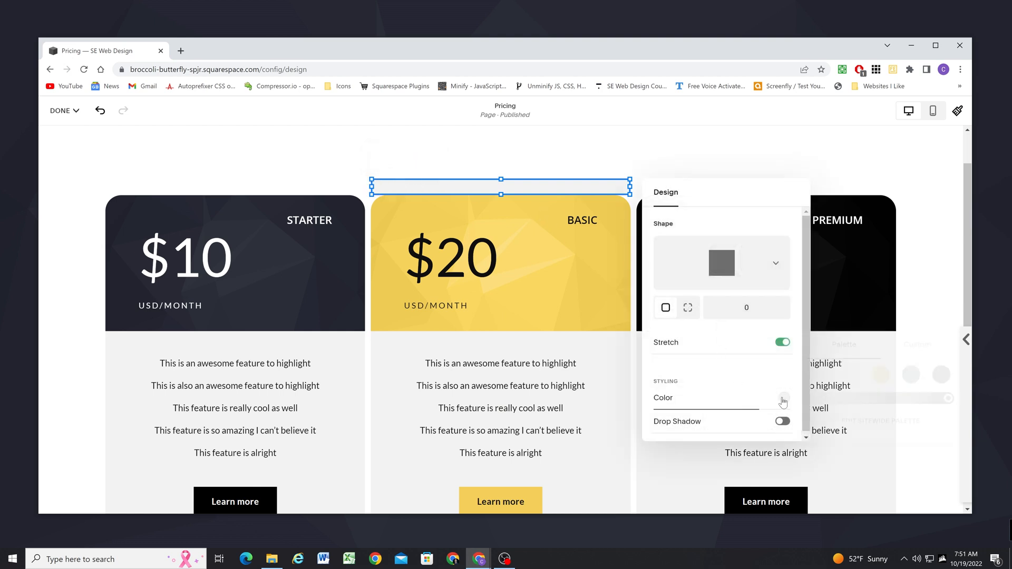
left_click(783, 397)
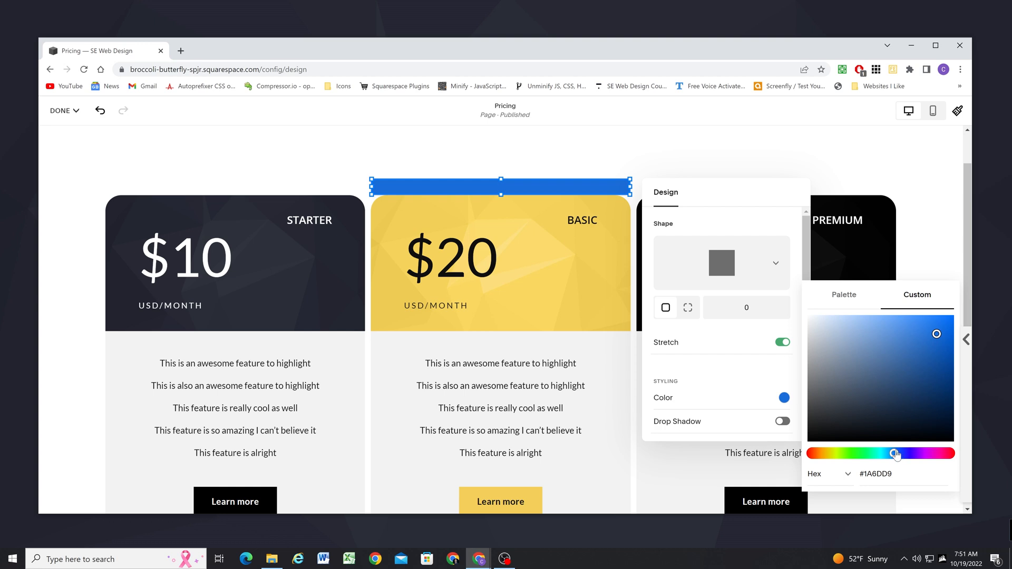
left_click_drag(936, 334, 935, 338)
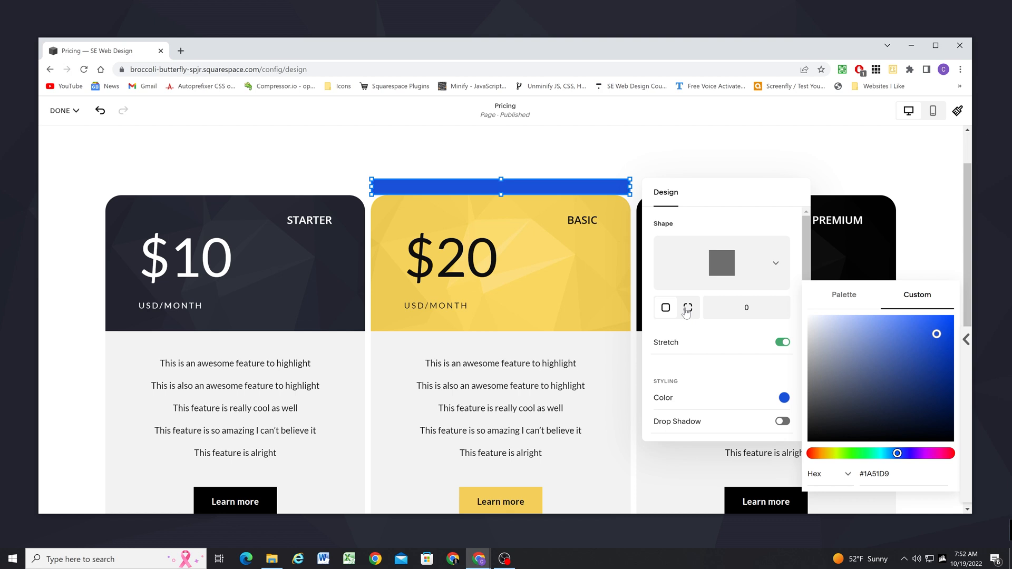
left_click(686, 308)
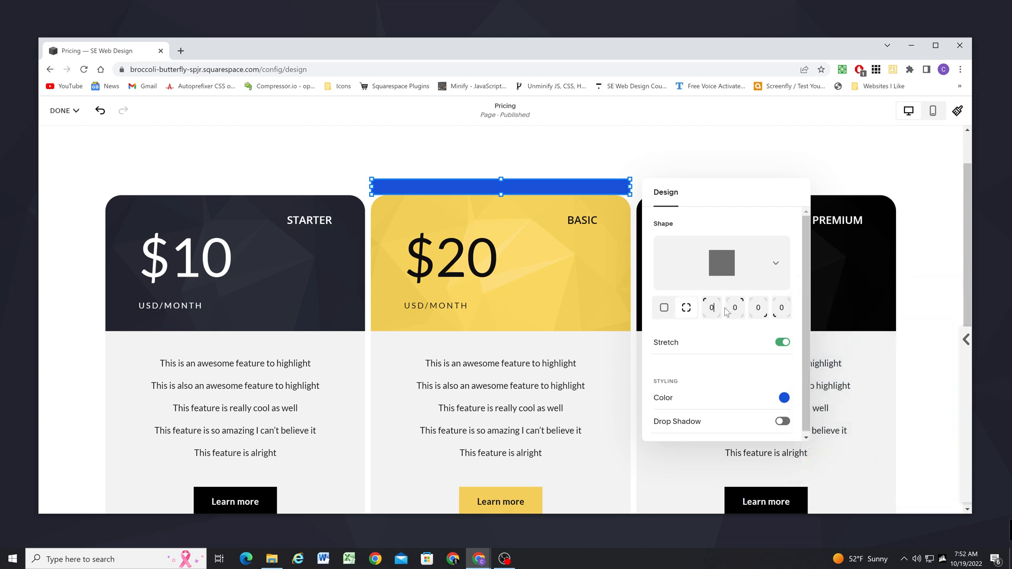
type("30")
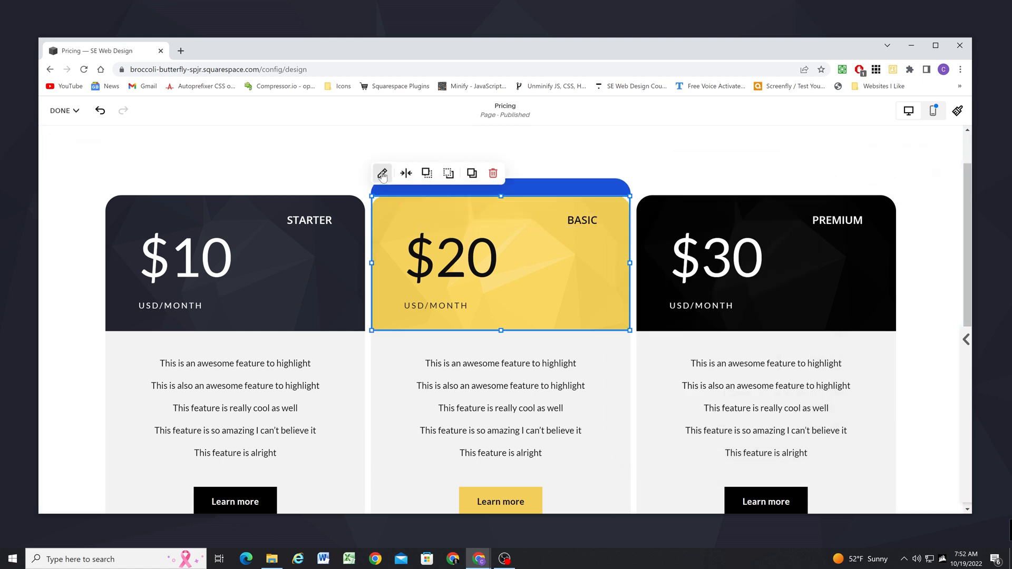
Square off the yellow BASIC header image's top corners beneath the bar
left_click(382, 174)
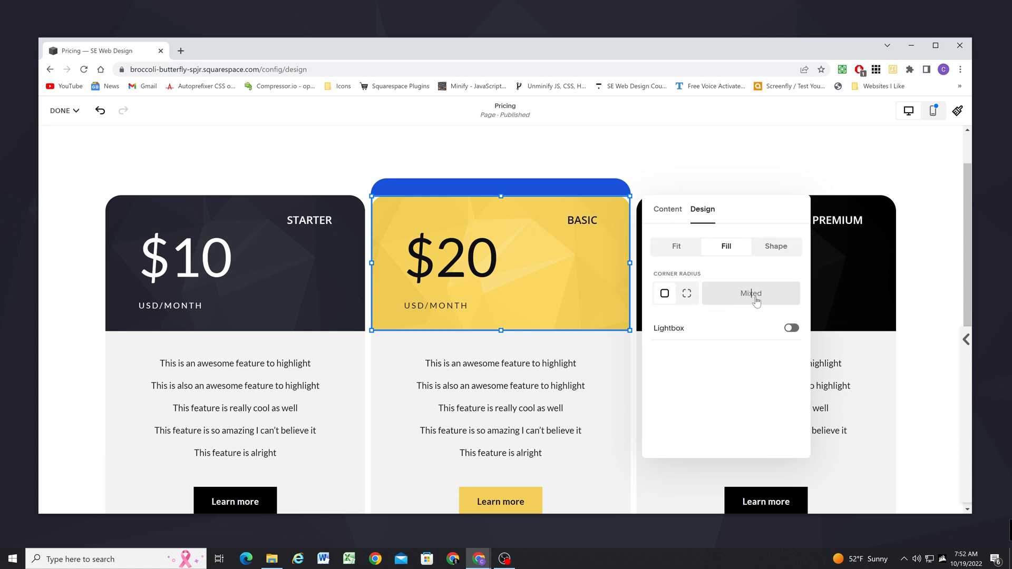
left_click(749, 292)
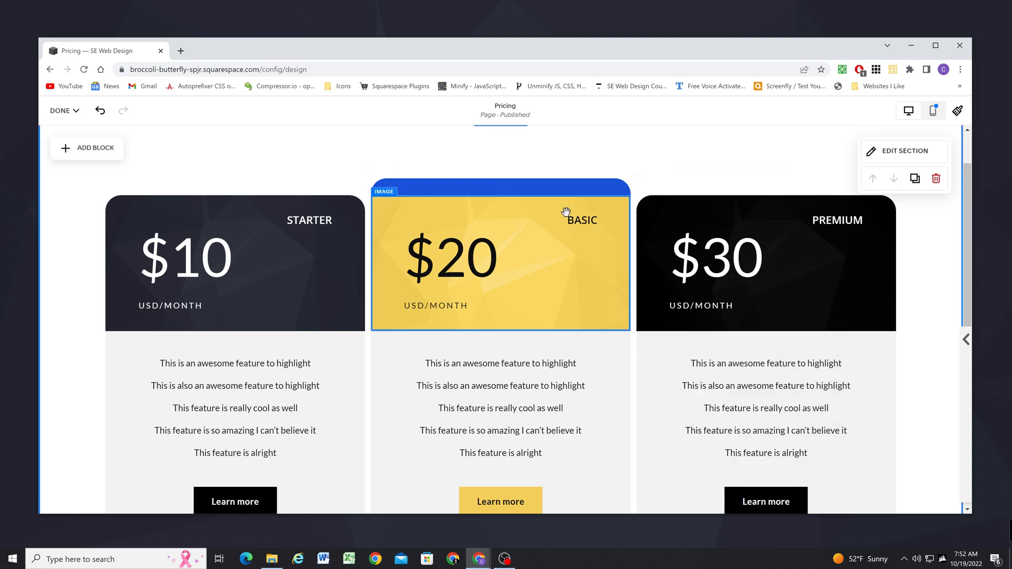
left_click(500, 258)
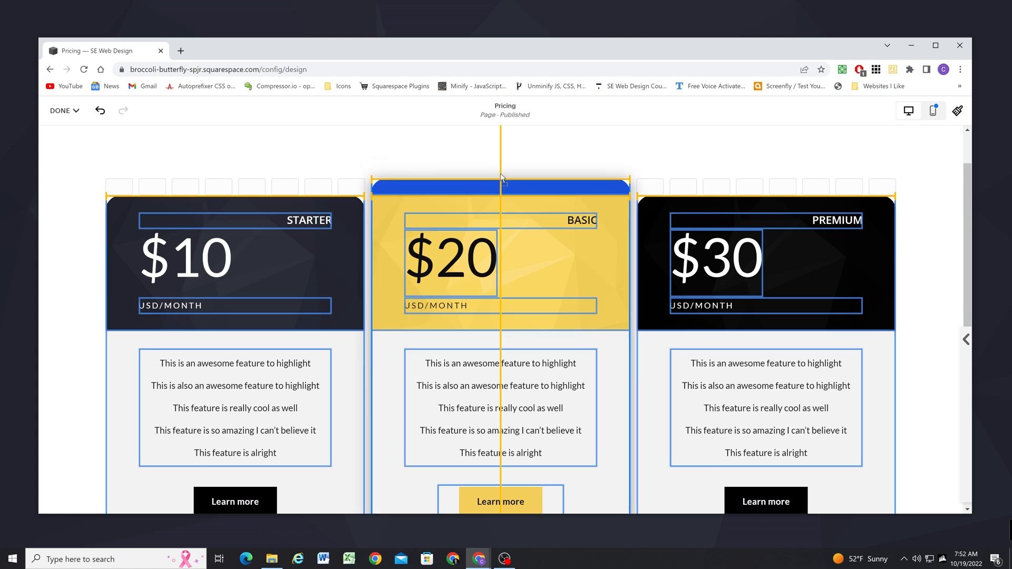
Align the blue bar centred and flush atop the BASIC column using the guide
left_click(500, 187)
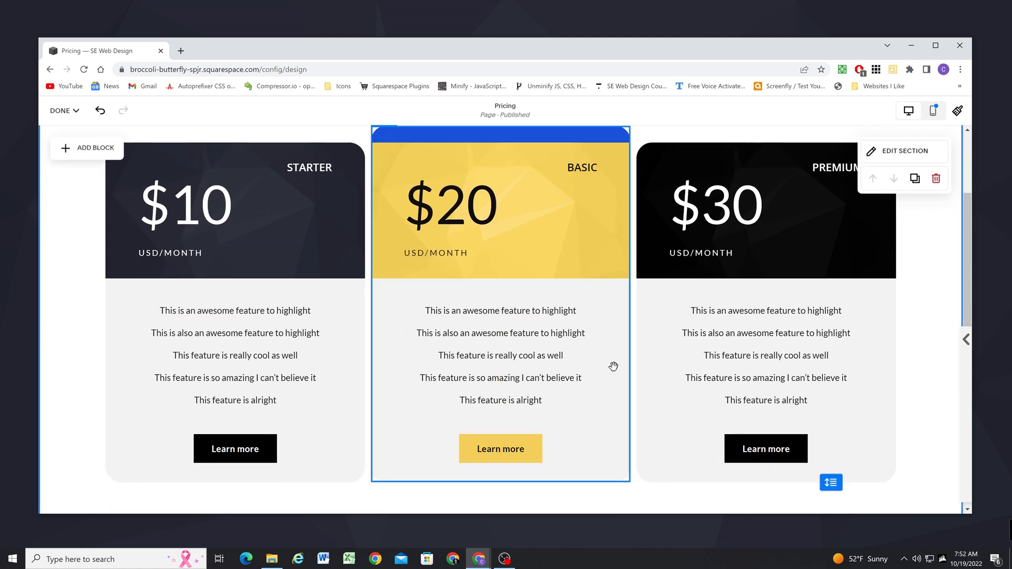
scroll("down", 3)
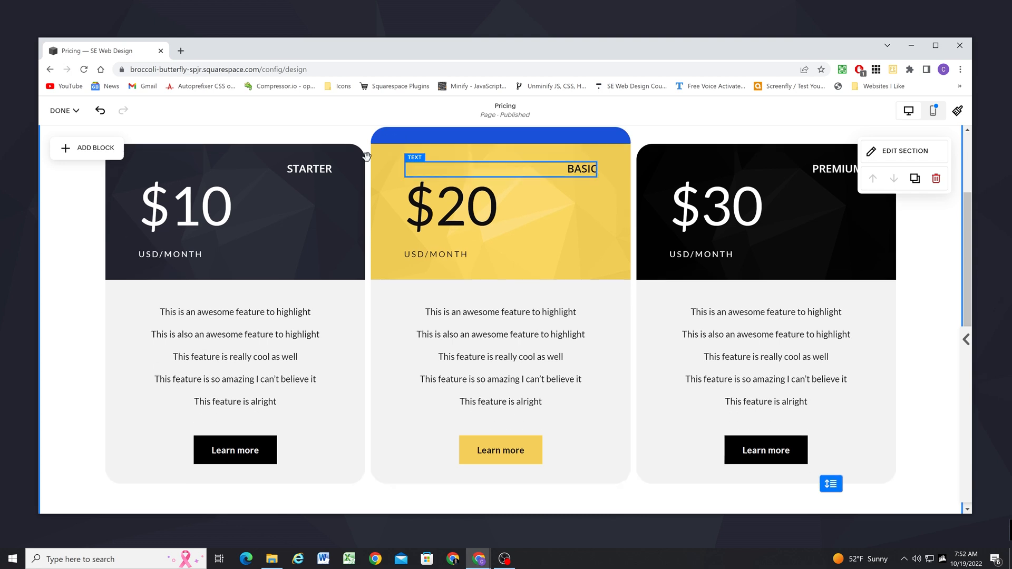
Add centred white 'Best Value' text on the blue bar, brought forward
left_click(85, 148)
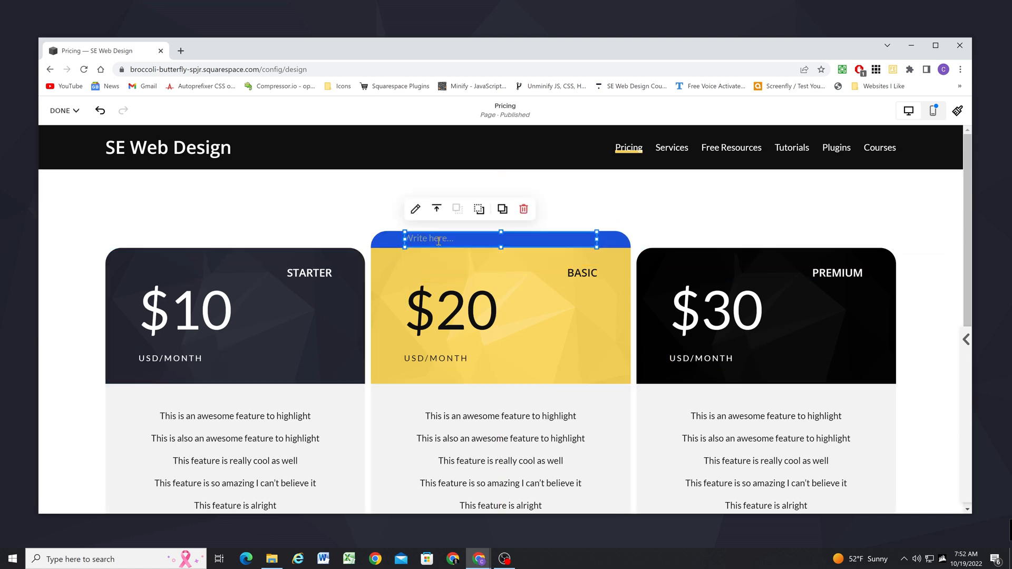
type("BEST")
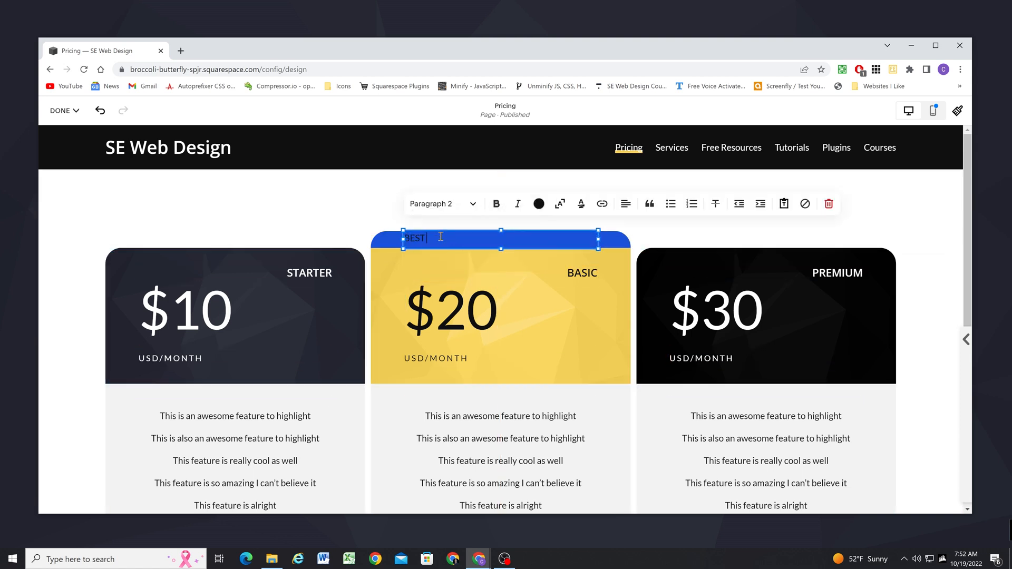
type("Best Val")
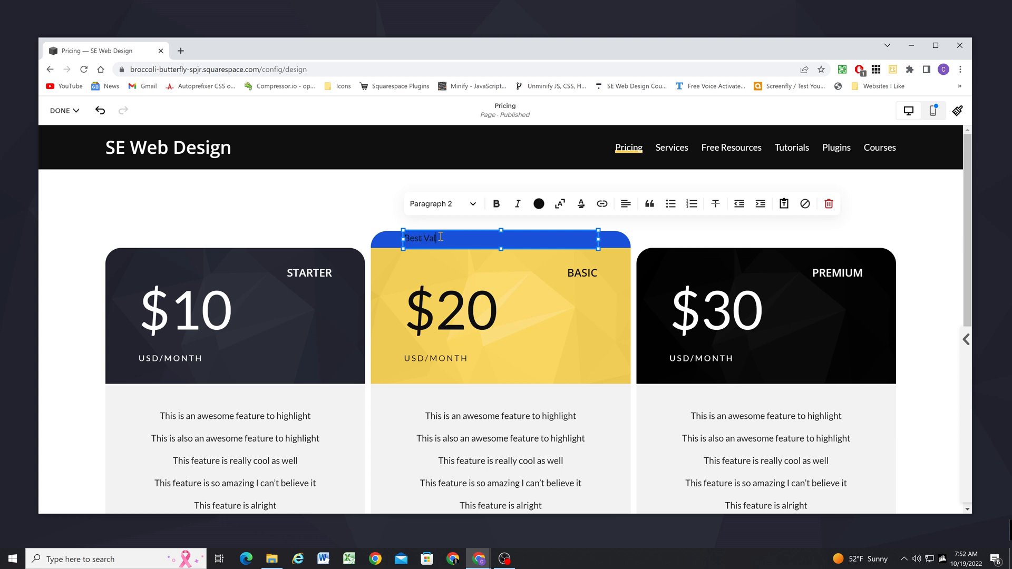
left_click(539, 203)
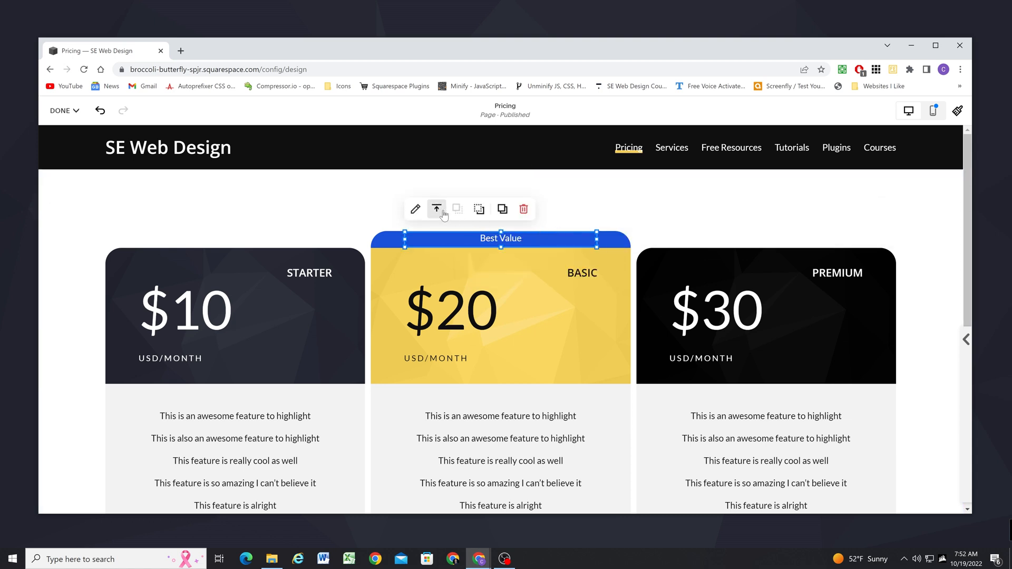
left_click(435, 209)
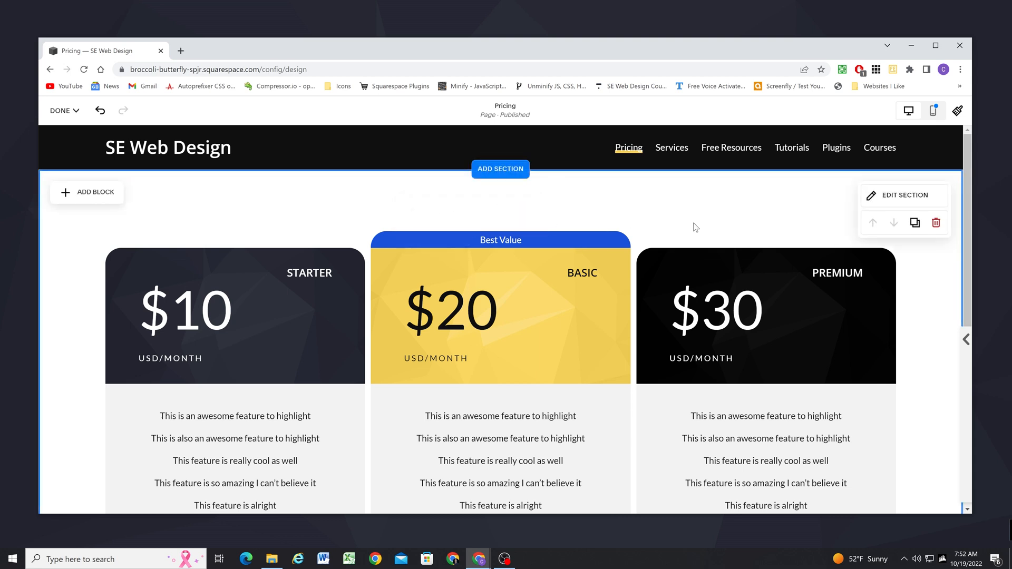
Lengthen the BASIC card's grey body below its neighbours with a 2px, 3px-blur shadow
scroll("down", 3)
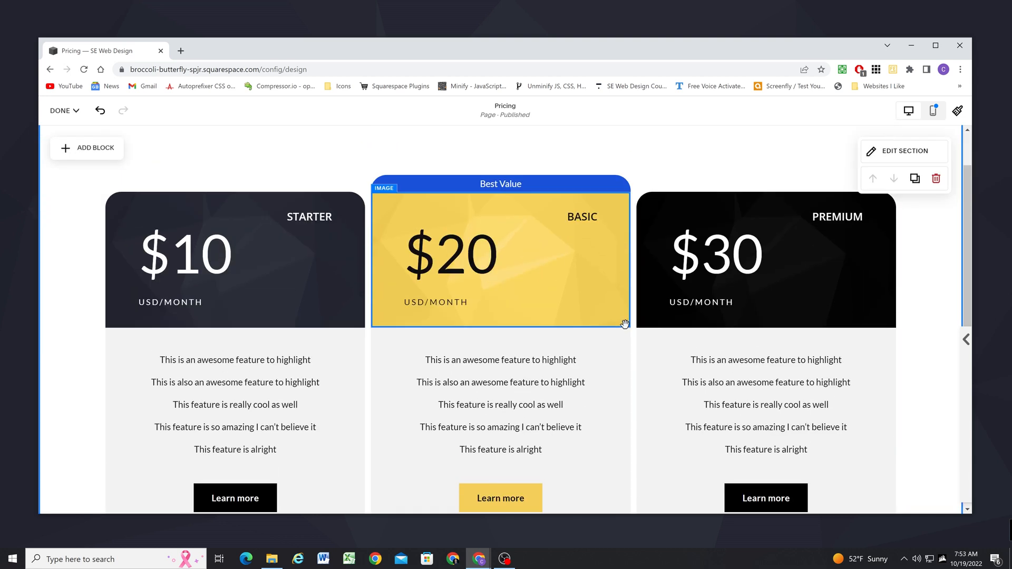
scroll("down", 3)
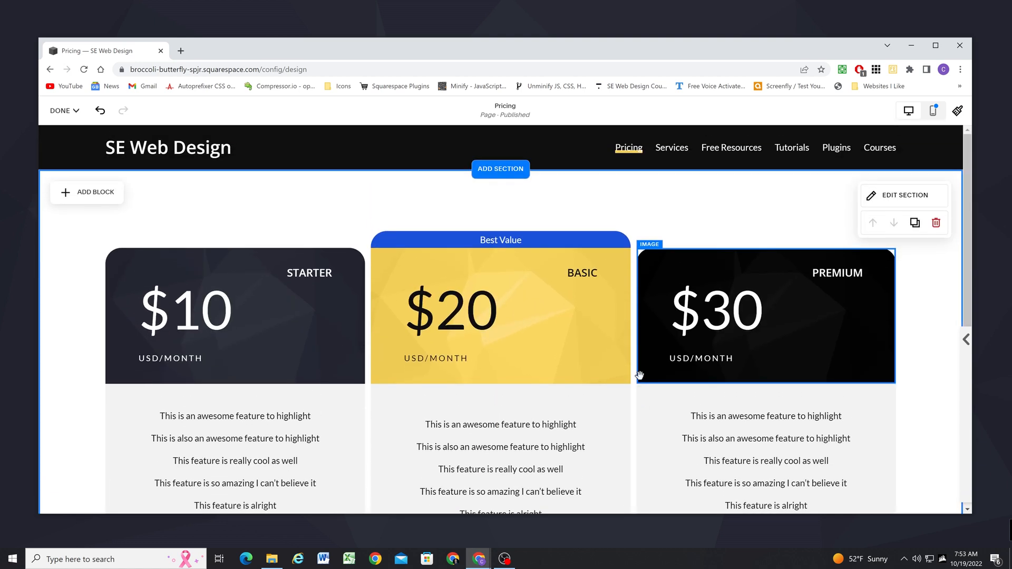
scroll("down", 3)
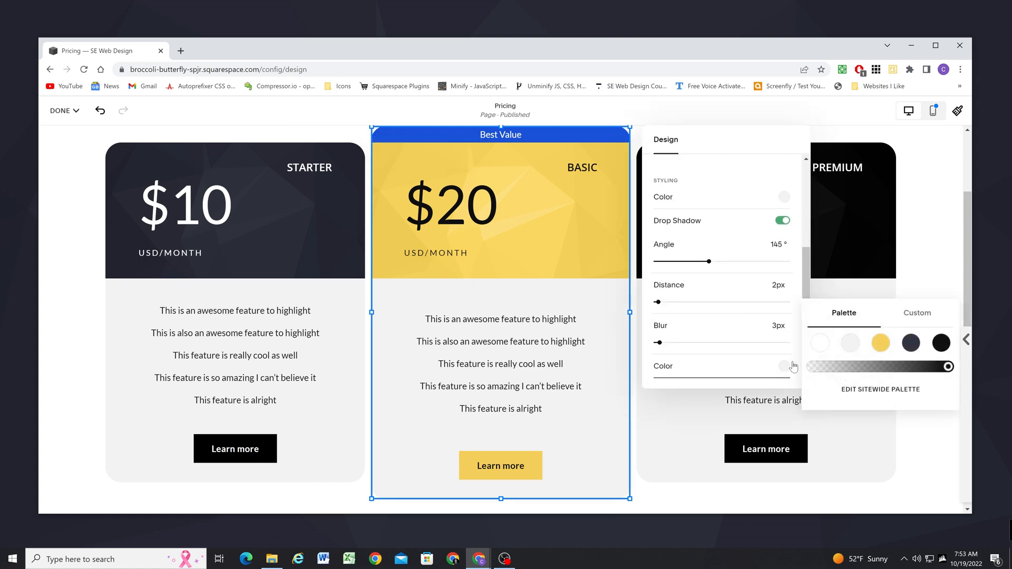
Make the BASIC card's drop shadow black with a 7px blur
left_click(940, 343)
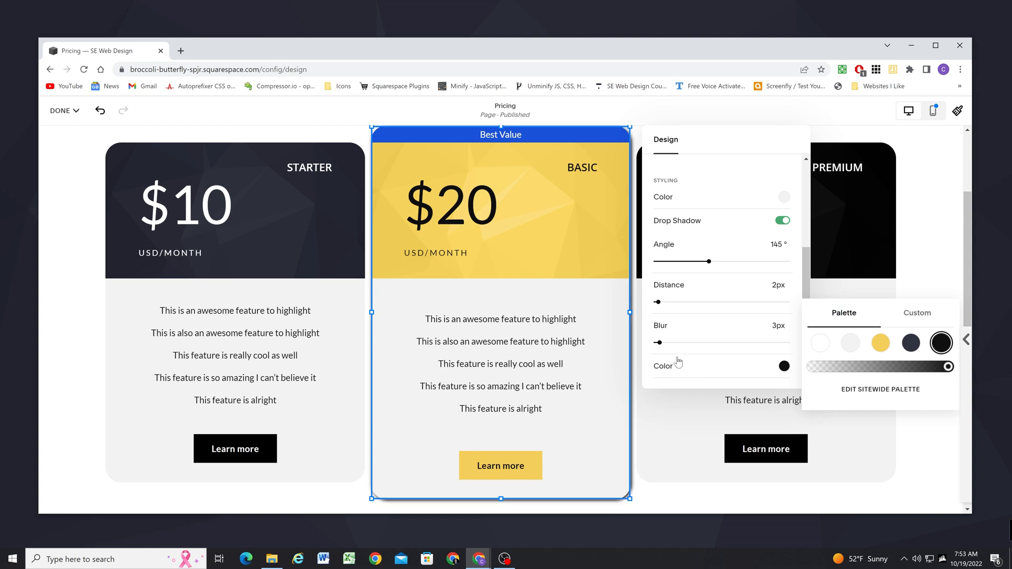
left_click_drag(656, 341, 665, 341)
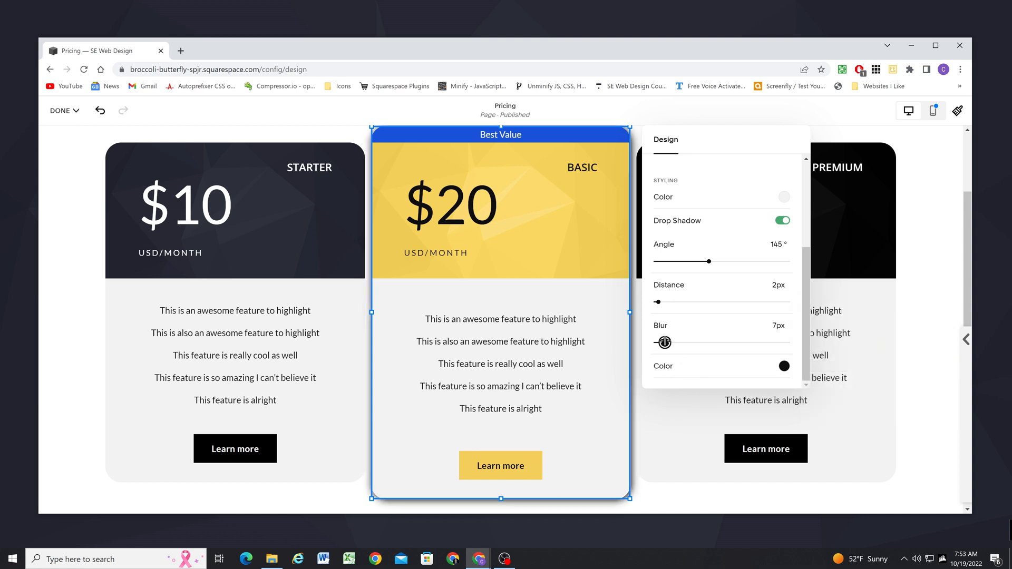
left_click(783, 365)
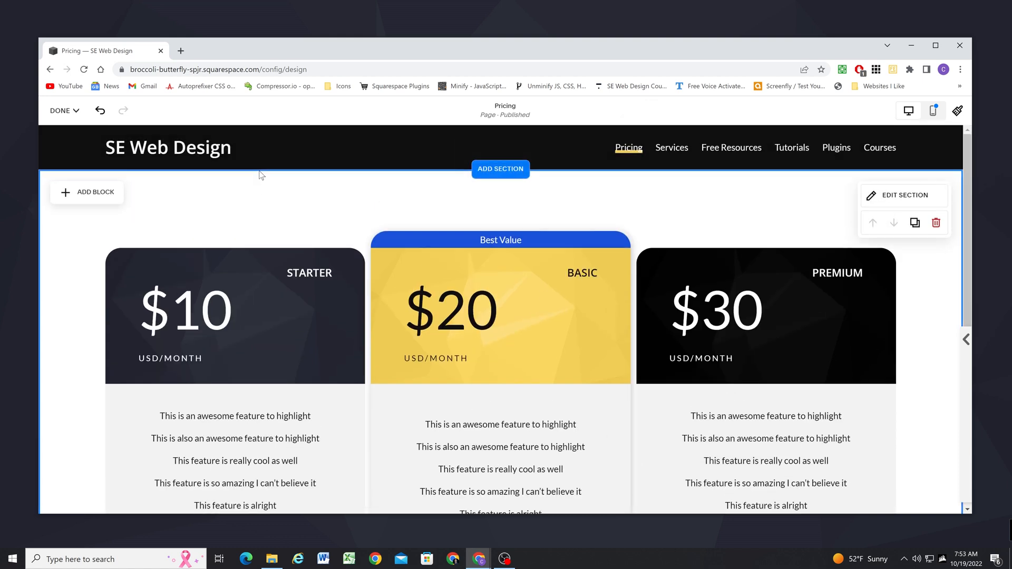
Finish editing and save the Pricing page changes
left_click(61, 109)
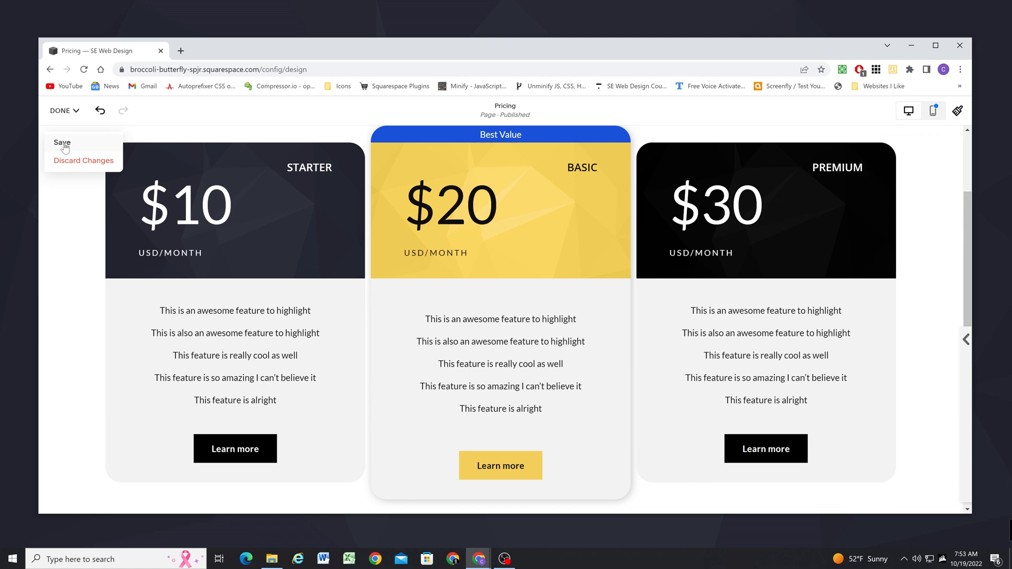
left_click(62, 142)
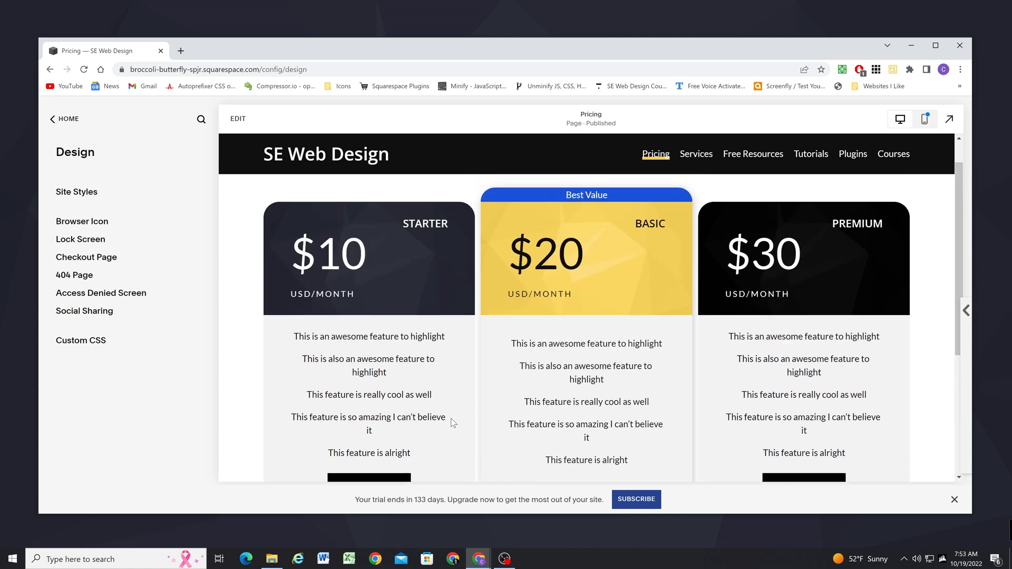
Review the saved three-card pricing preview, then reopen the Pricing page in the editor
scroll("down", 3)
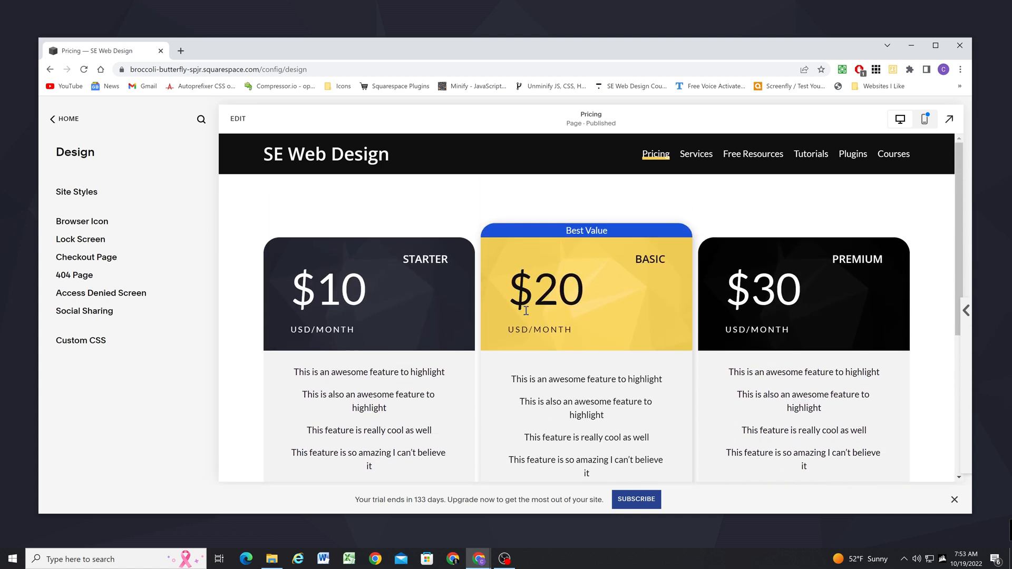
scroll("down", 3)
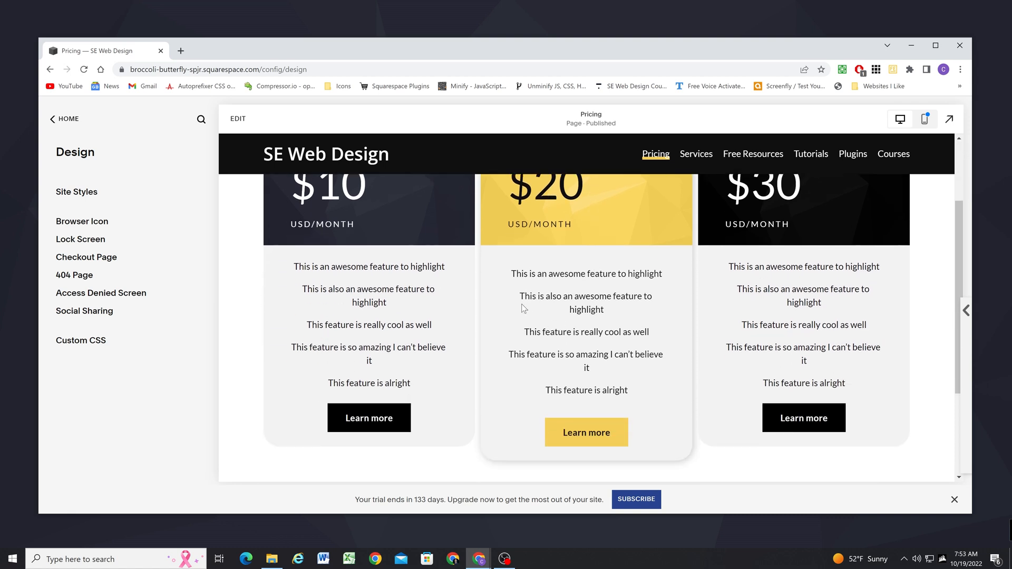
scroll("up", 3)
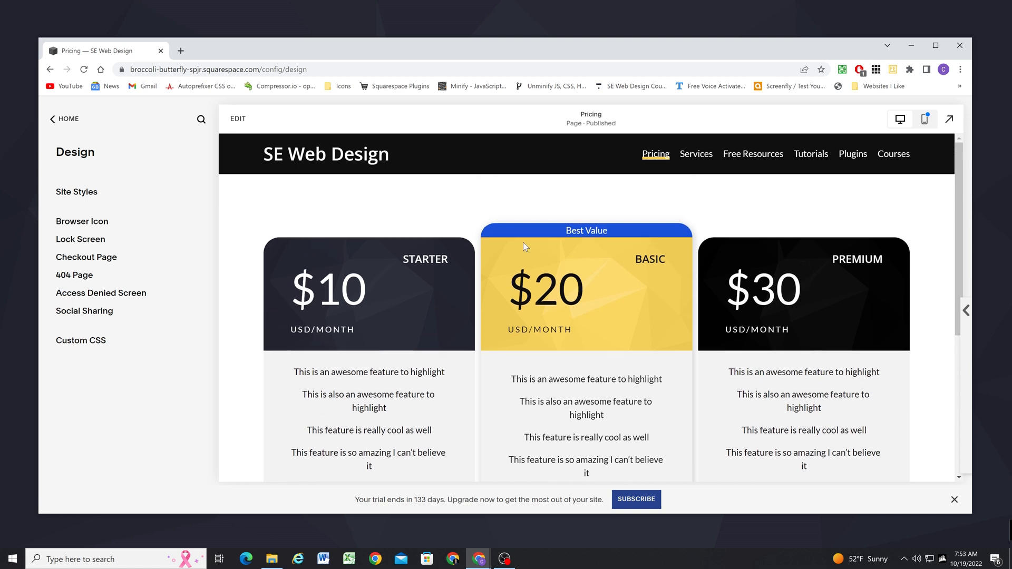
left_click(237, 118)
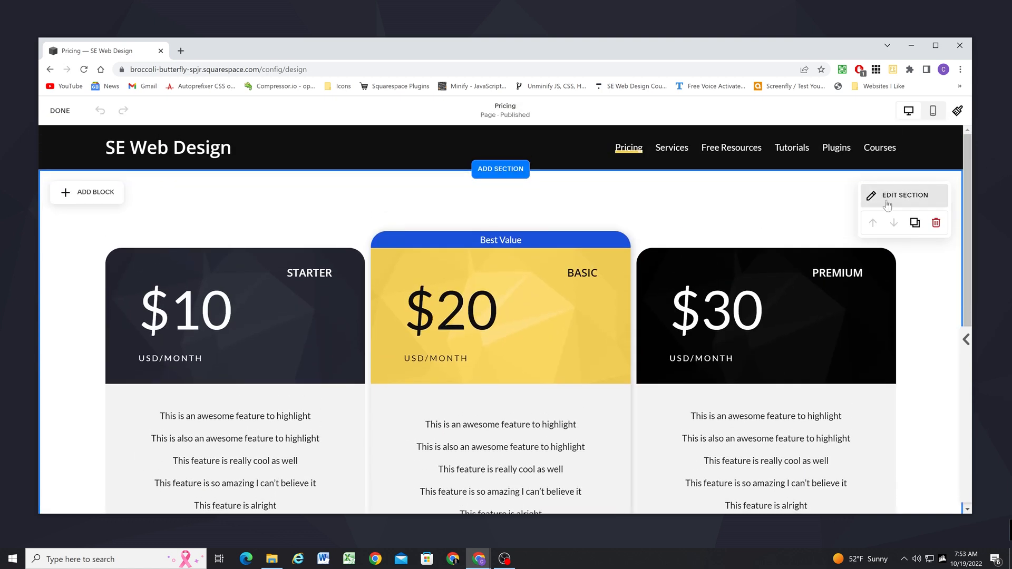
In Edit Section > Format, raise the horizontal card gap from 11 to about 18
left_click(903, 195)
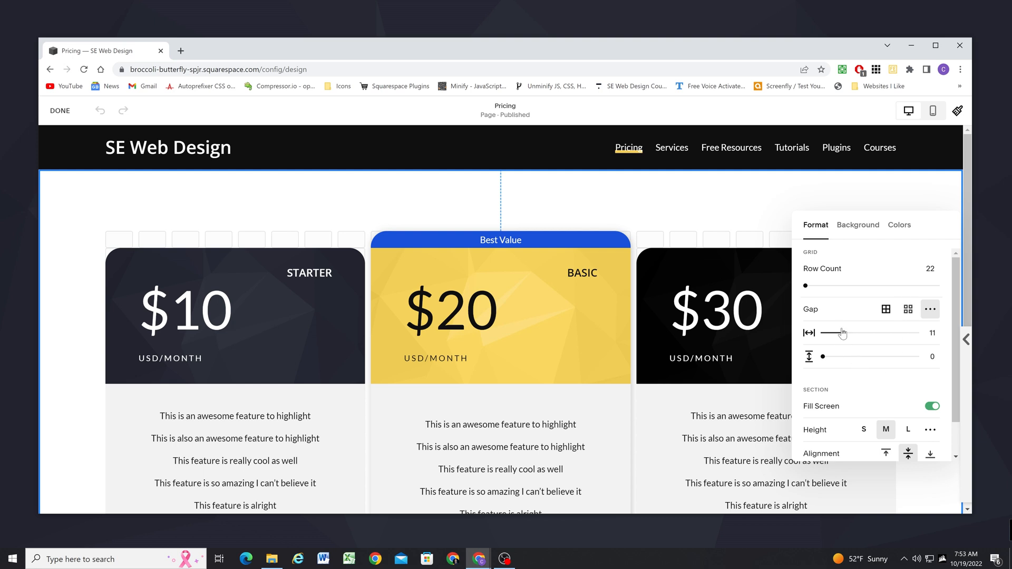
left_click_drag(842, 332, 855, 332)
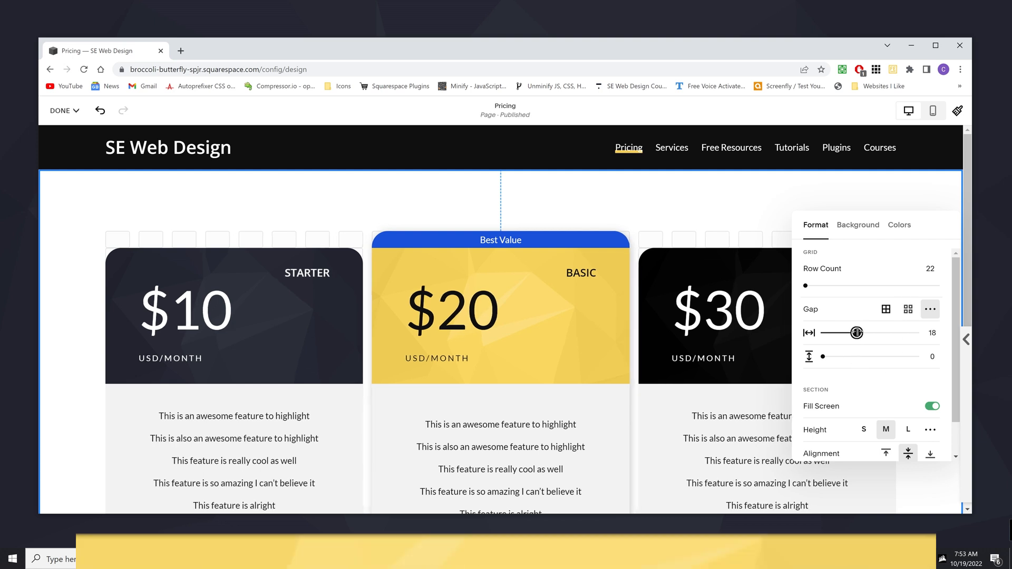
left_click_drag(838, 332, 872, 332)
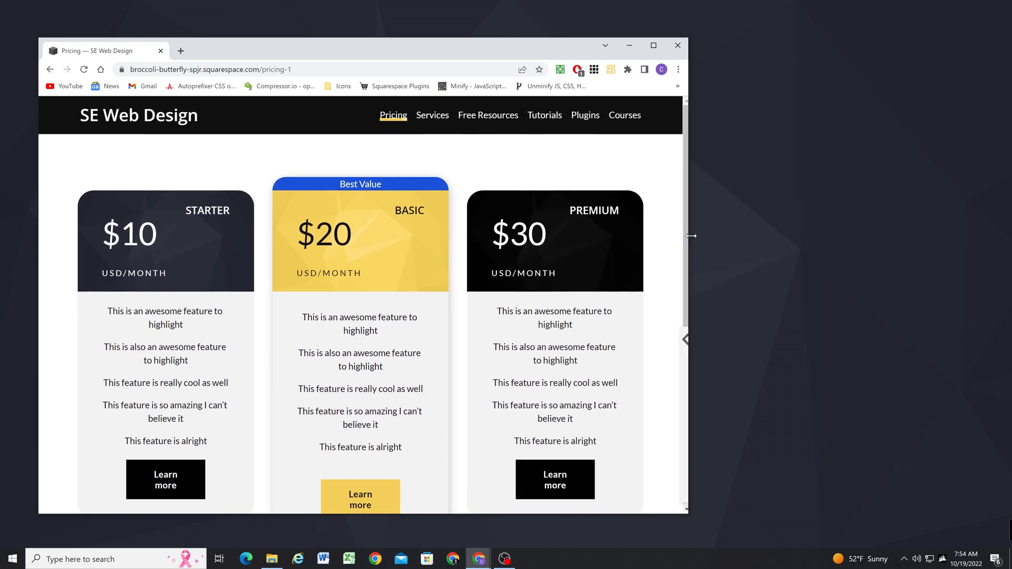
left_click_drag(687, 235, 540, 241)
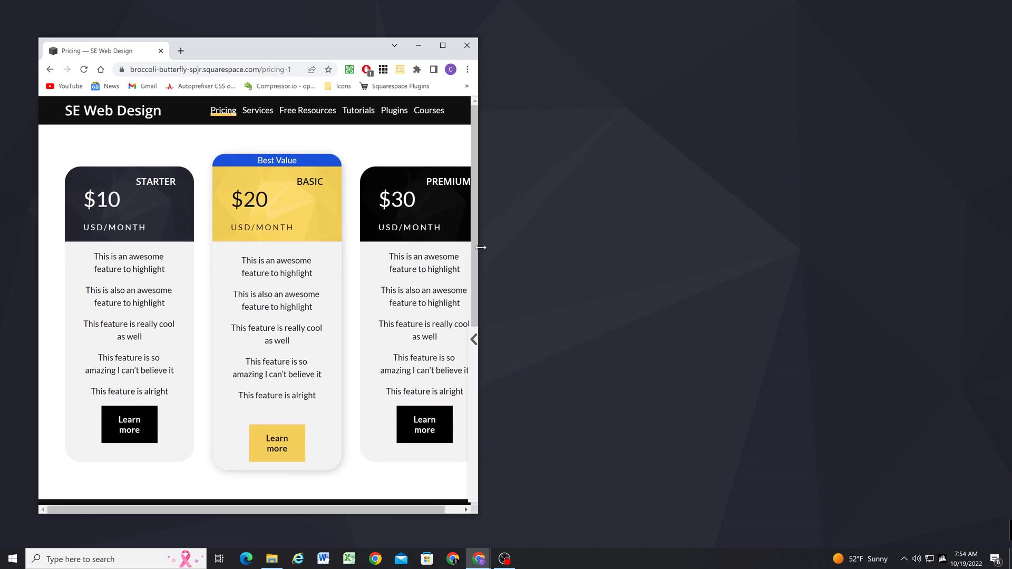
left_click_drag(480, 246, 587, 291)
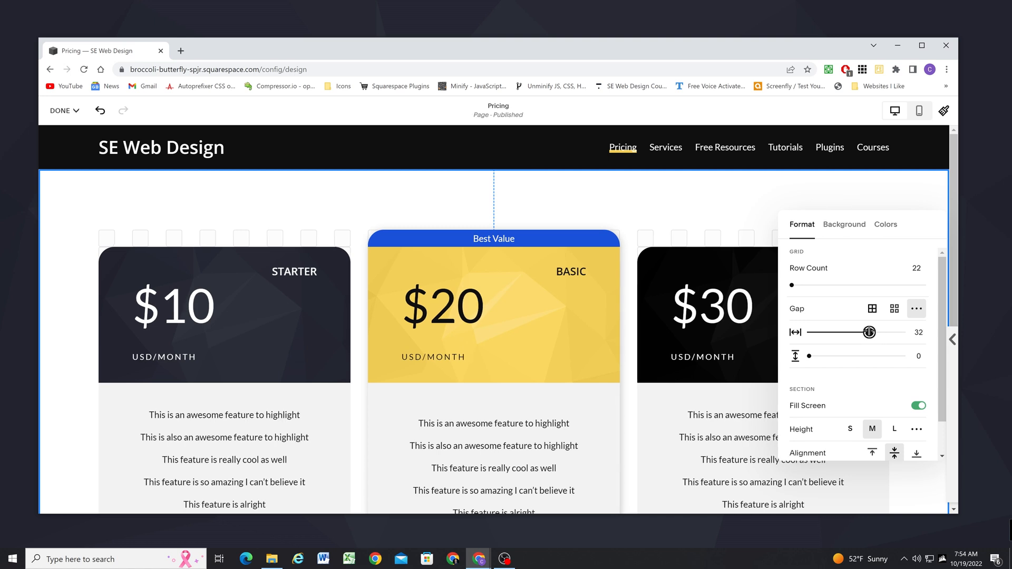
Set the pricing section's horizontal gap to about 32
left_click_drag(869, 332, 866, 332)
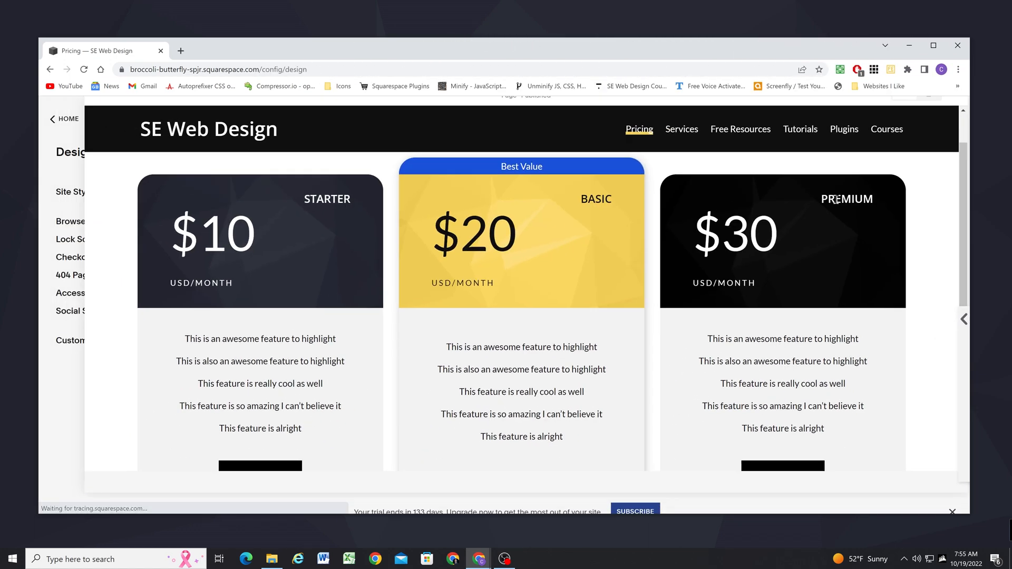
In the mobile layout, move the blue Best Value banner shape up above the BASIC card
left_click(922, 119)
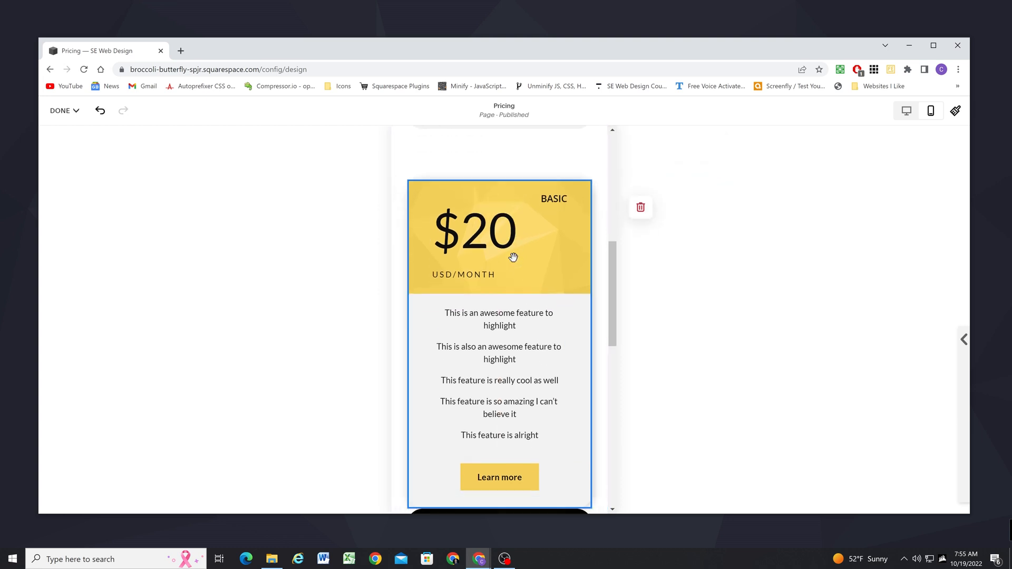
scroll("down", 3)
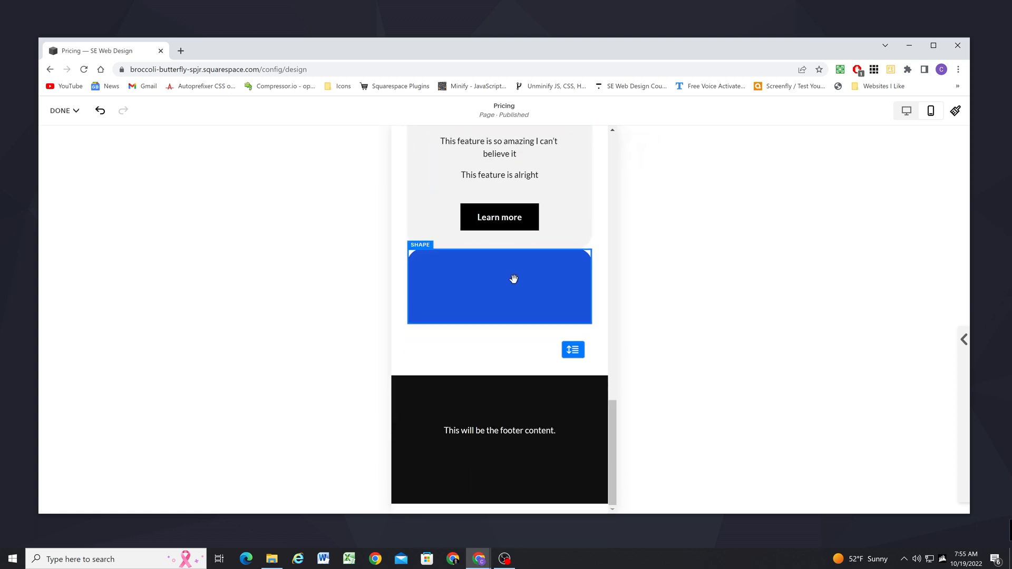
left_click(512, 278)
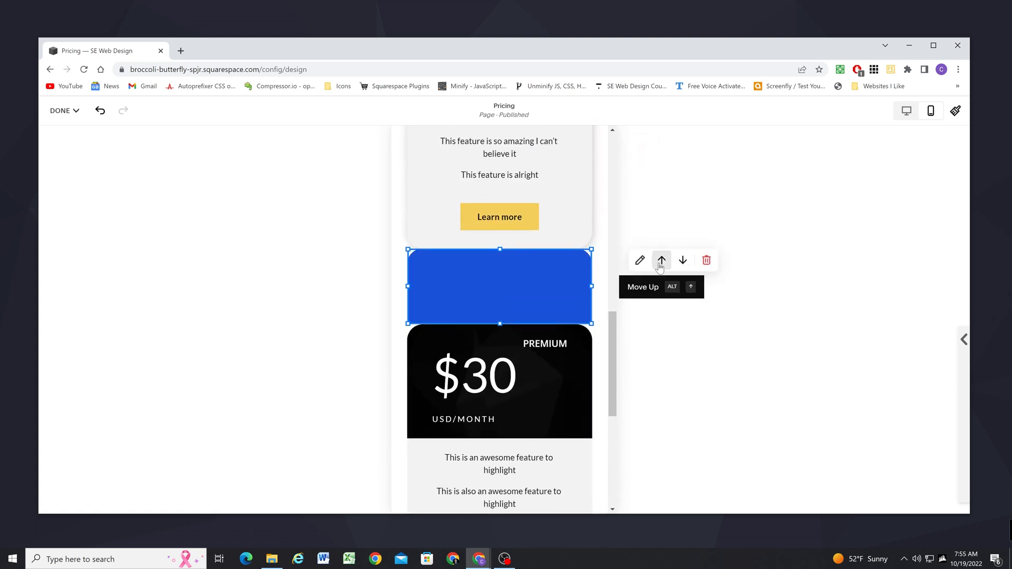
left_click(660, 261)
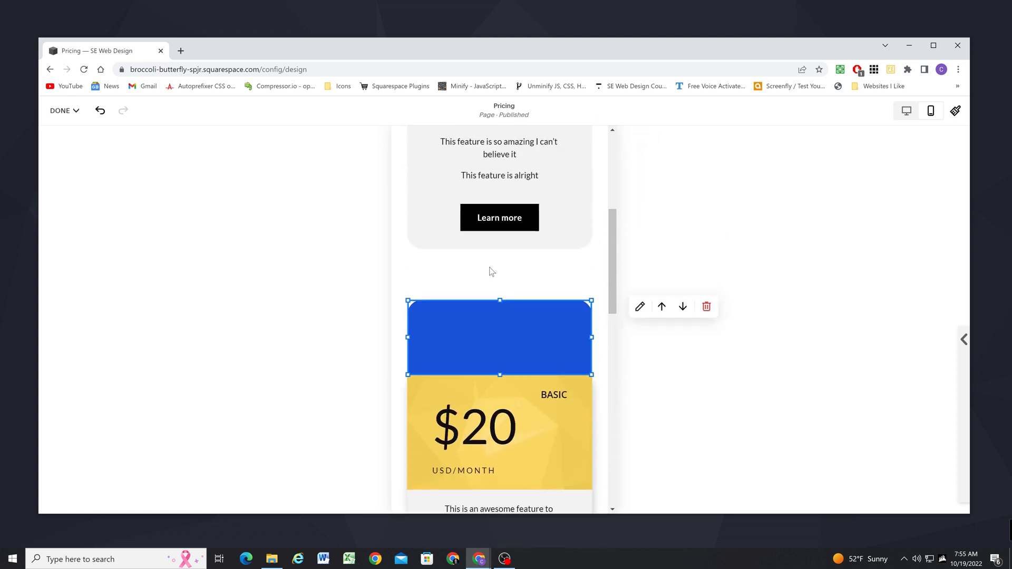
Place the 'Best Value' text onto the blue banner above the BASIC card
scroll("down", 3)
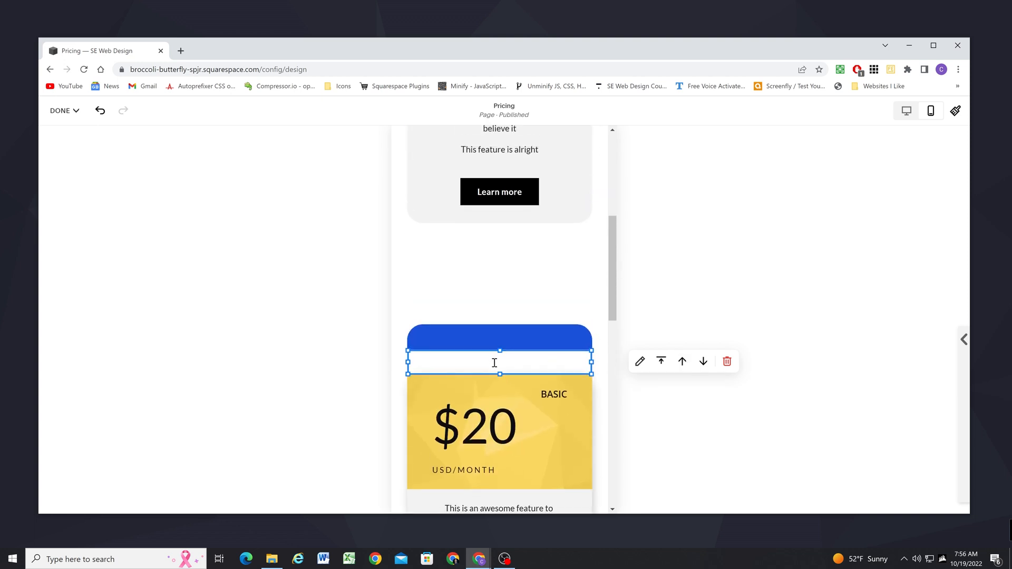
scroll("down", 3)
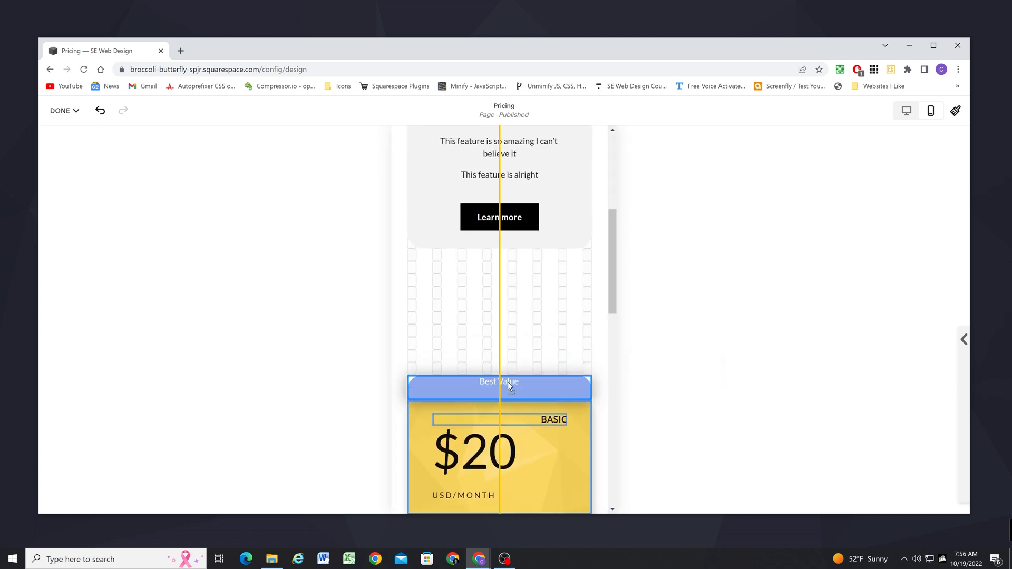
left_click(499, 387)
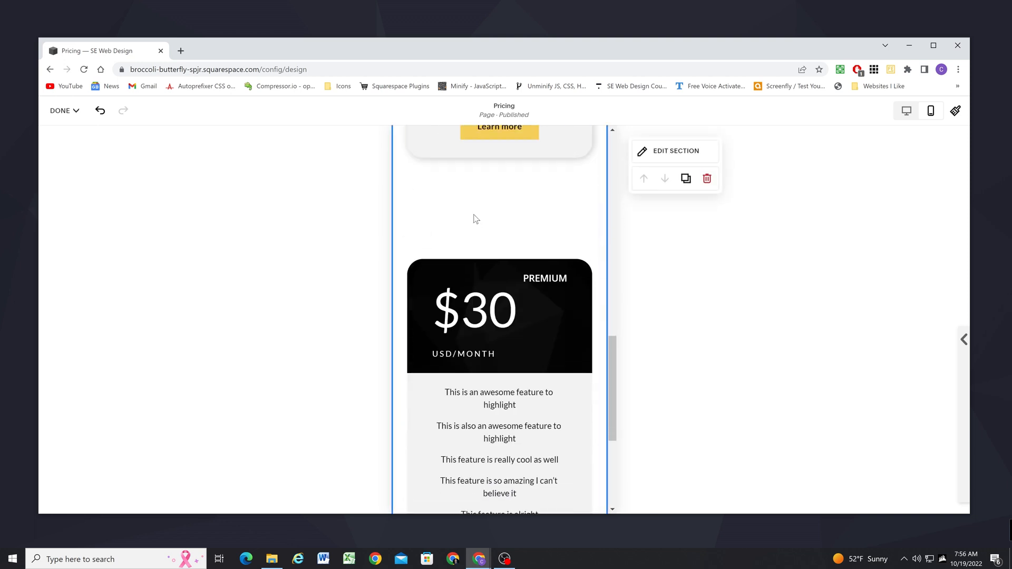
scroll("down", 3)
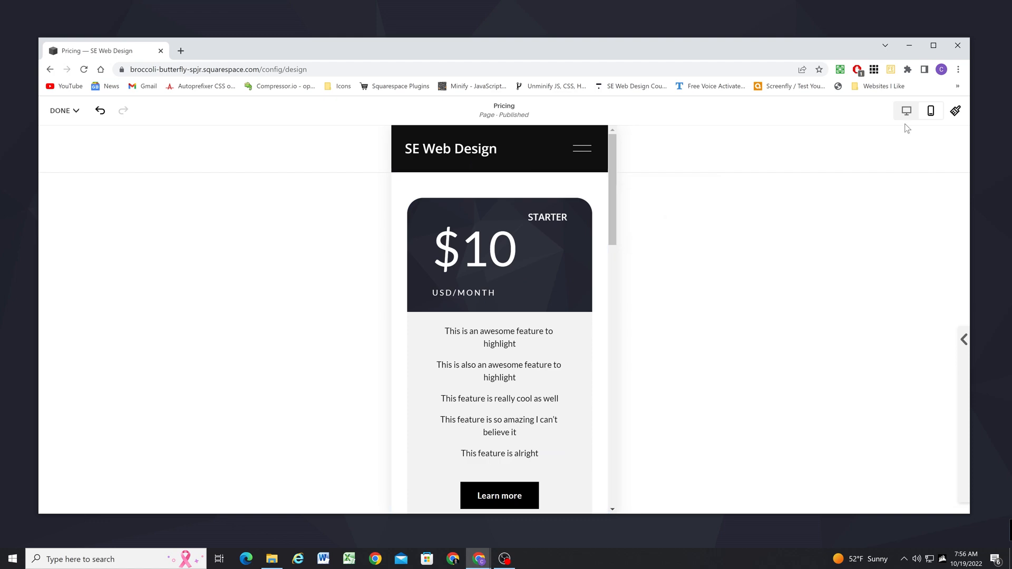
Back at desktop width, save the page edits and review the published pricing cards
left_click(60, 111)
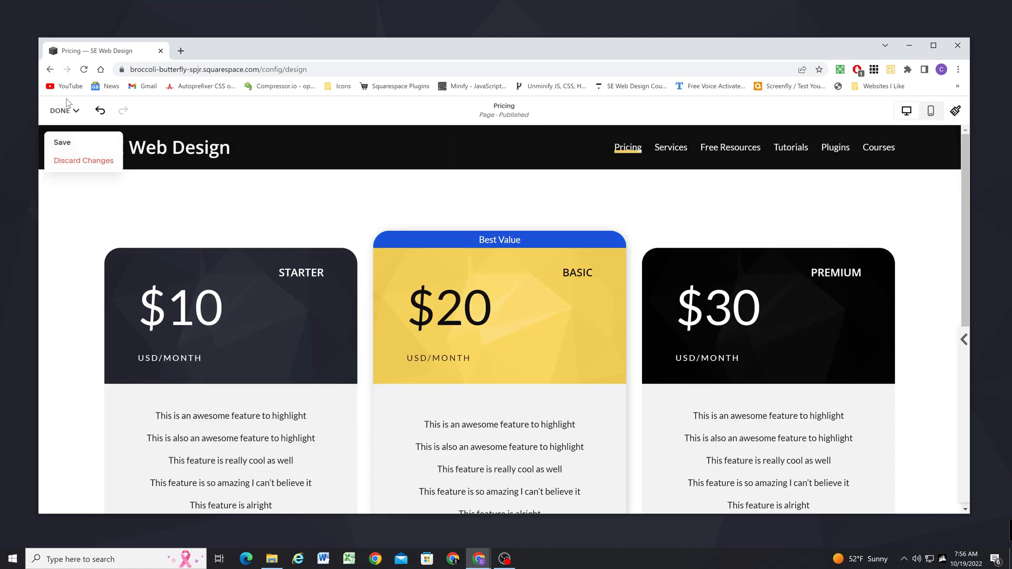
left_click(82, 160)
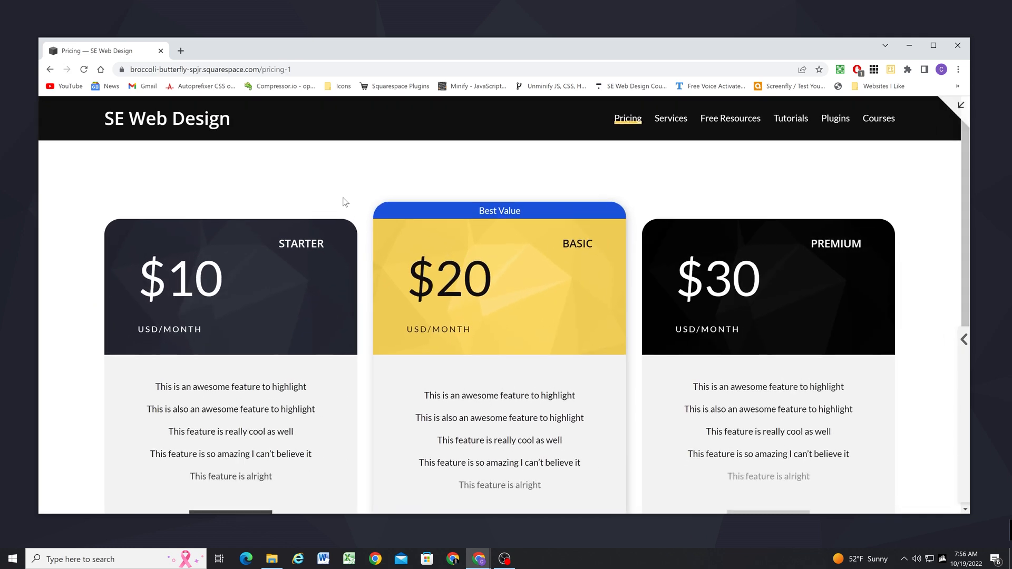
scroll("down", 3)
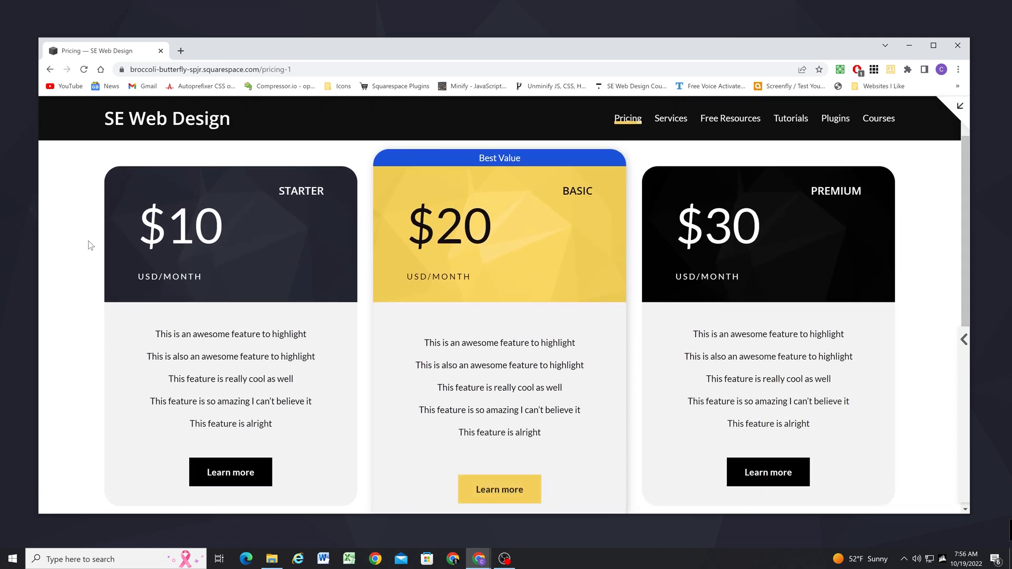
mouse_move(96, 268)
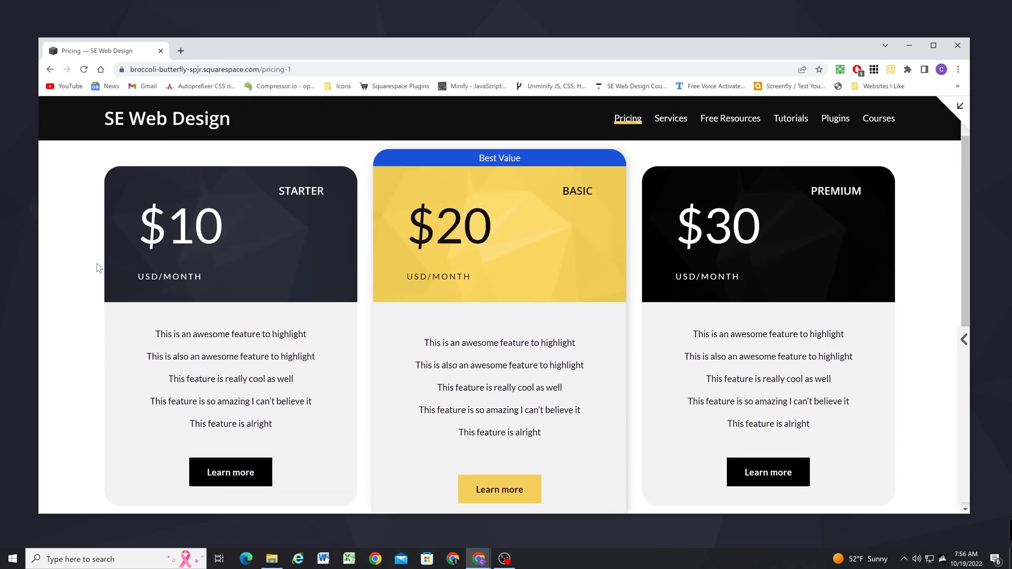
scroll("down", 3)
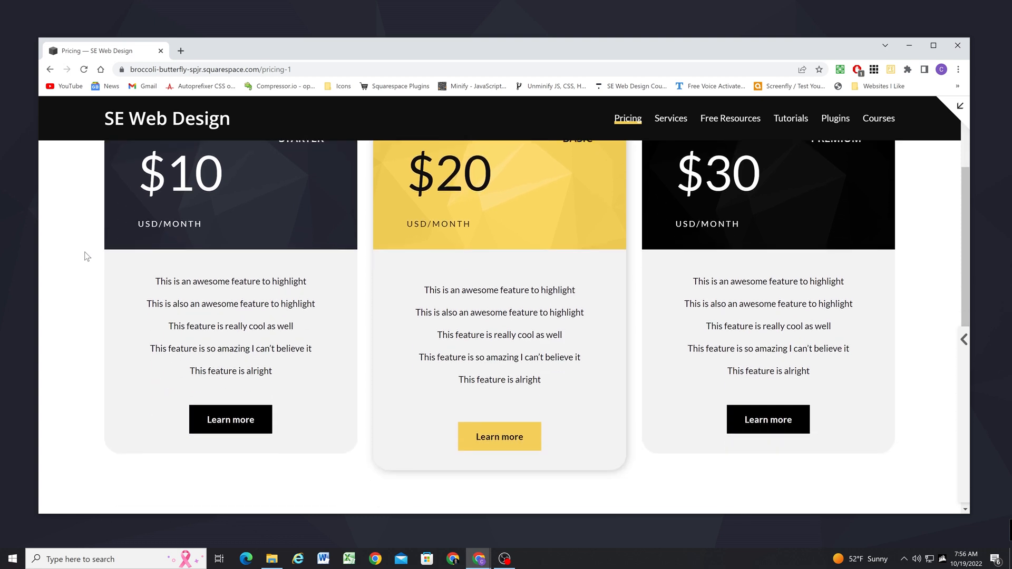
scroll("up", 3)
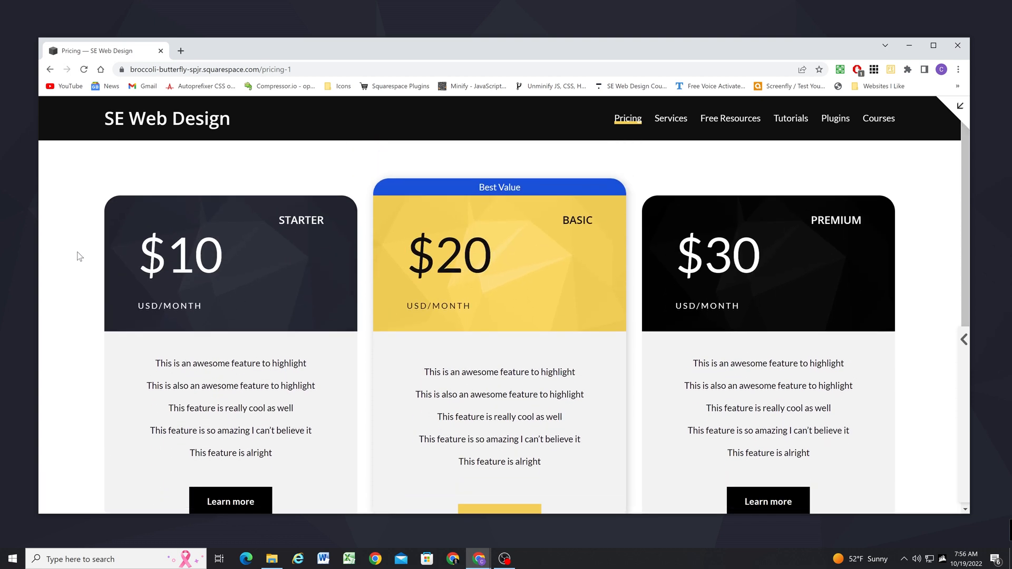